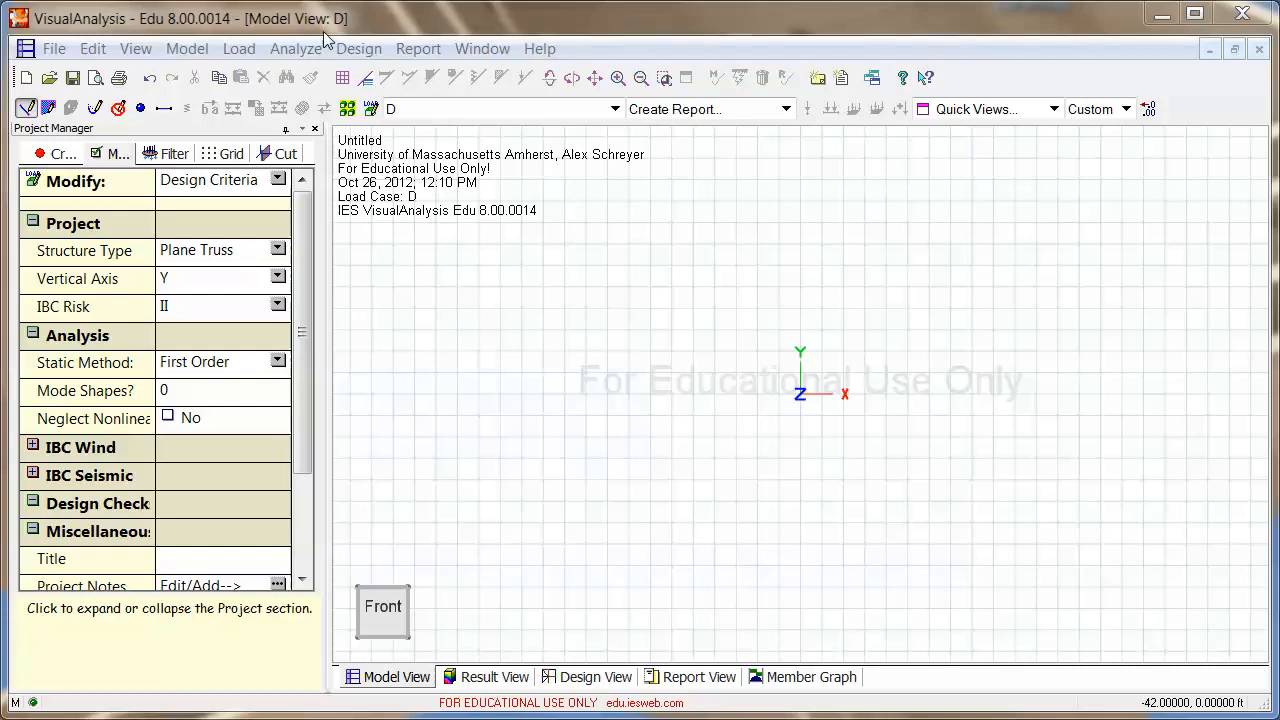
{"action": "mouse_move", "coordinate": [920, 364]}
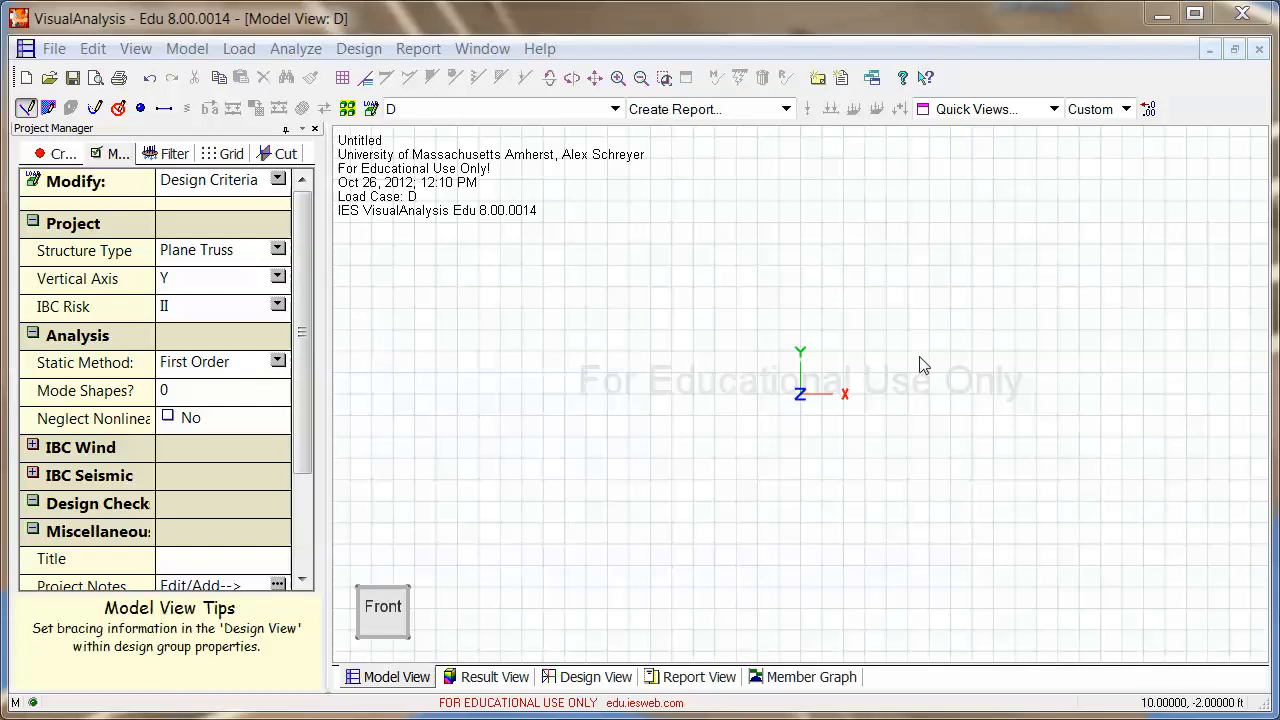
{"action": "mouse_move", "coordinate": [456, 306]}
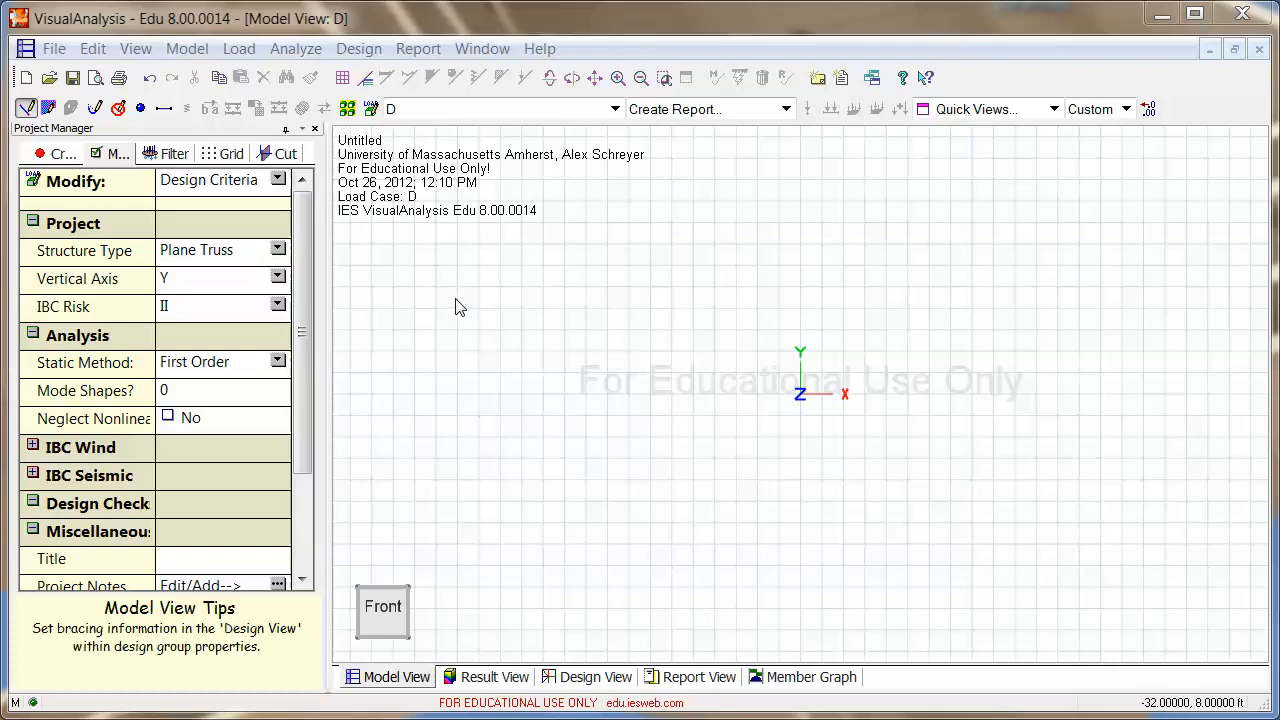
{"action": "mouse_move", "coordinate": [210, 190]}
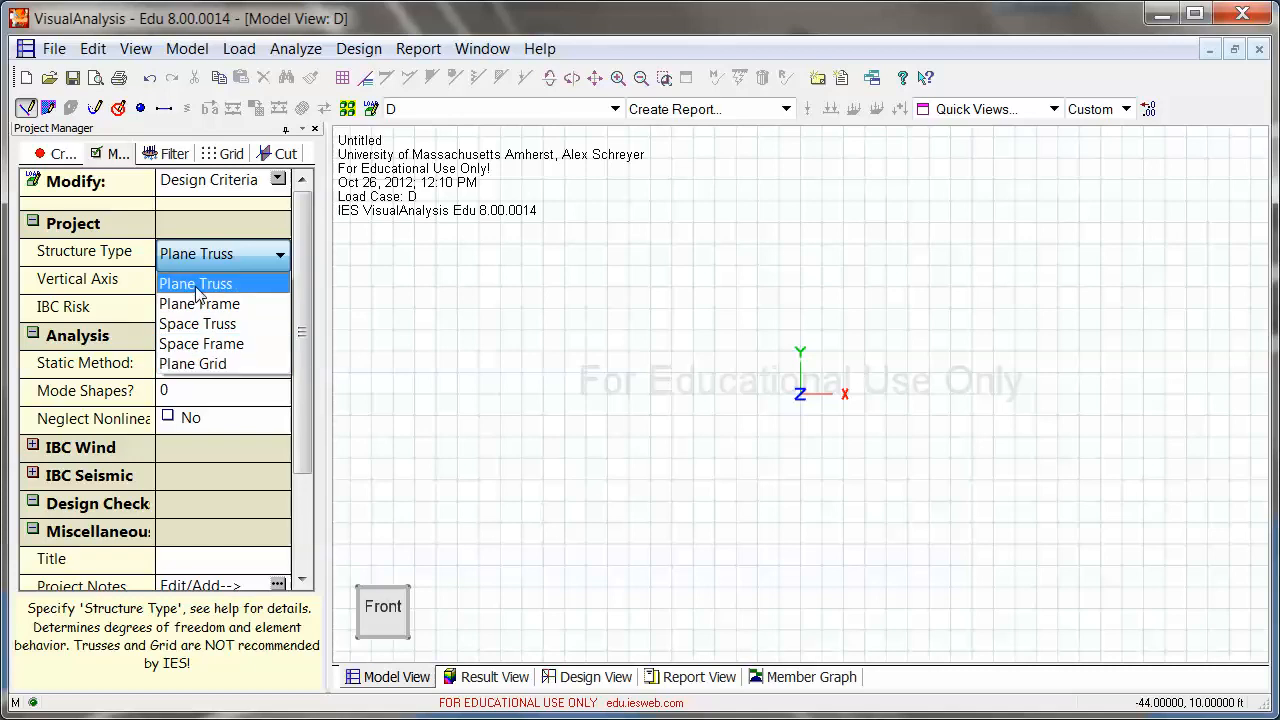
{"action": "mouse_move", "coordinate": [200, 304]}
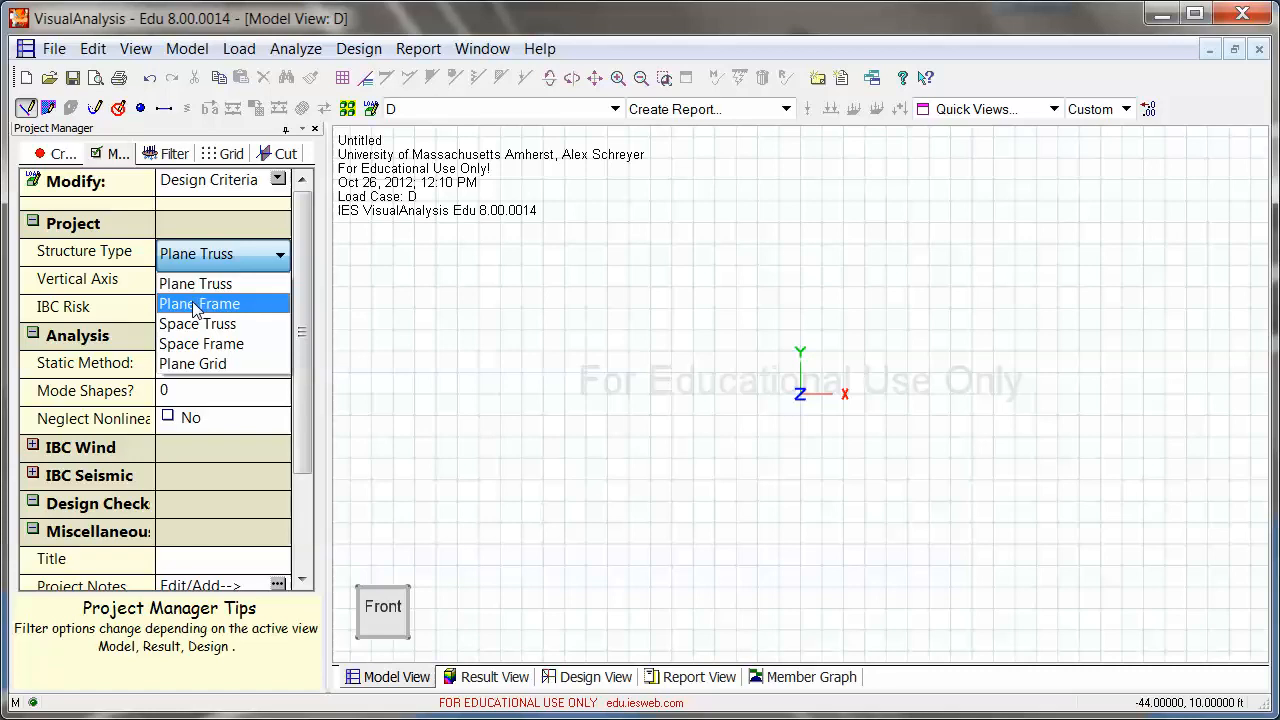
{"action": "mouse_move", "coordinate": [196, 284]}
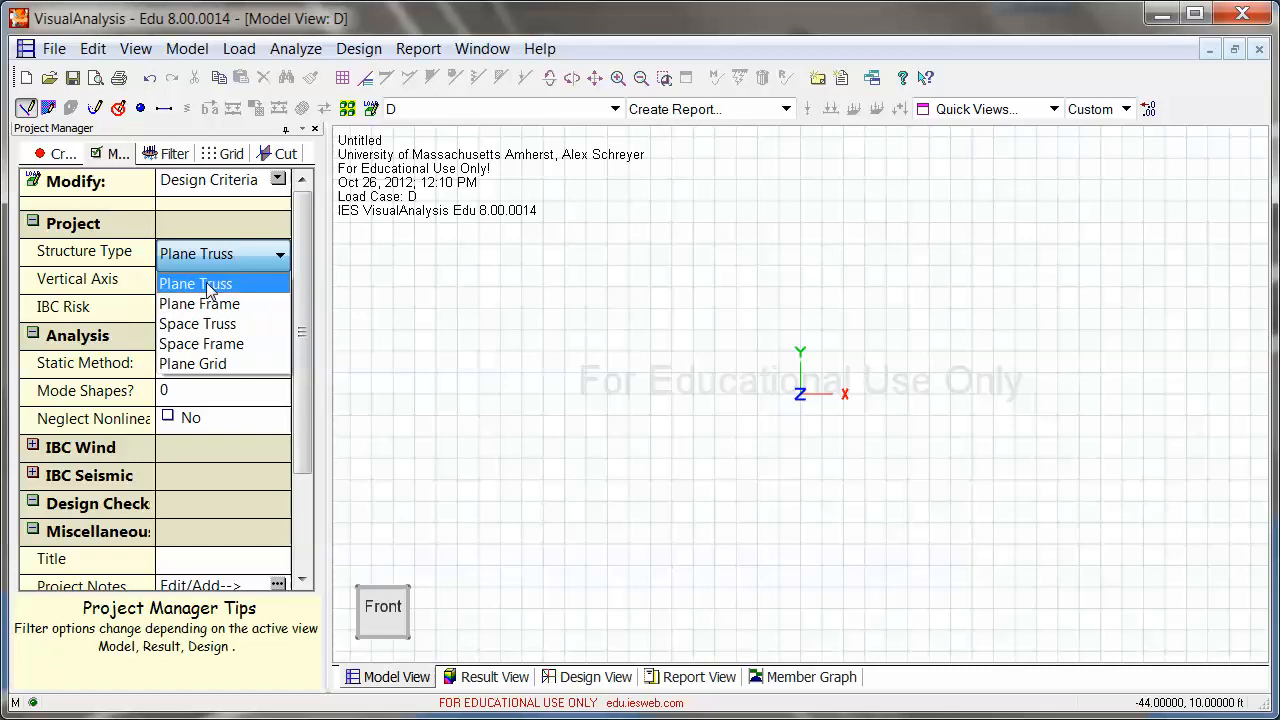
Keep Plane Truss as the structure type for the new project
{"action": "left_click", "coordinate": [196, 284]}
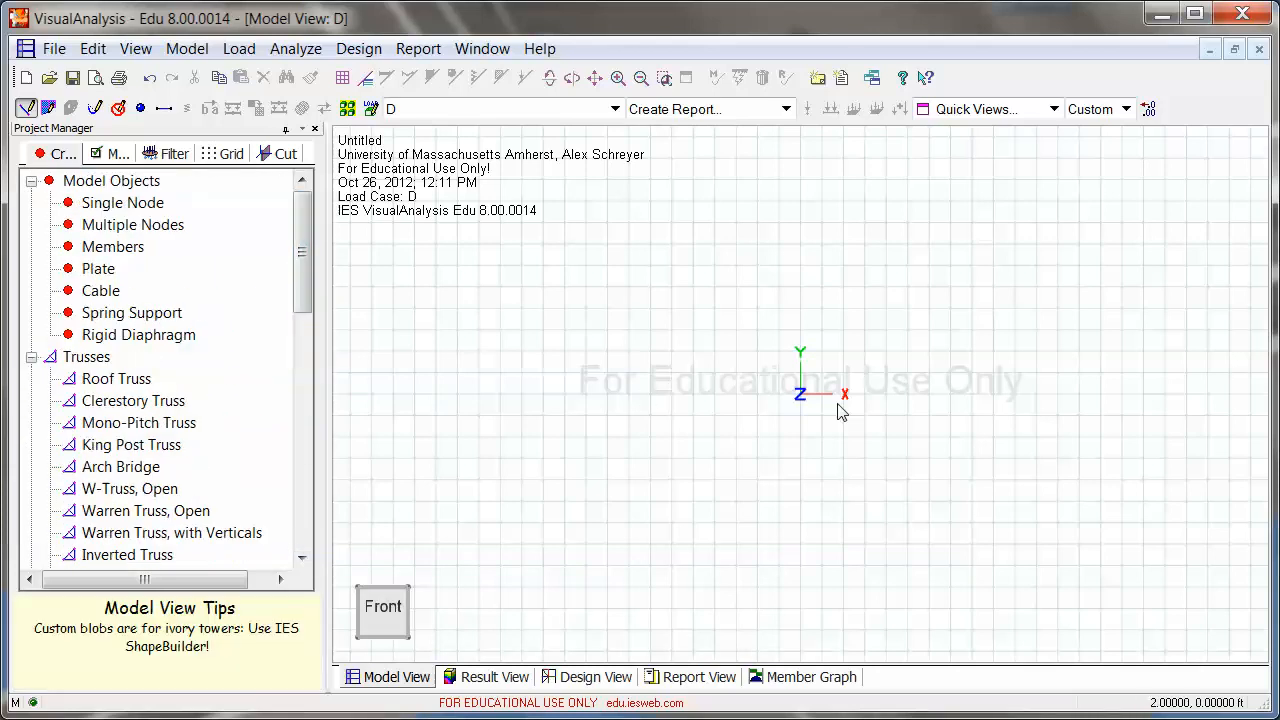
{"action": "mouse_move", "coordinate": [412, 344]}
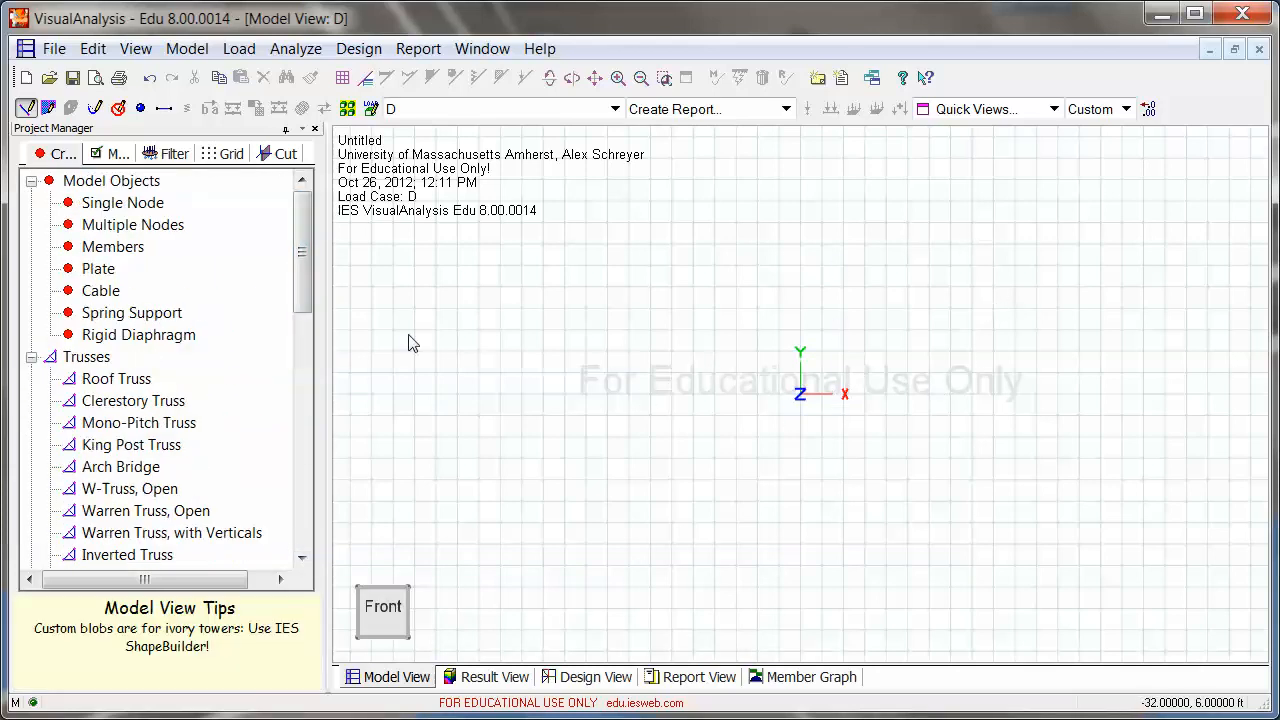
Expand the Trusses template group and choose the Roof Truss template
{"action": "left_click", "coordinate": [86, 356]}
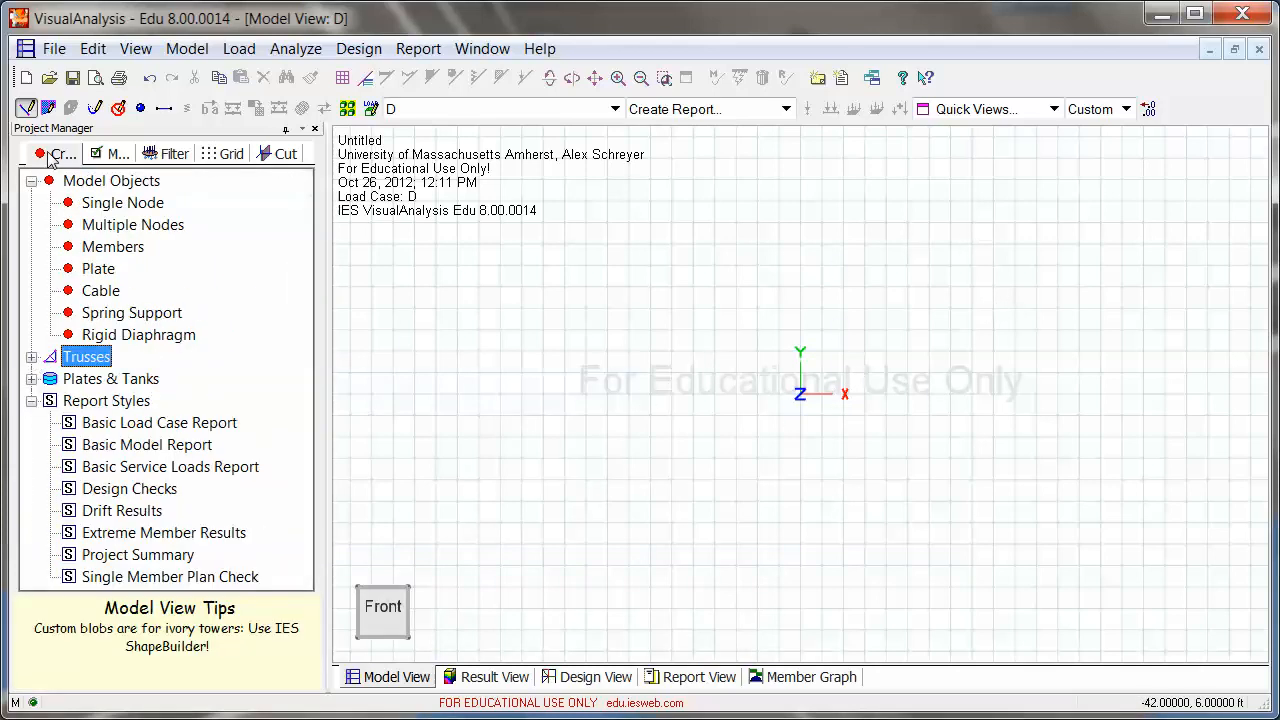
{"action": "left_click", "coordinate": [32, 400]}
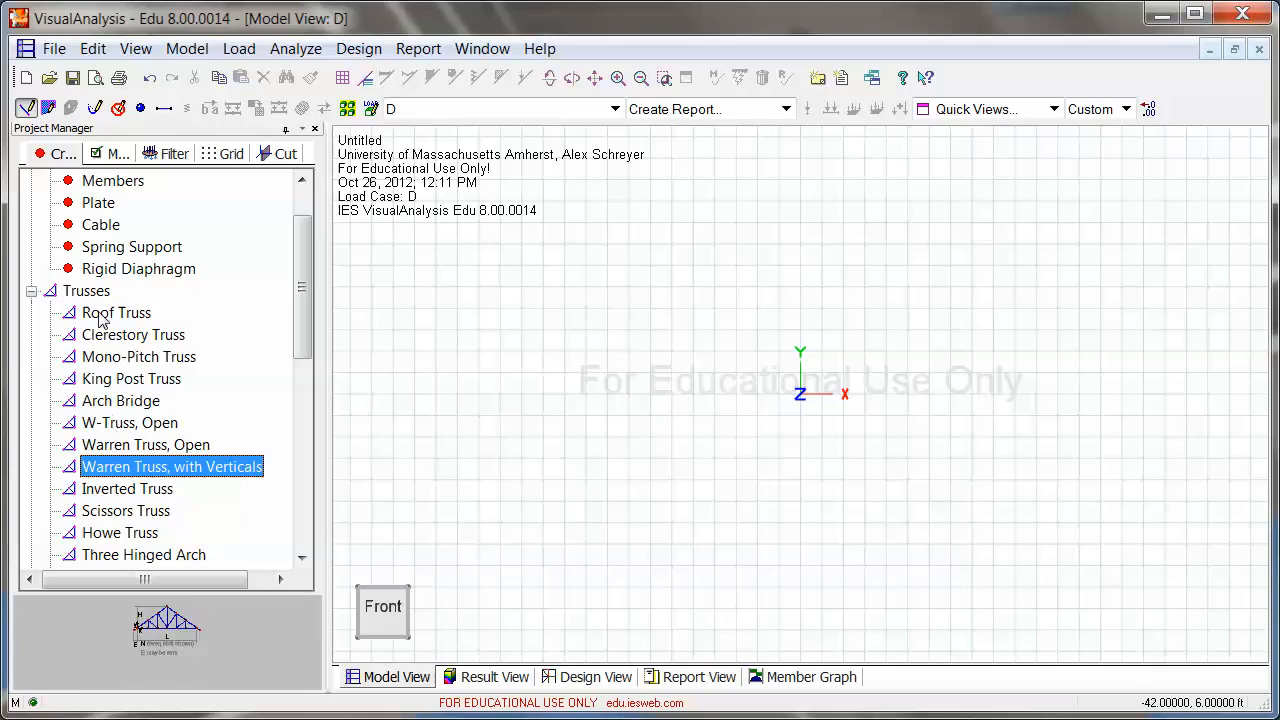
{"action": "left_click", "coordinate": [116, 312]}
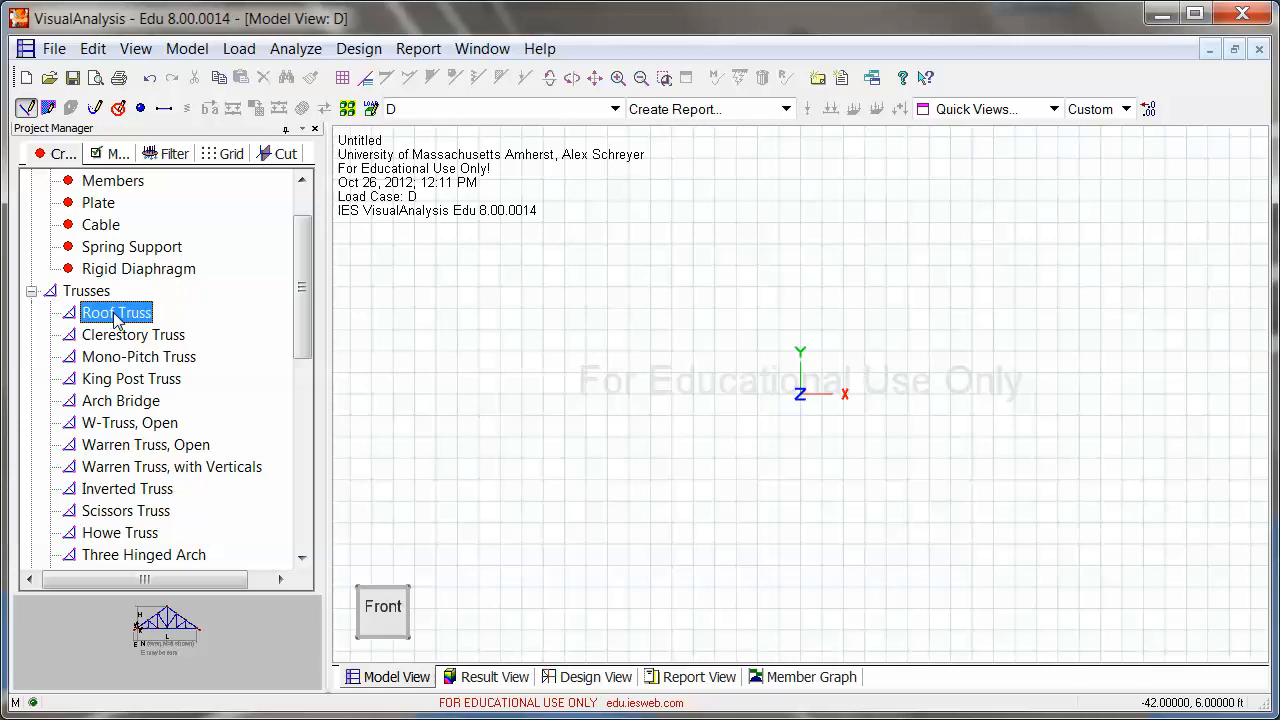
Start the roof truss generator at origin 0,0 with L=20 ft, H=6 ft, E=0 ft
{"action": "double_click", "coordinate": [116, 312]}
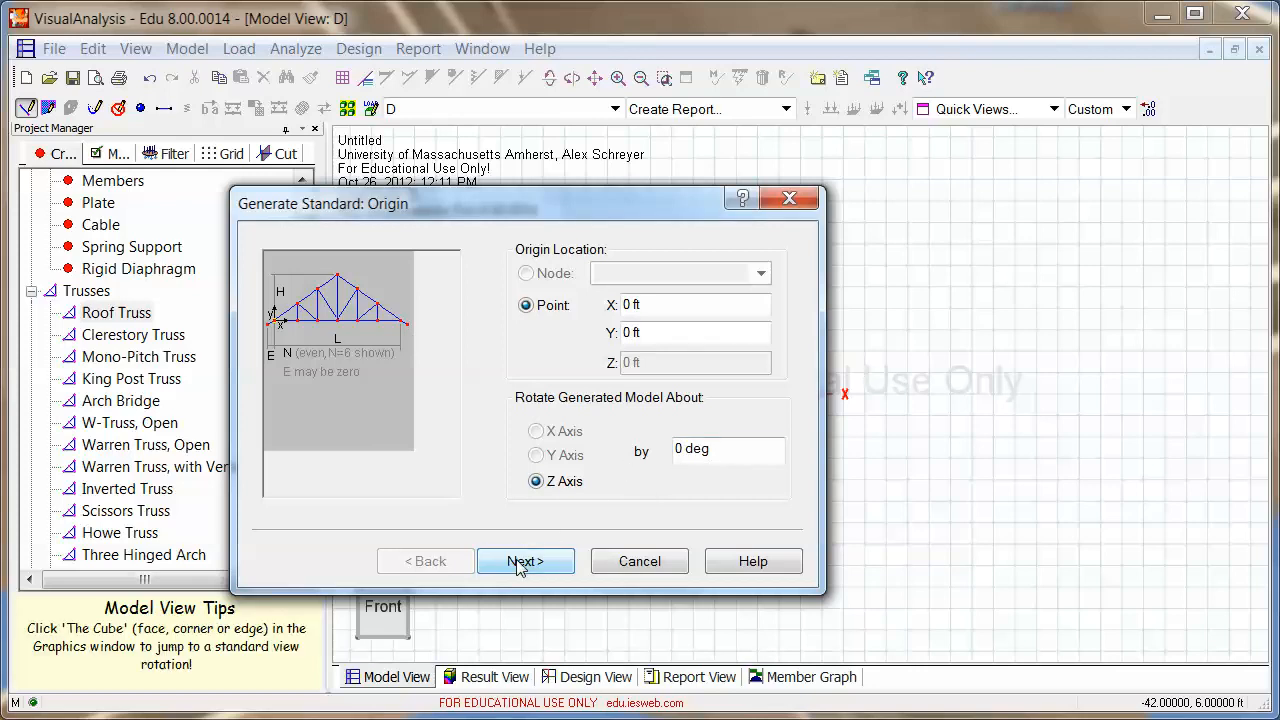
{"action": "left_click", "coordinate": [524, 560]}
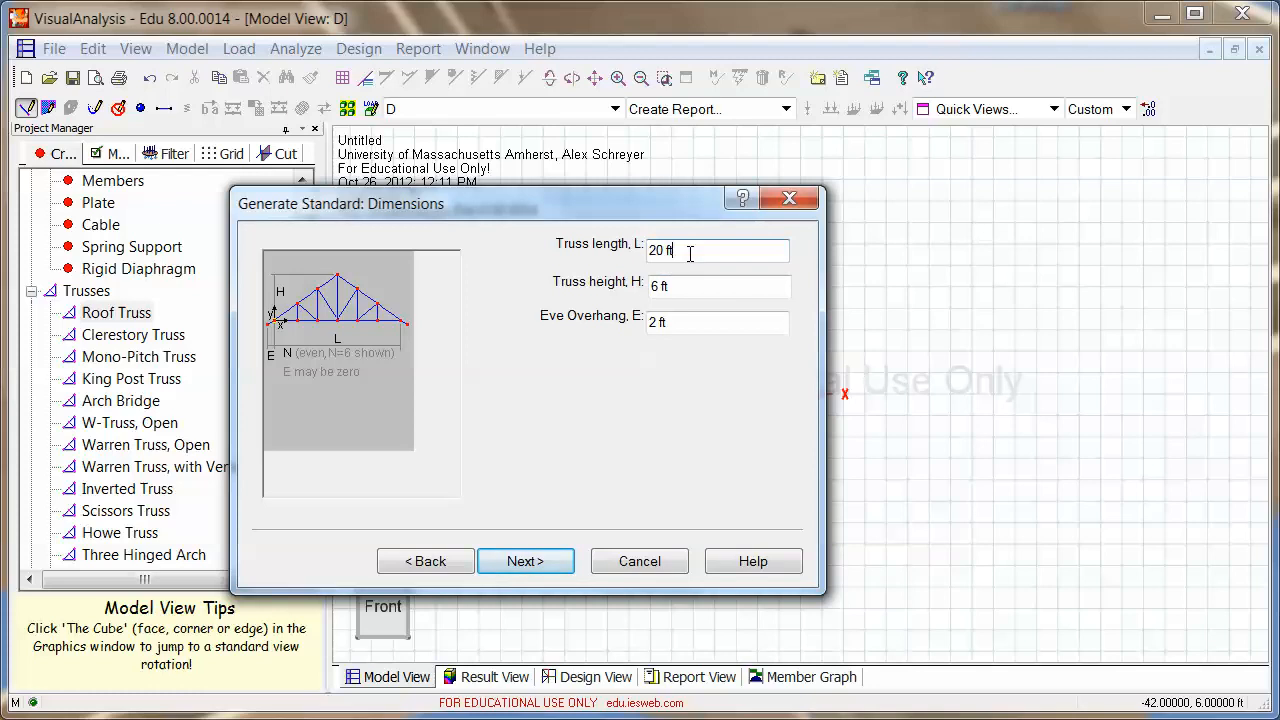
{"action": "double_click", "coordinate": [656, 250]}
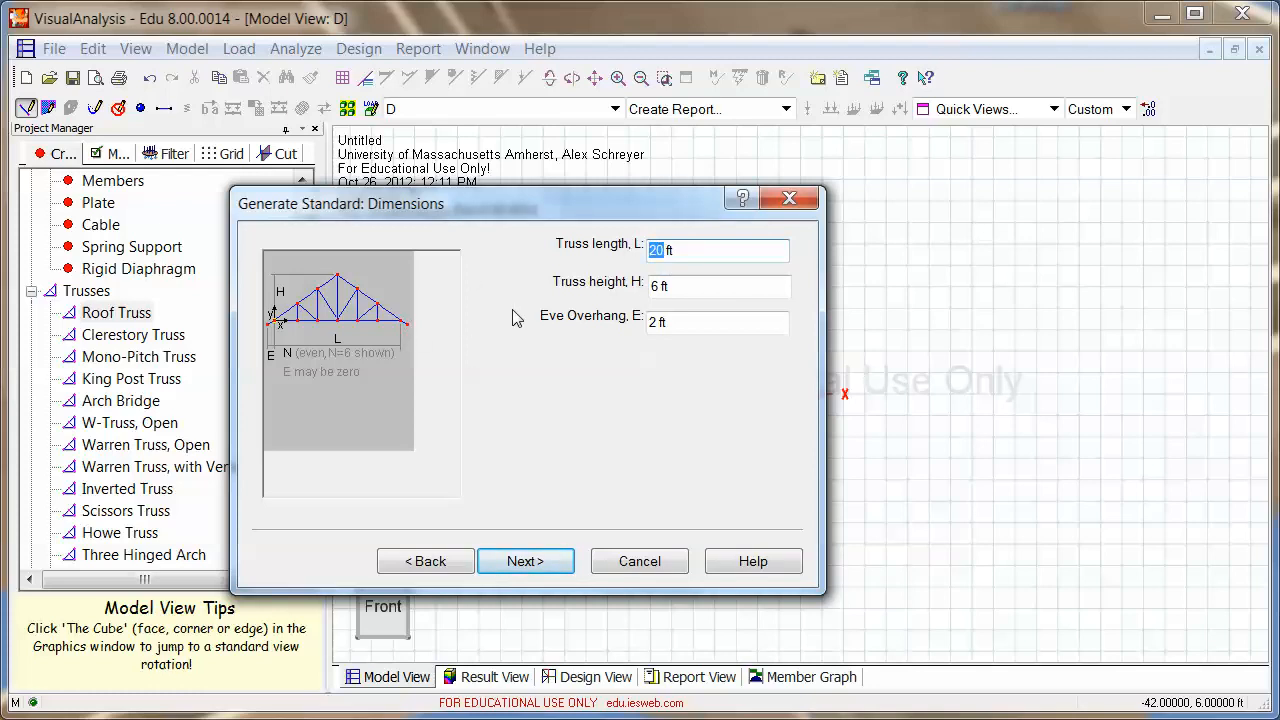
{"action": "mouse_move", "coordinate": [398, 332]}
{"action": "type", "text": "0"}
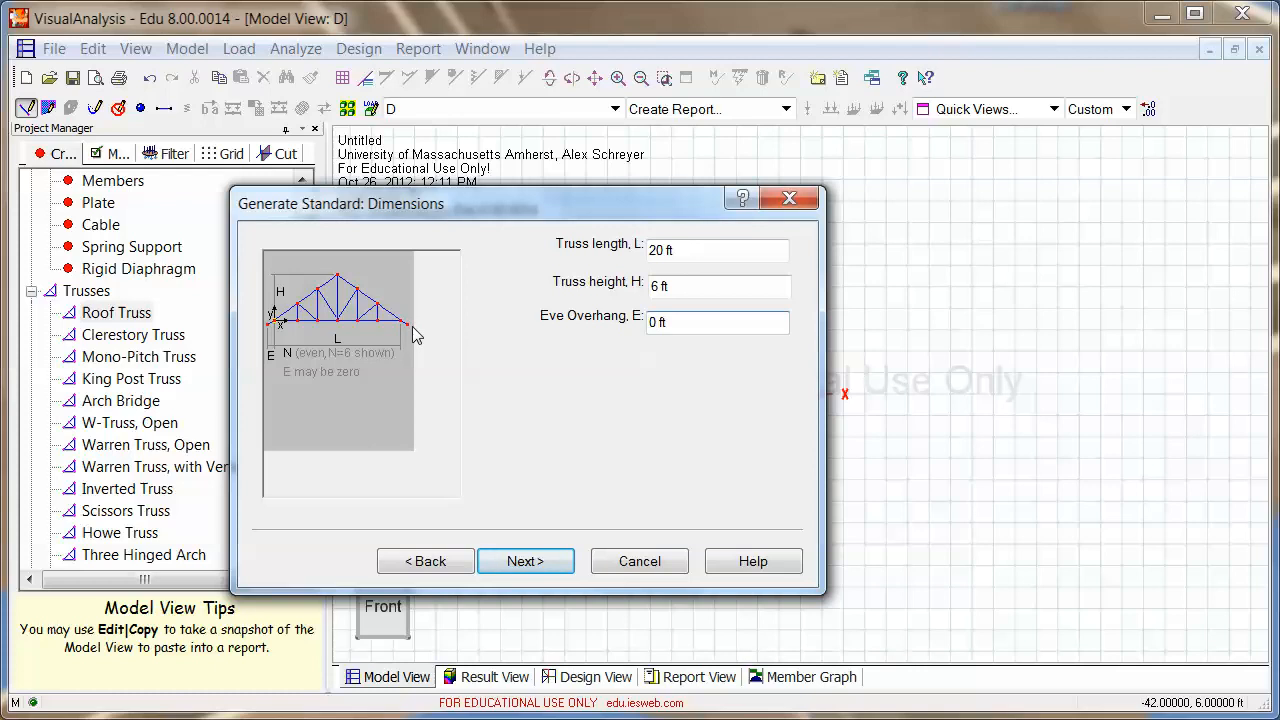
{"action": "mouse_move", "coordinate": [270, 336]}
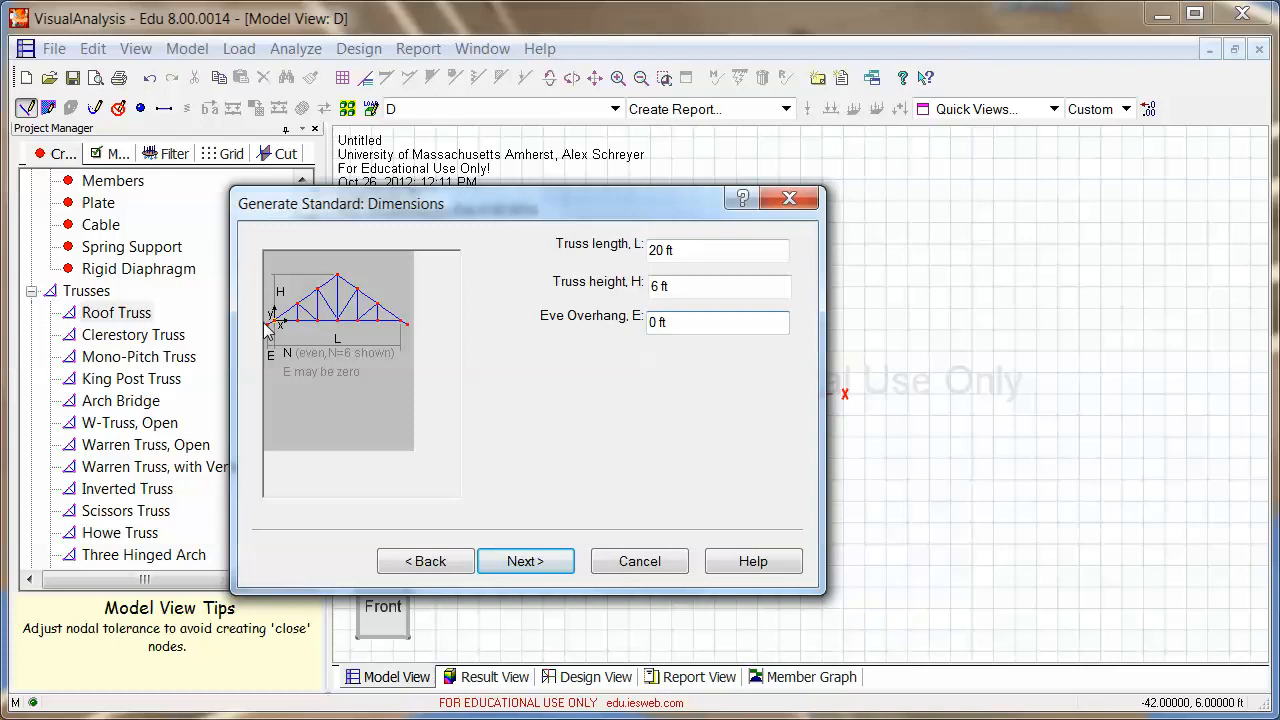
{"action": "mouse_move", "coordinate": [340, 284]}
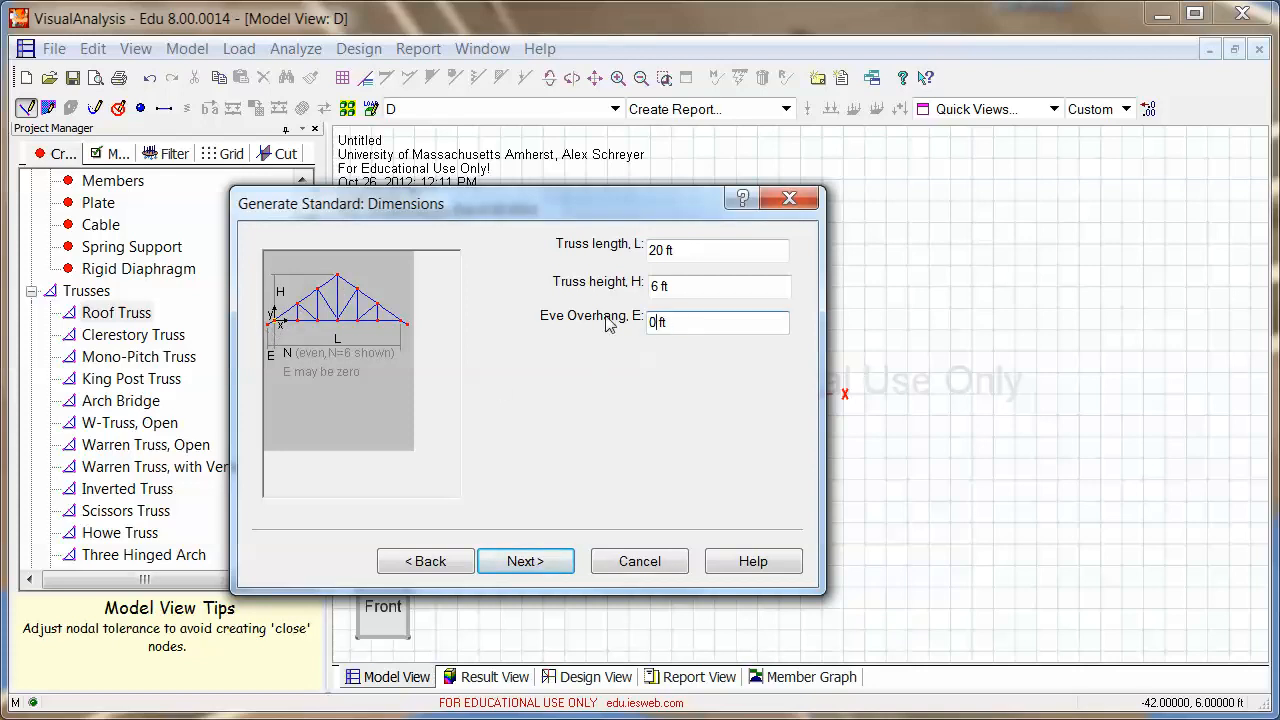
{"action": "mouse_move", "coordinate": [696, 472]}
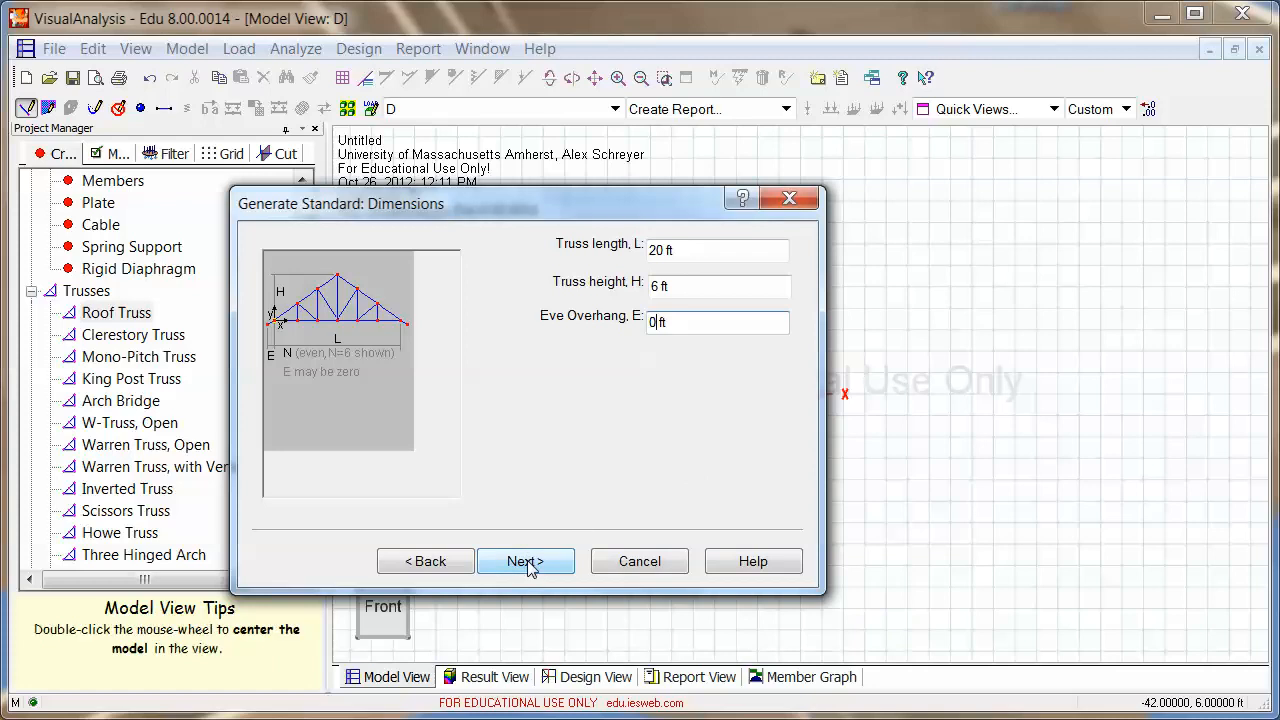
{"action": "left_click", "coordinate": [524, 560]}
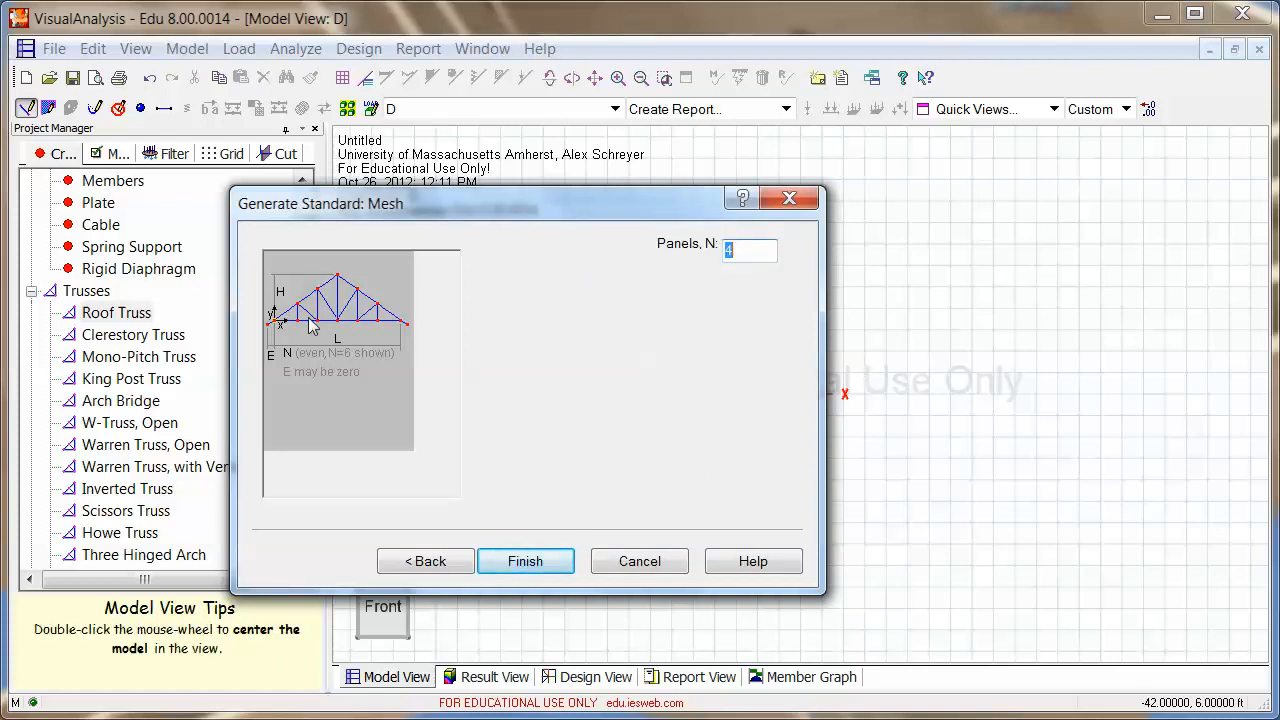
{"action": "mouse_move", "coordinate": [356, 348]}
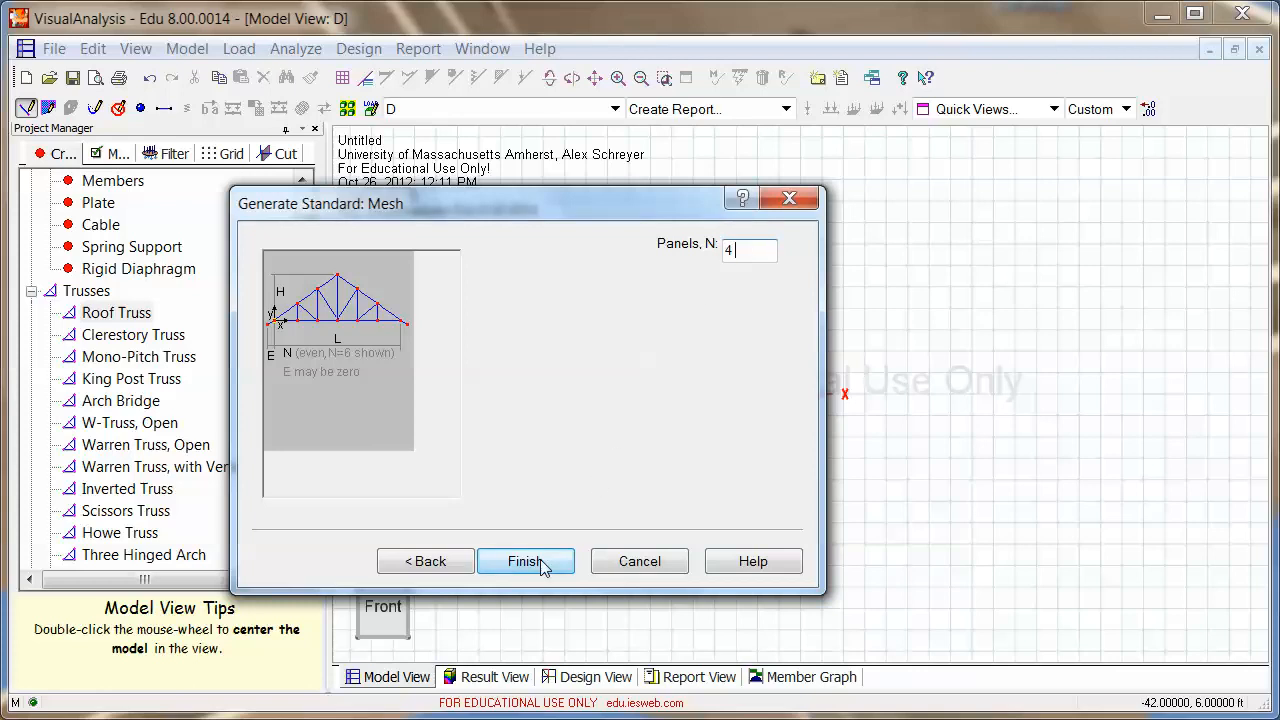
Finish generating the 4-panel truss and switch Modify to all 13 Members
{"action": "left_click", "coordinate": [526, 560]}
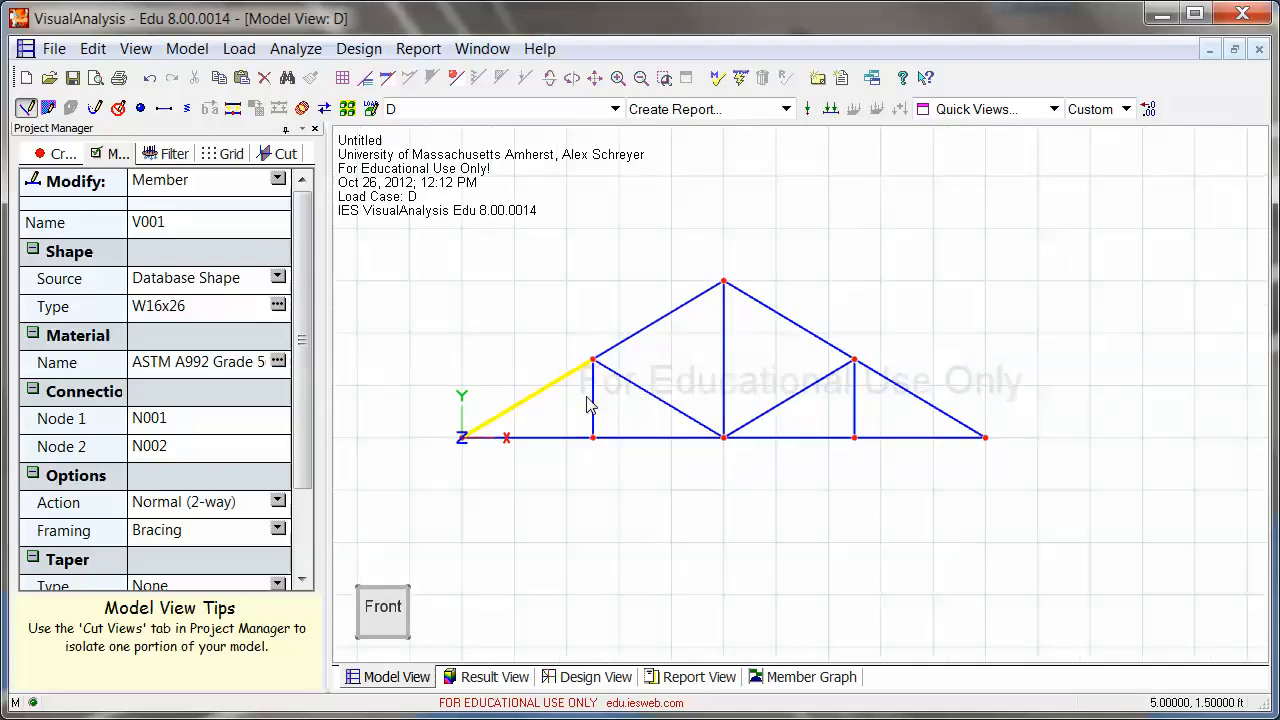
{"action": "left_click", "coordinate": [660, 400]}
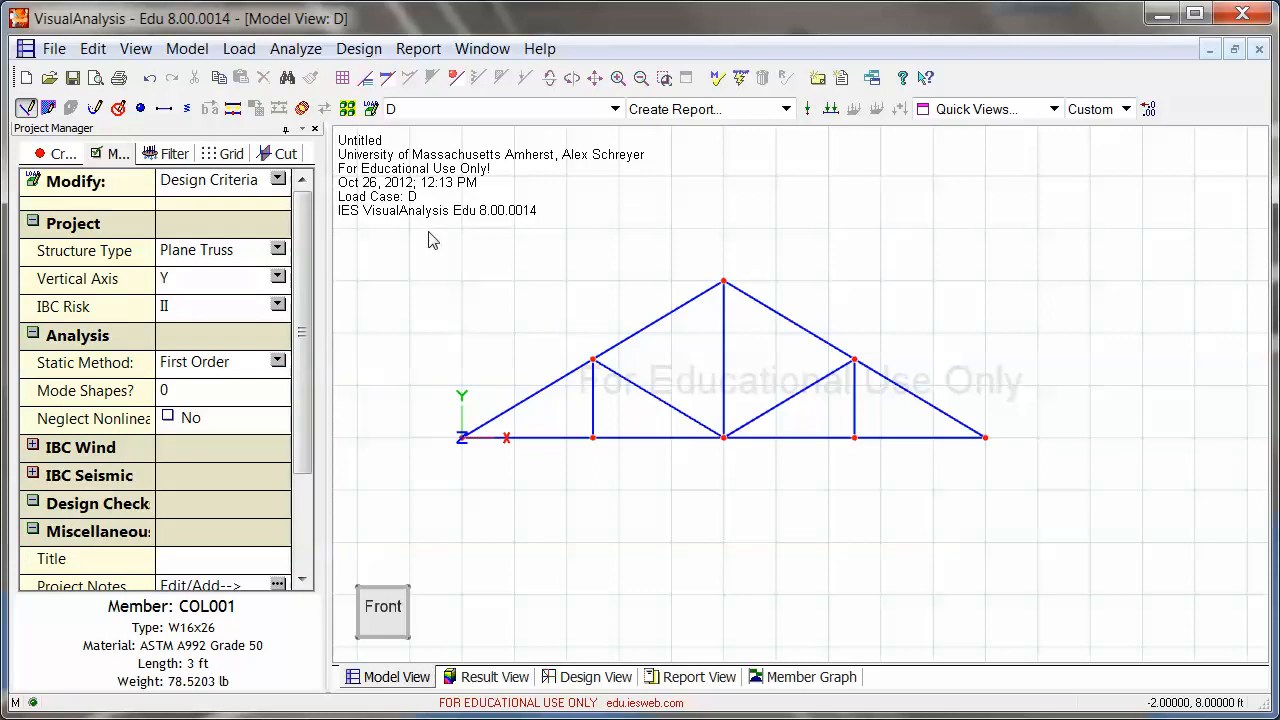
{"action": "mouse_move", "coordinate": [400, 244]}
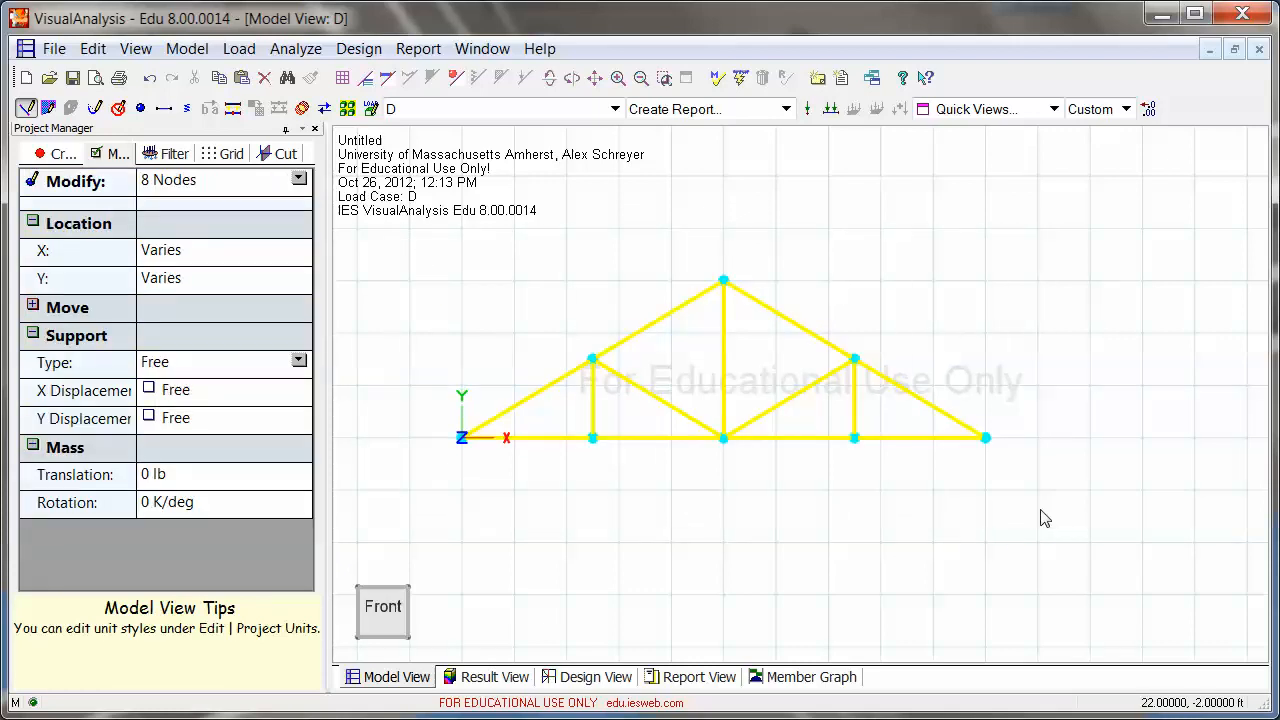
{"action": "mouse_move", "coordinate": [864, 278]}
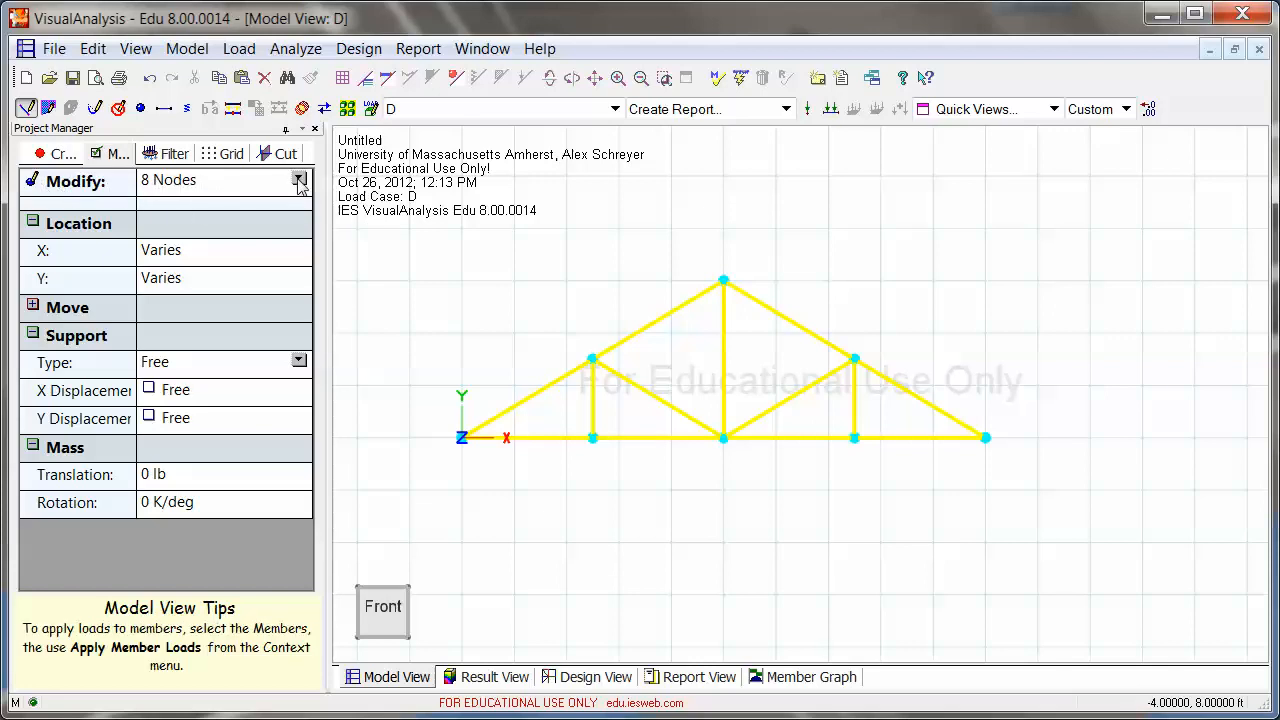
{"action": "left_click", "coordinate": [300, 180]}
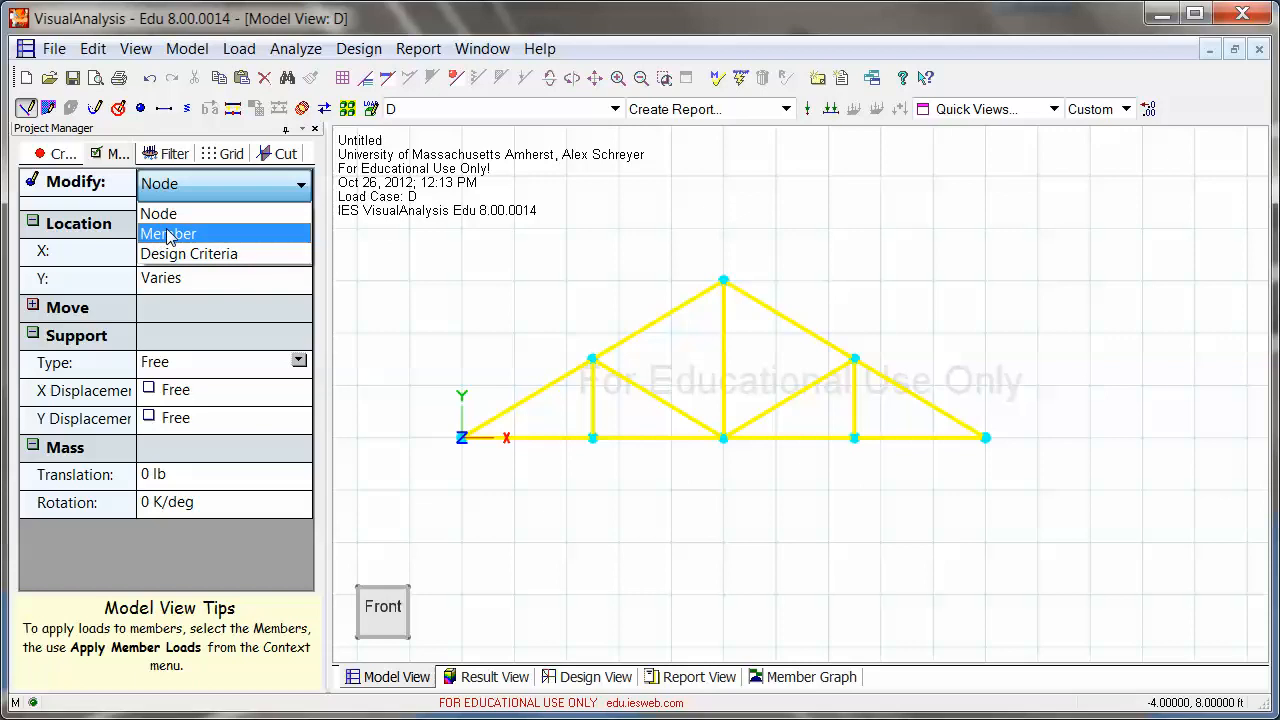
{"action": "left_click", "coordinate": [168, 232]}
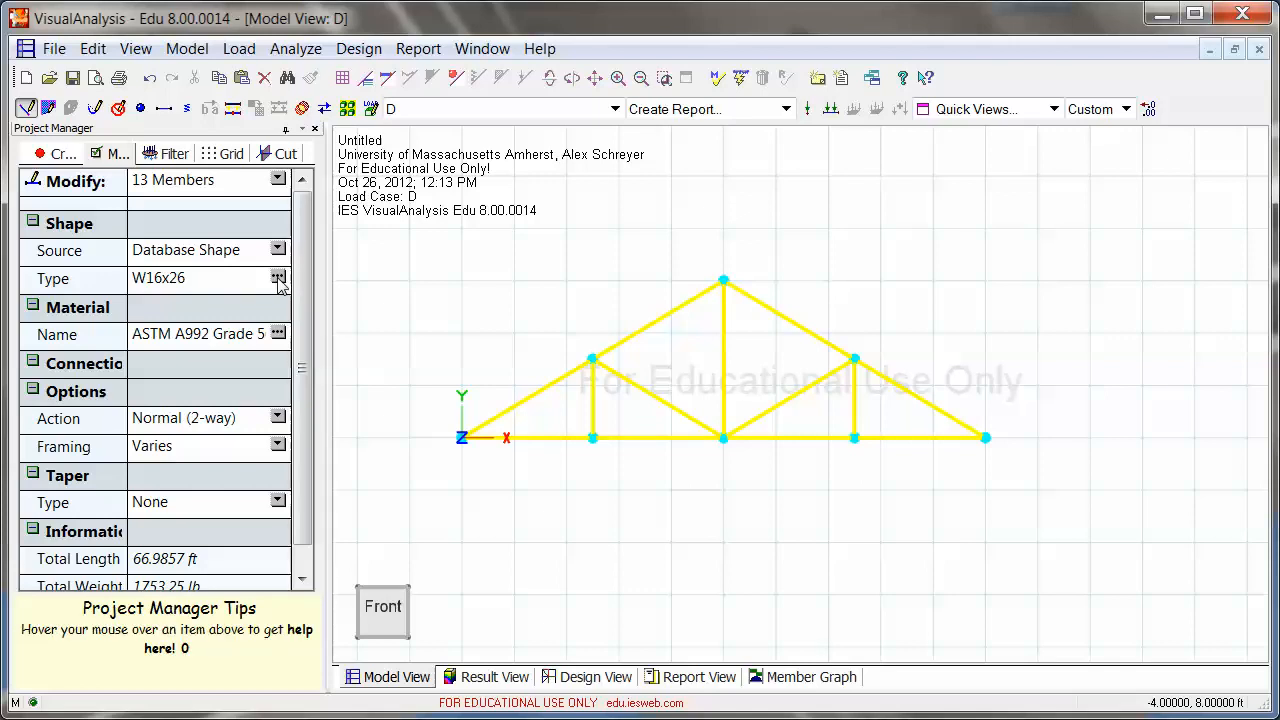
In Choose Shape, select NDS Wood standard-dressed dimension lumber size S2x6
{"action": "left_click", "coordinate": [278, 278]}
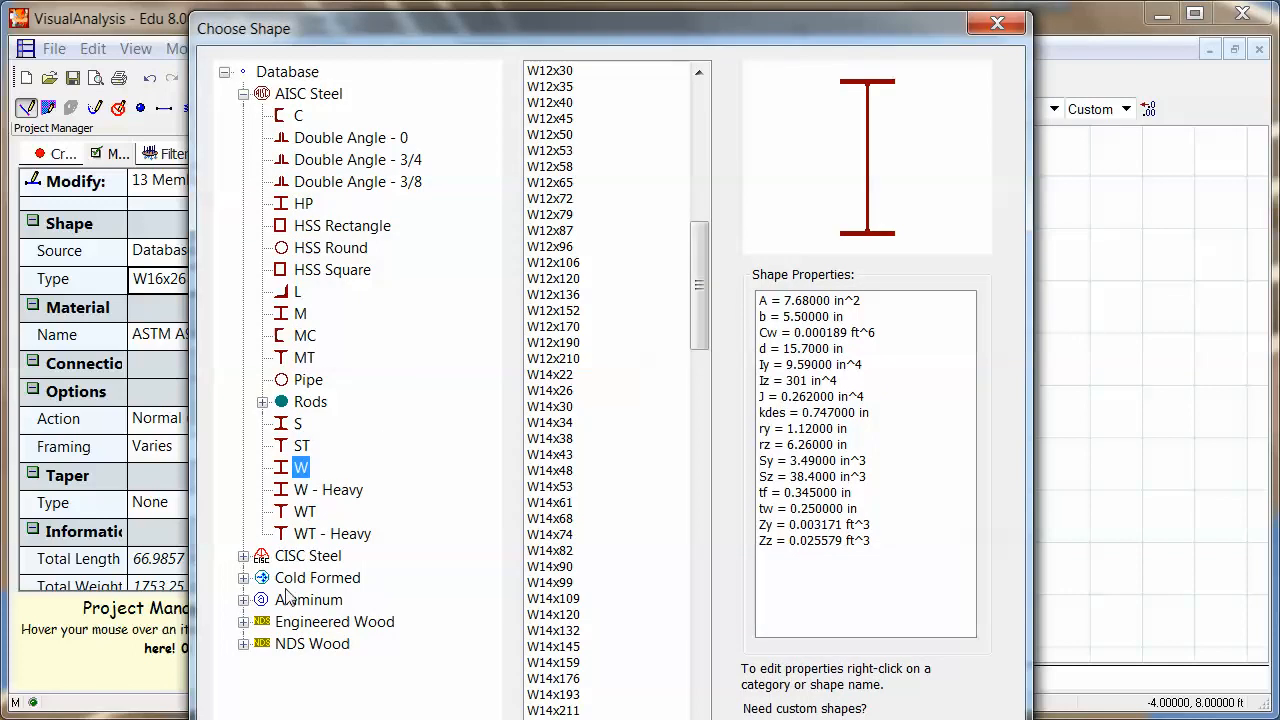
{"action": "mouse_move", "coordinate": [288, 598]}
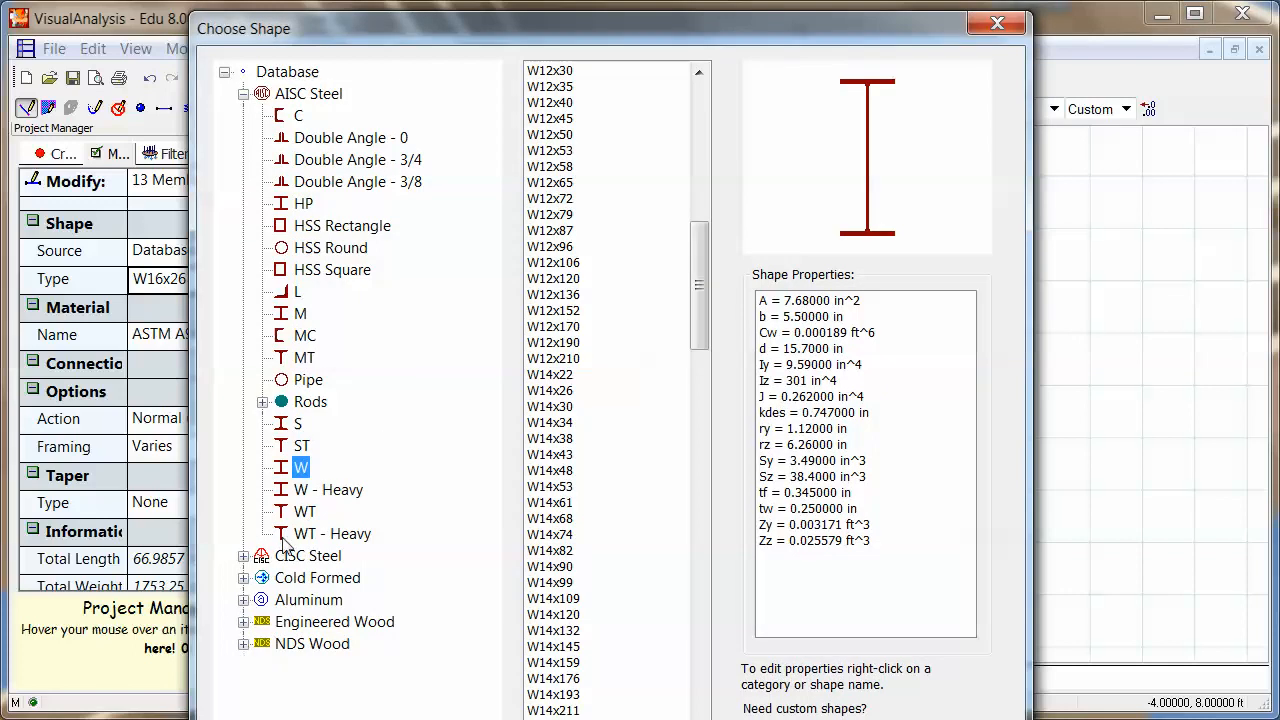
{"action": "left_click", "coordinate": [312, 644]}
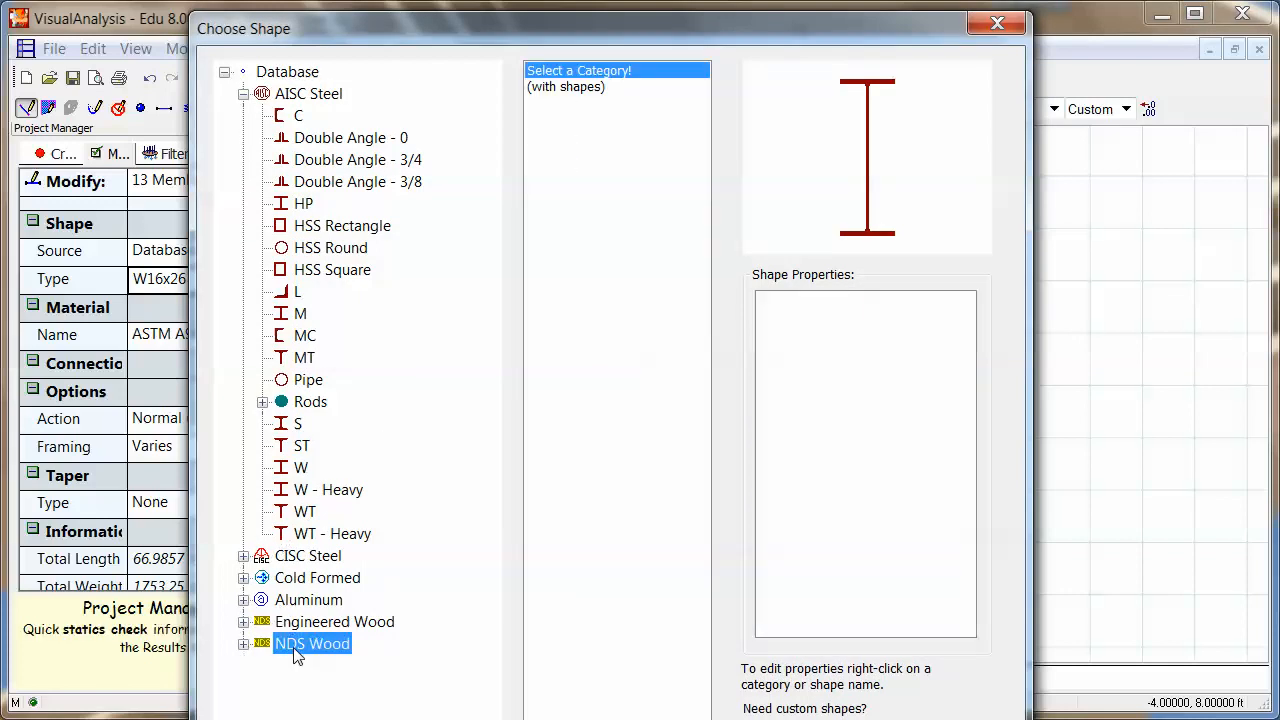
{"action": "left_click", "coordinate": [244, 94]}
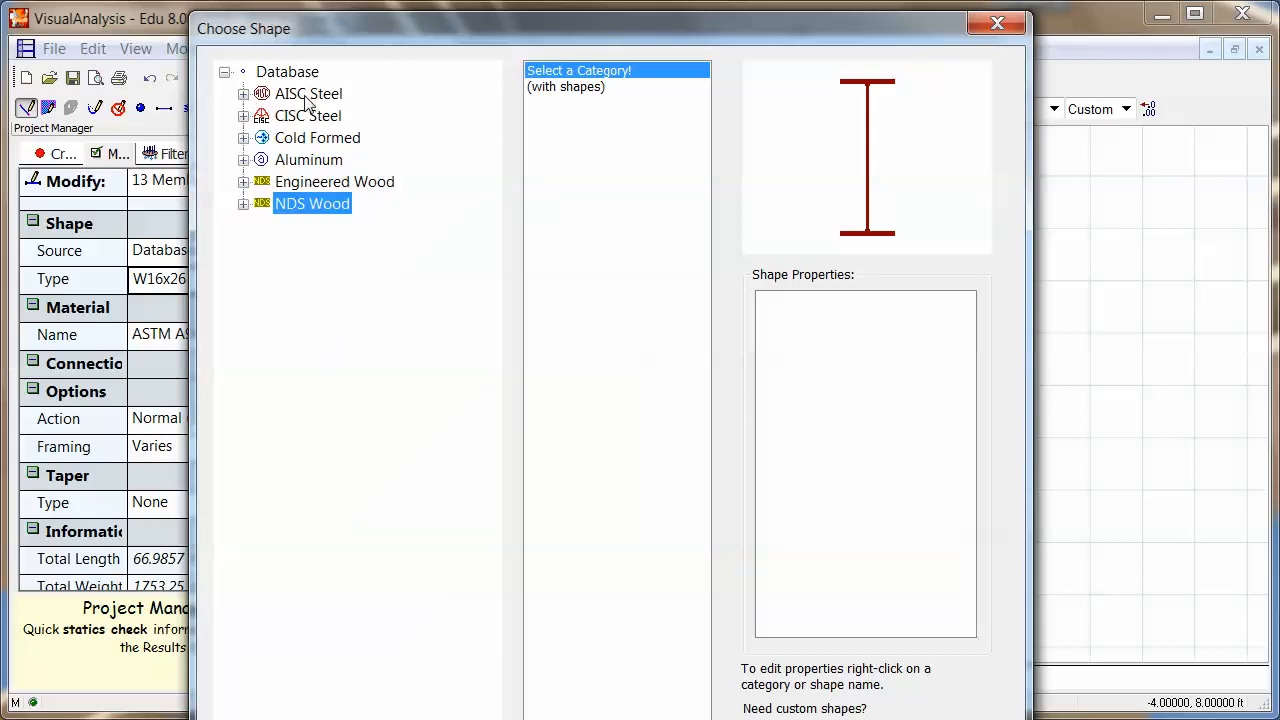
{"action": "left_click", "coordinate": [244, 204]}
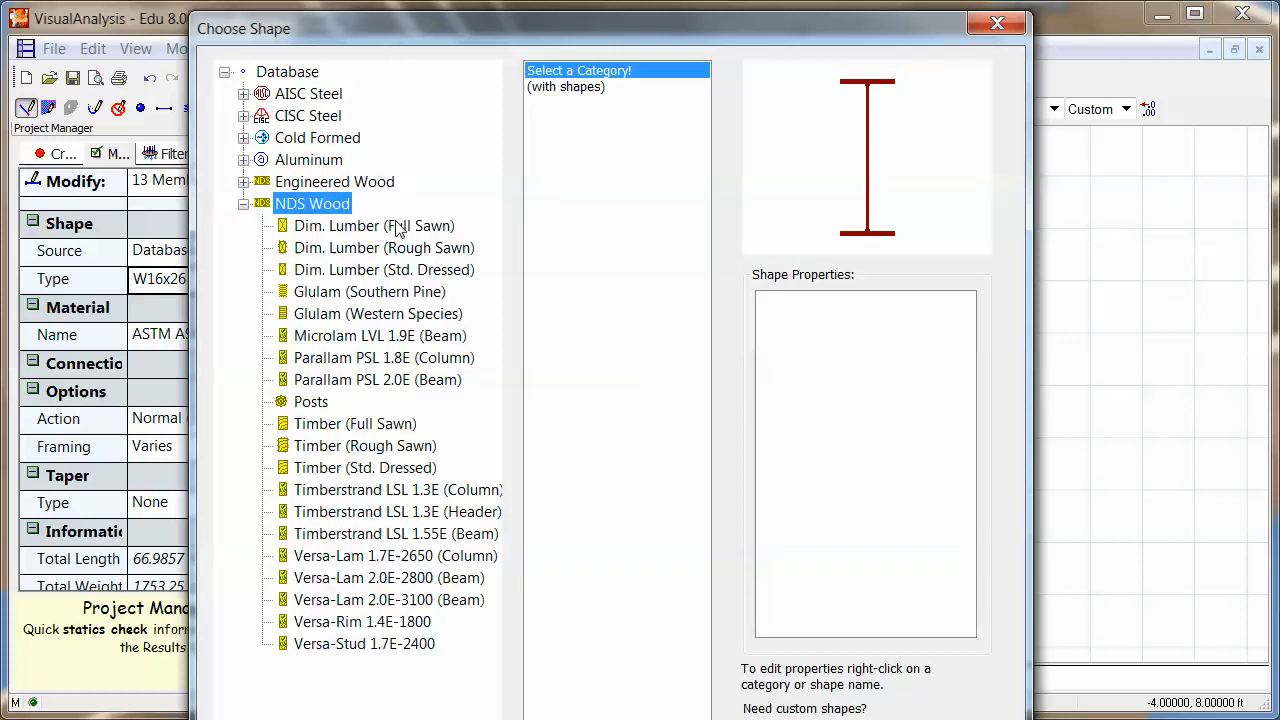
{"action": "mouse_move", "coordinate": [368, 276]}
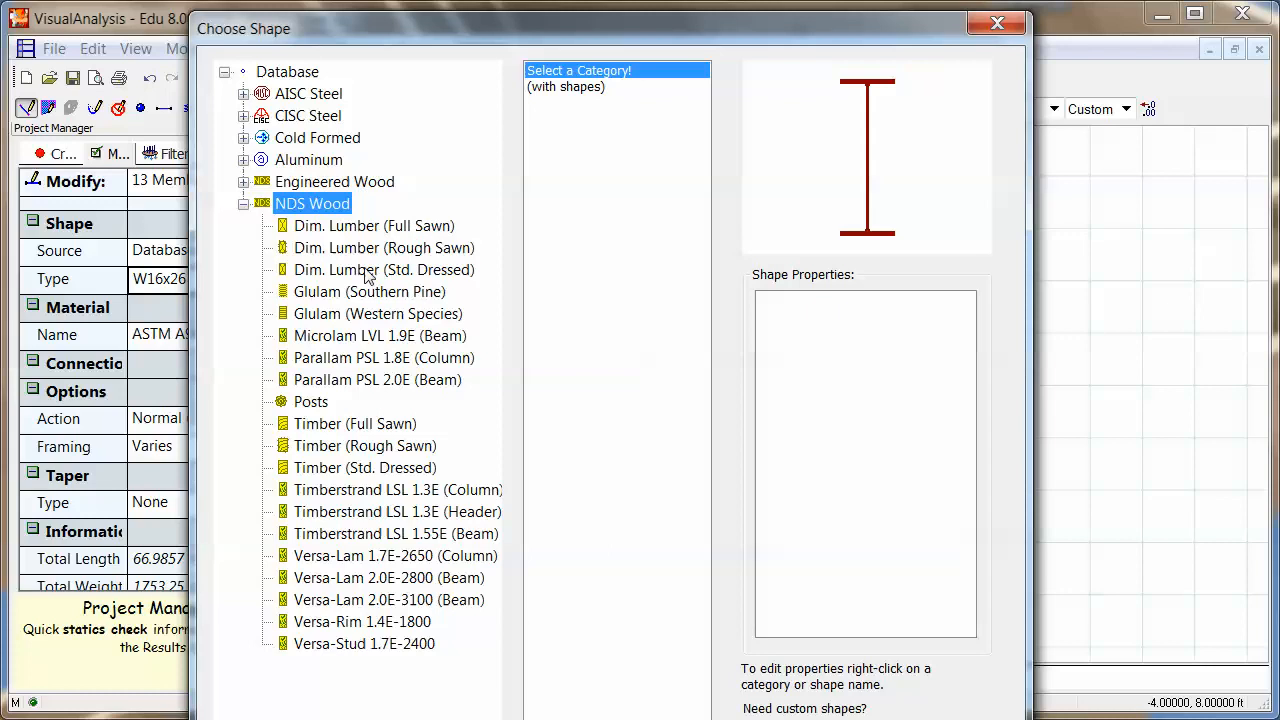
{"action": "left_click", "coordinate": [384, 268]}
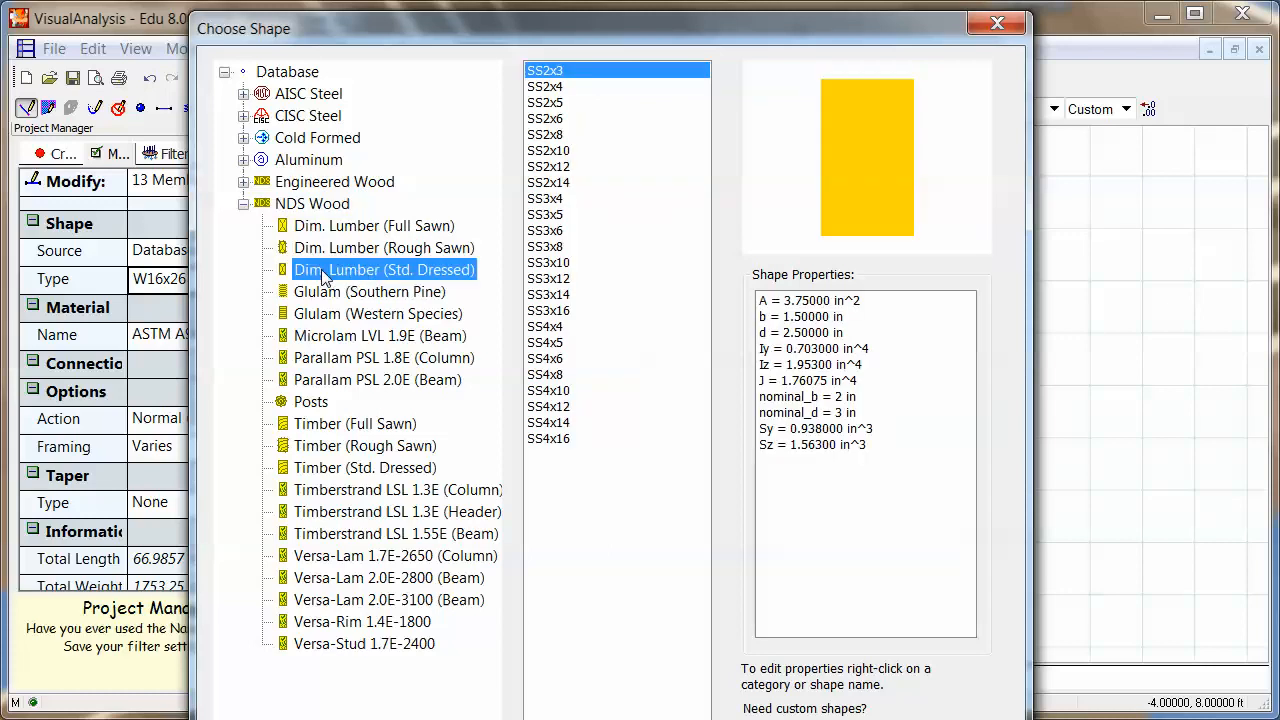
{"action": "mouse_move", "coordinate": [300, 176]}
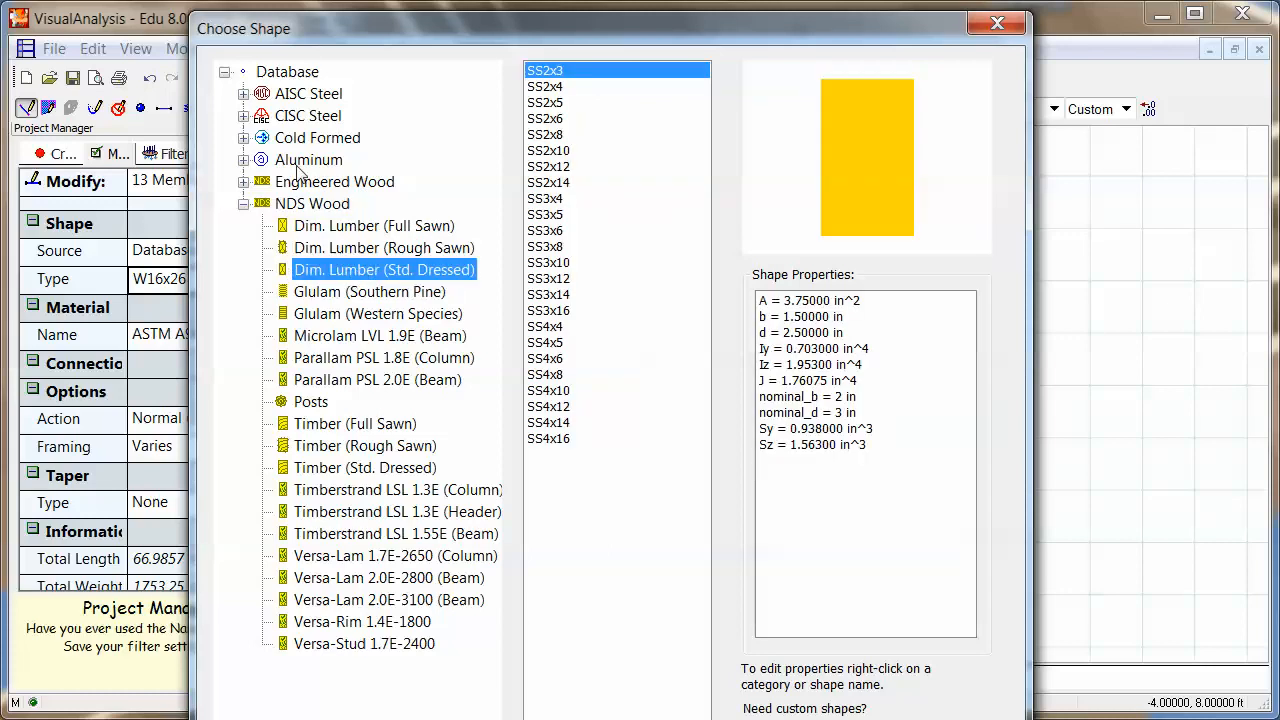
{"action": "left_click", "coordinate": [544, 118]}
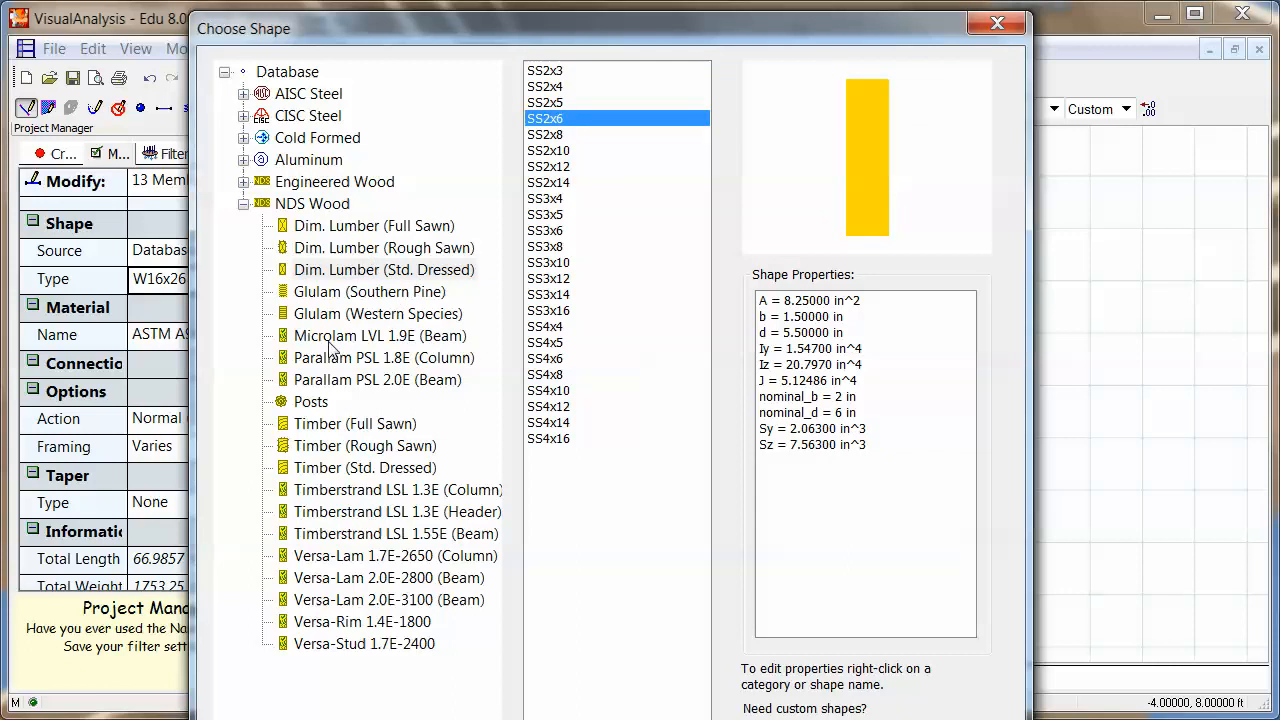
{"action": "mouse_move", "coordinate": [620, 112]}
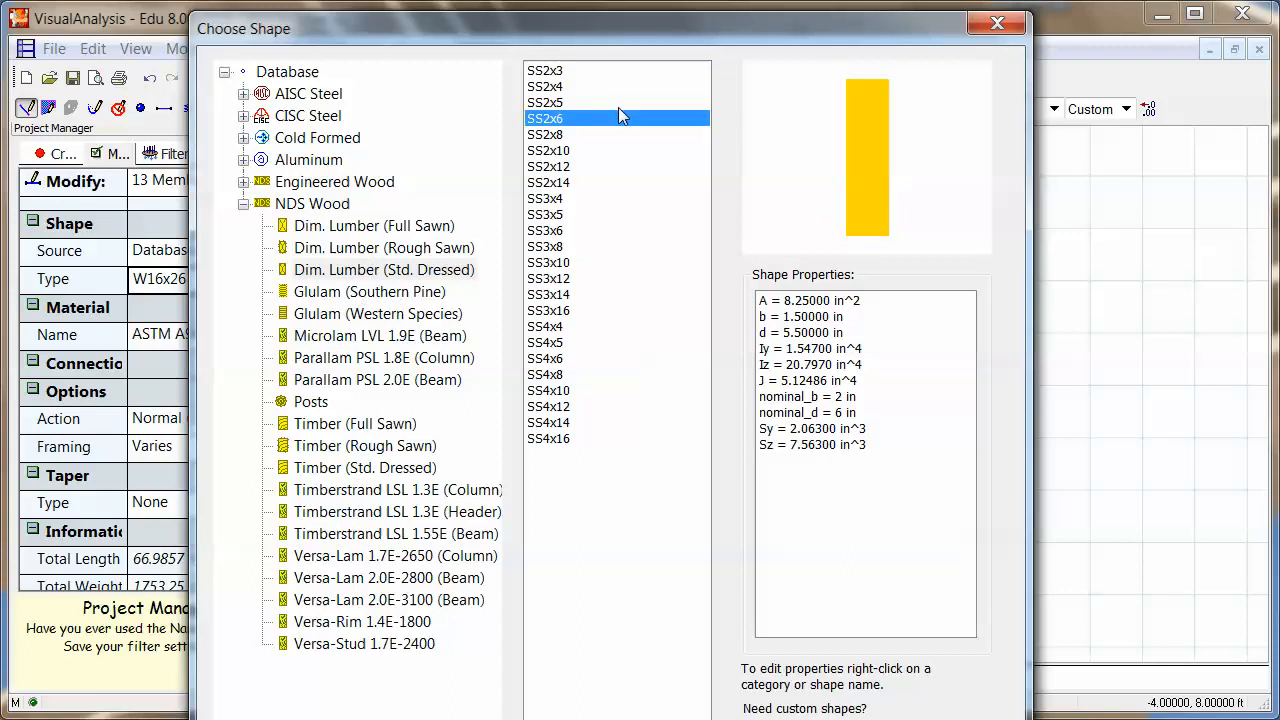
{"action": "mouse_move", "coordinate": [944, 300]}
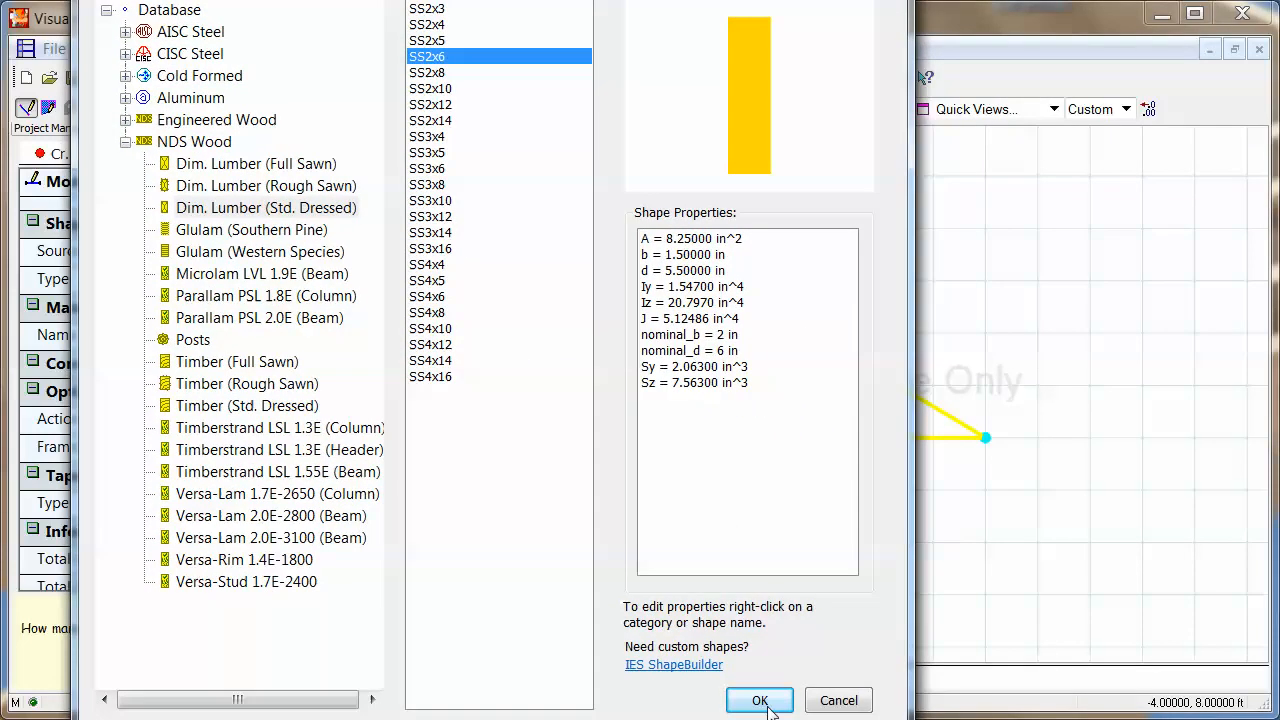
Apply the S2x6 shape to the members and confirm Douglas Fir-Larch material
{"action": "left_click", "coordinate": [760, 700]}
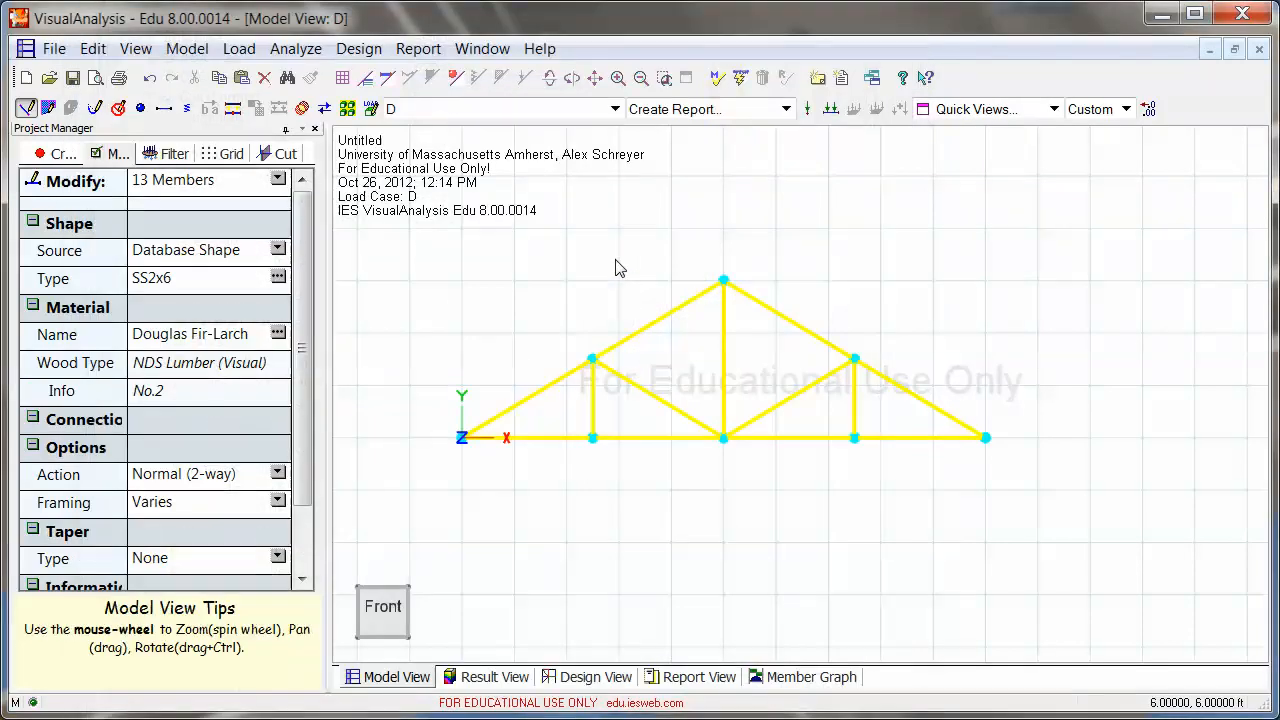
{"action": "left_click", "coordinate": [650, 322]}
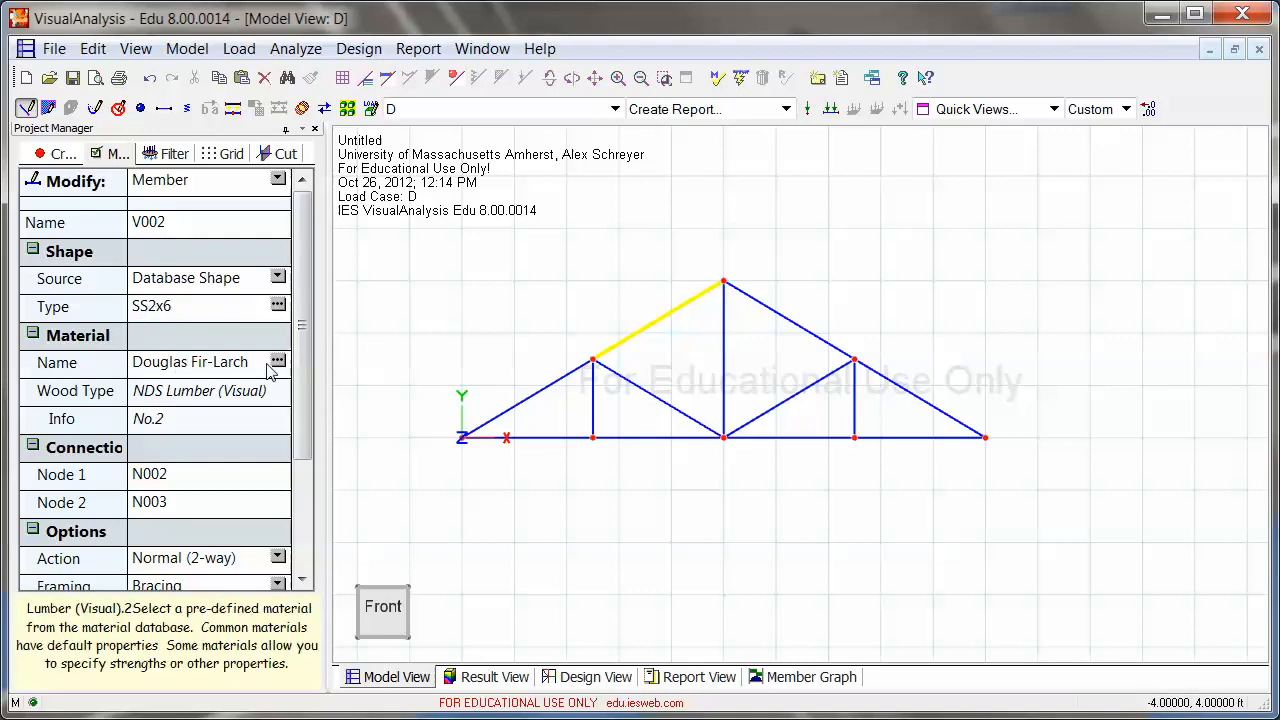
{"action": "left_click", "coordinate": [278, 362]}
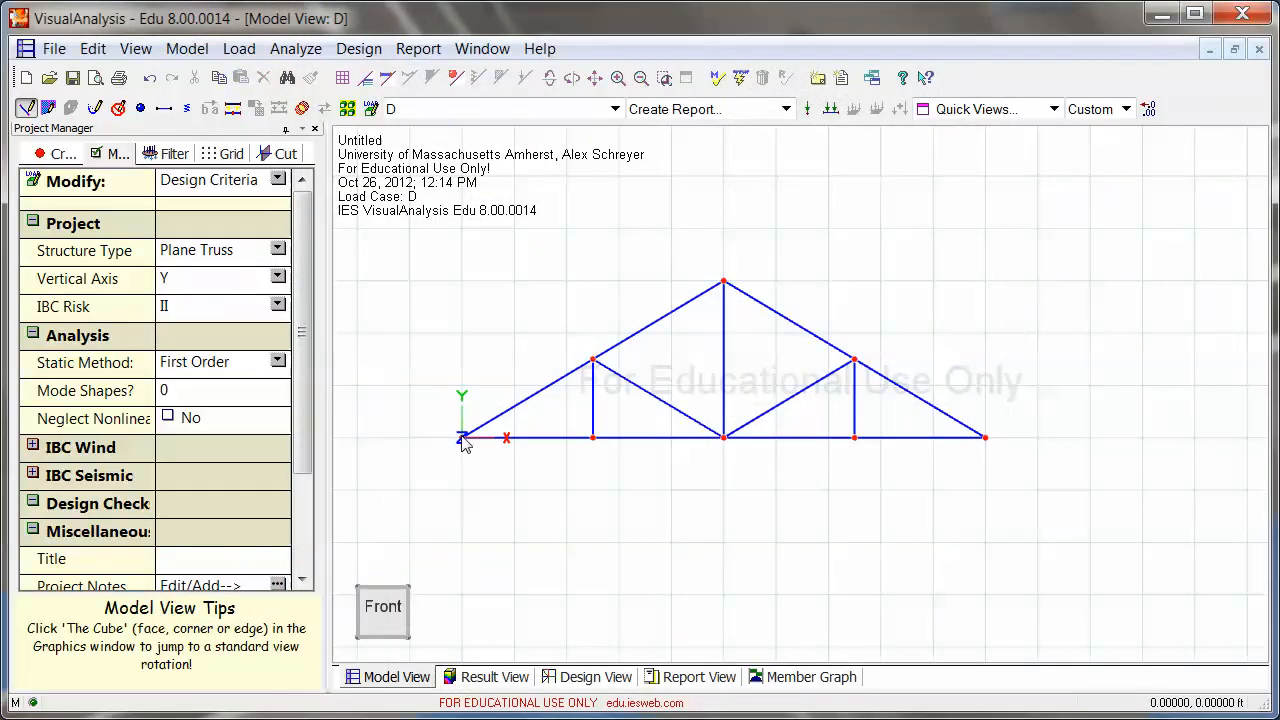
Make node N001 a Pinned support and node N005 Fix Y Only
{"action": "left_click", "coordinate": [460, 436]}
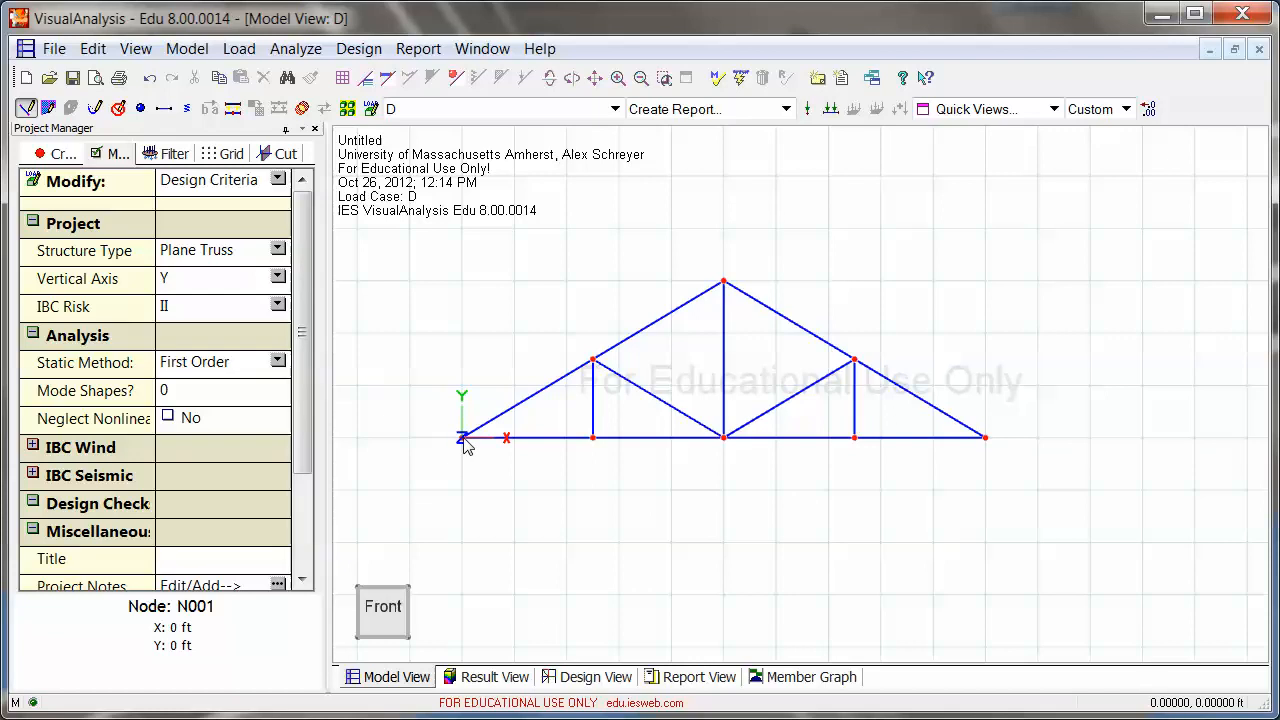
{"action": "left_click", "coordinate": [460, 436]}
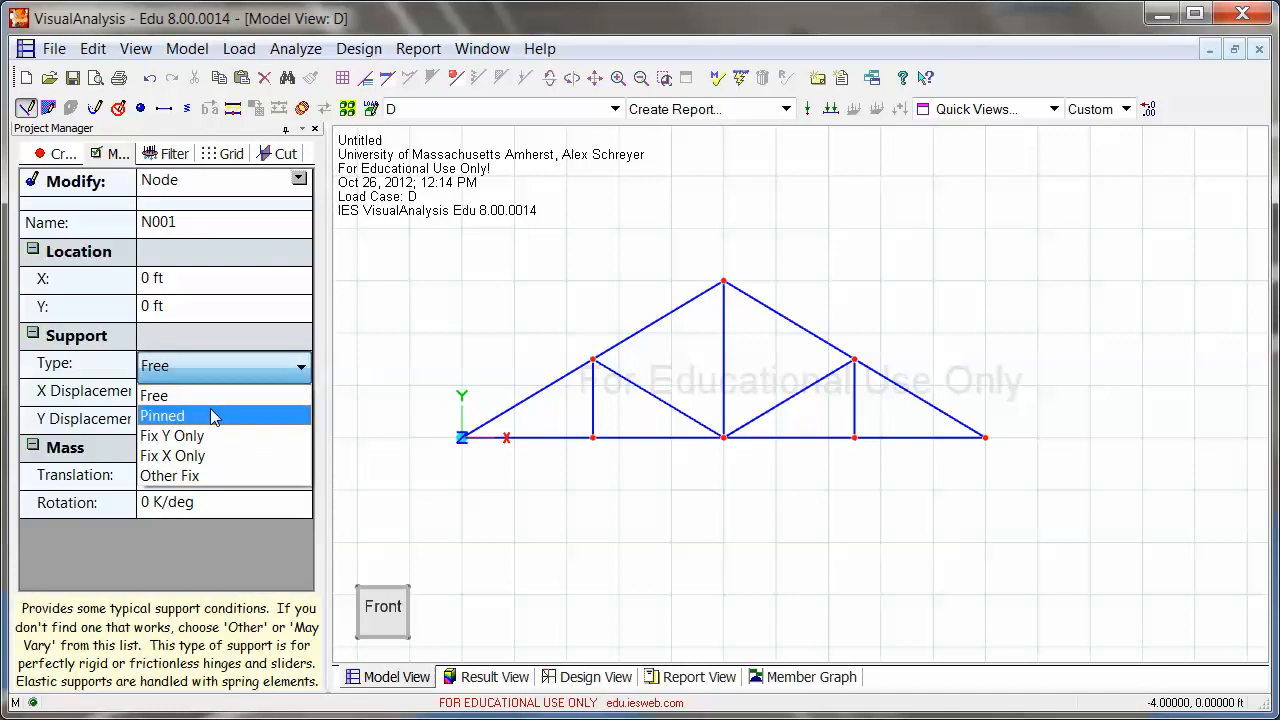
{"action": "left_click", "coordinate": [162, 414]}
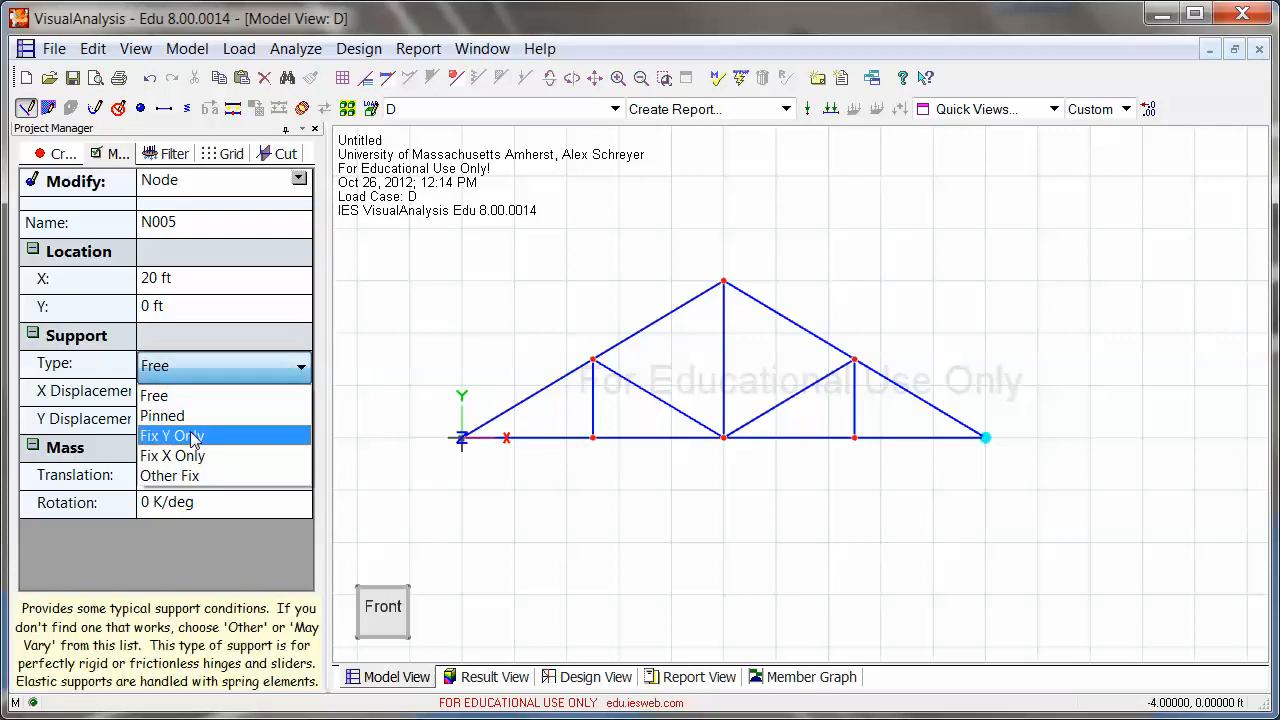
{"action": "left_click", "coordinate": [172, 436]}
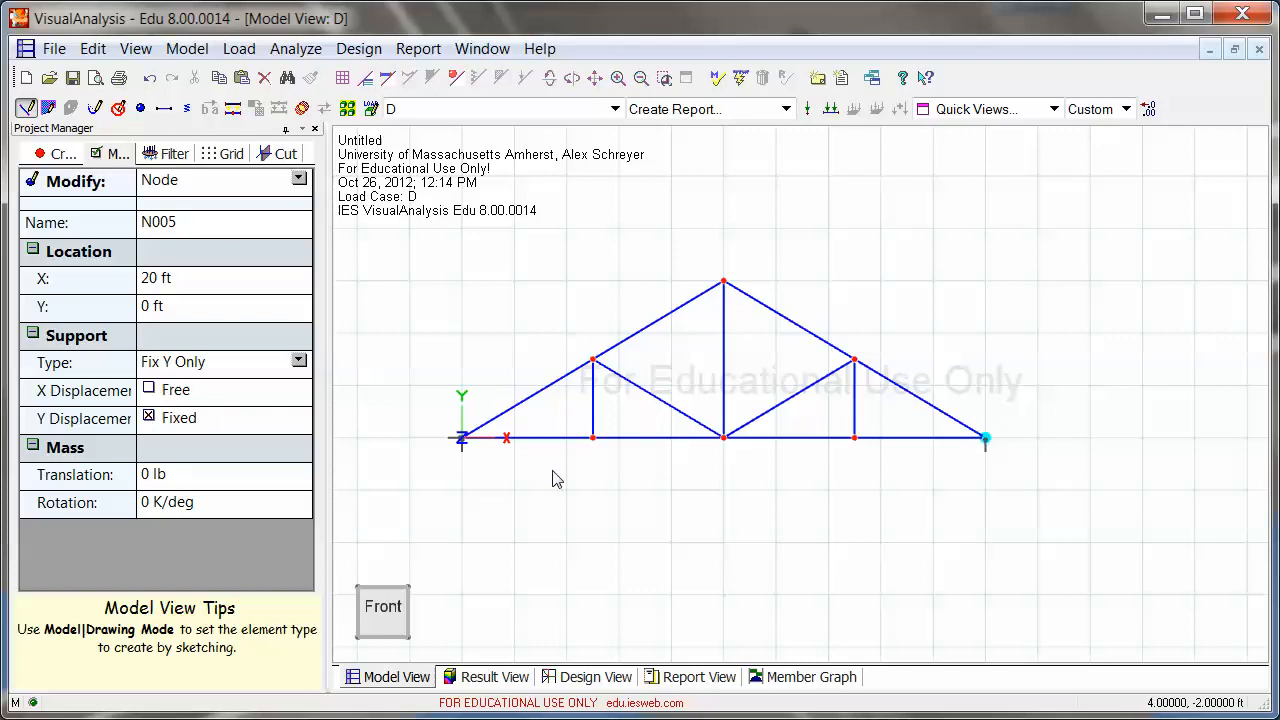
{"action": "mouse_move", "coordinate": [892, 364]}
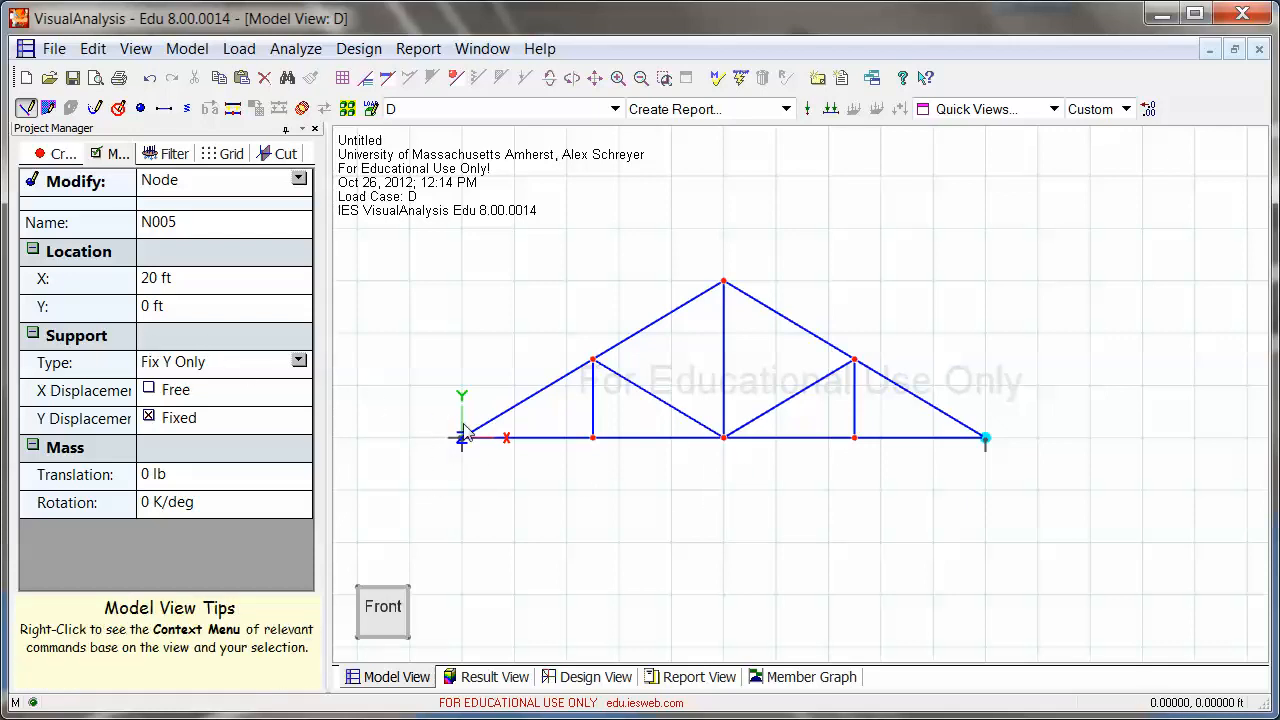
{"action": "mouse_move", "coordinate": [460, 450]}
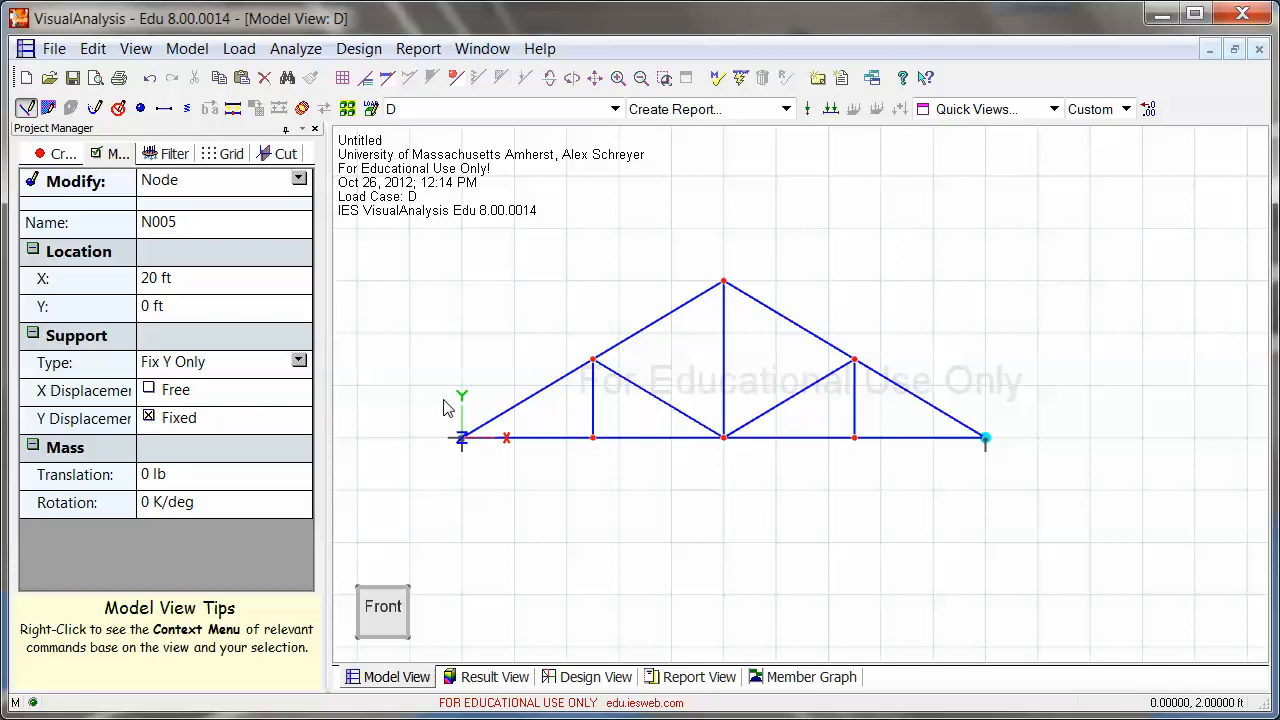
{"action": "mouse_move", "coordinate": [936, 434]}
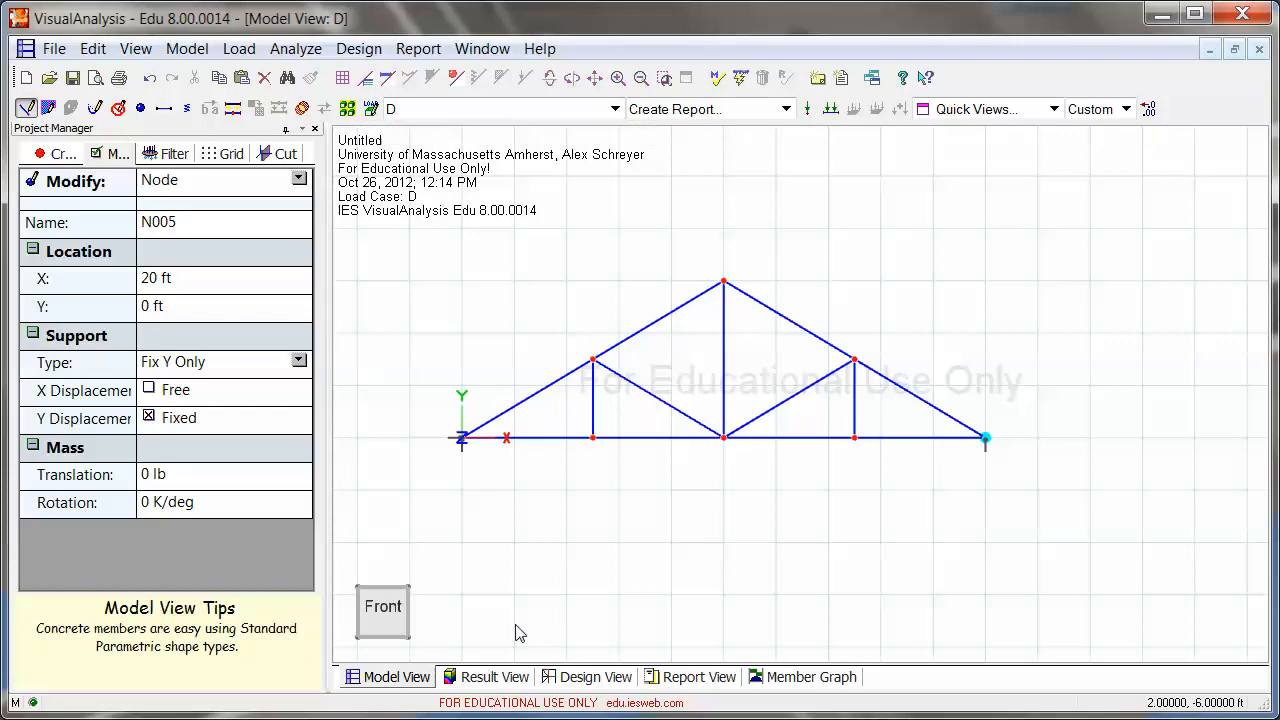
Switch to Result View and select node N005 to read its 59.68 lb reaction
{"action": "left_click", "coordinate": [296, 48]}
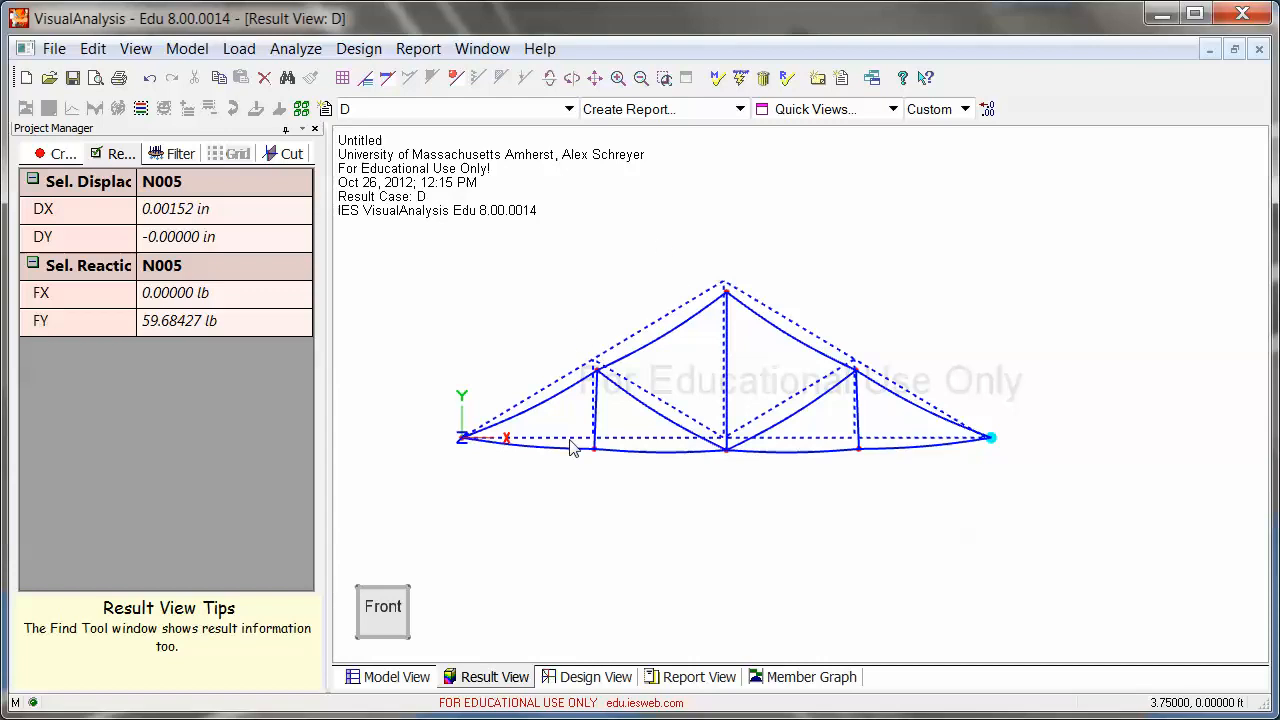
{"action": "mouse_move", "coordinate": [484, 460]}
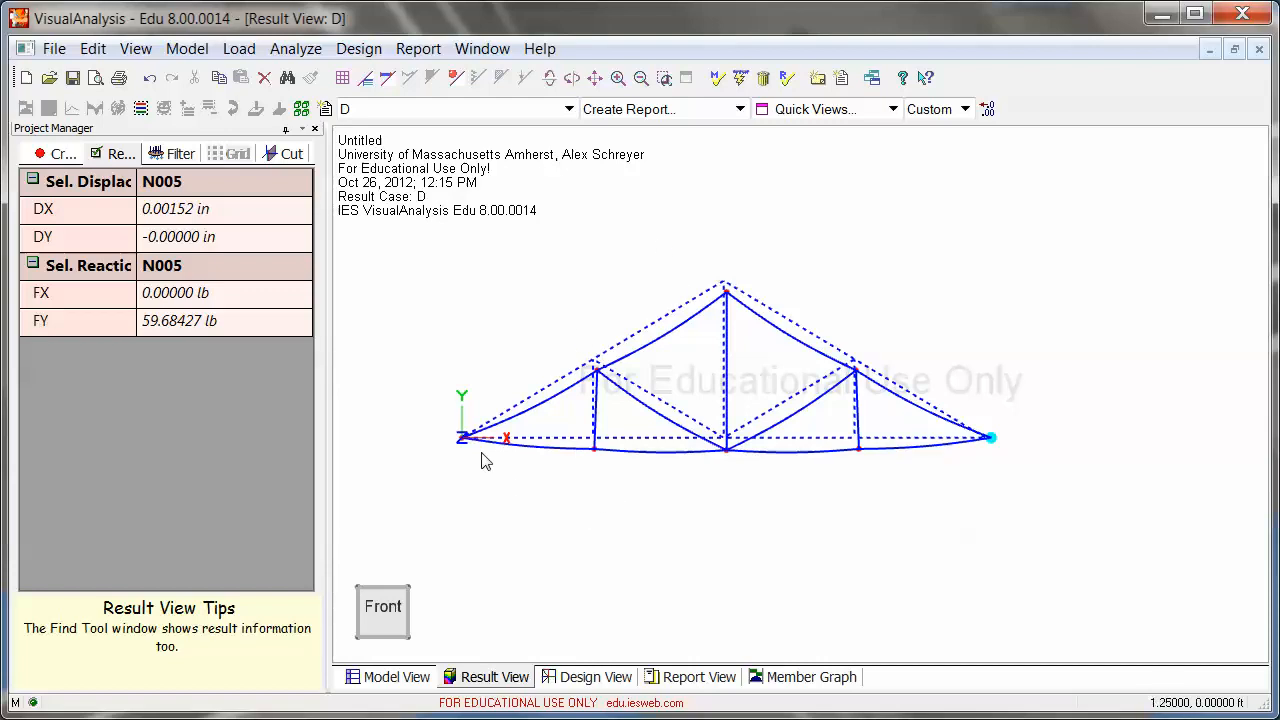
{"action": "left_click", "coordinate": [460, 440]}
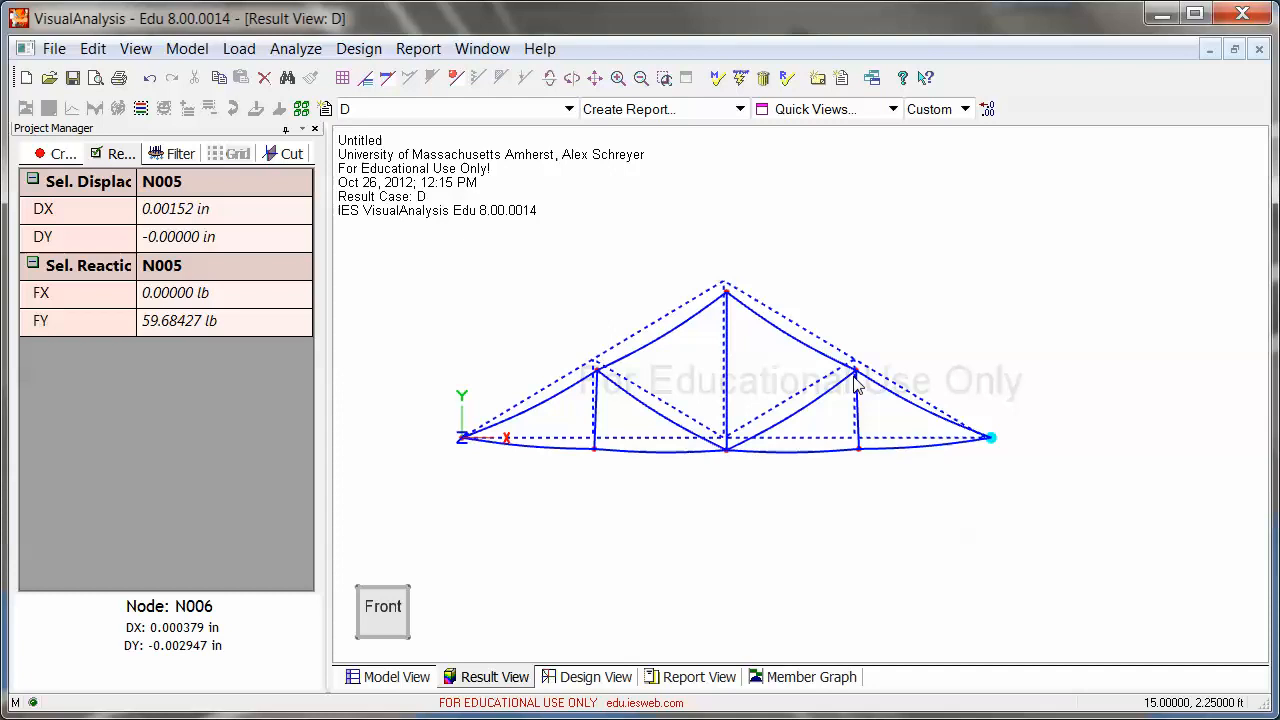
{"action": "mouse_move", "coordinate": [620, 460]}
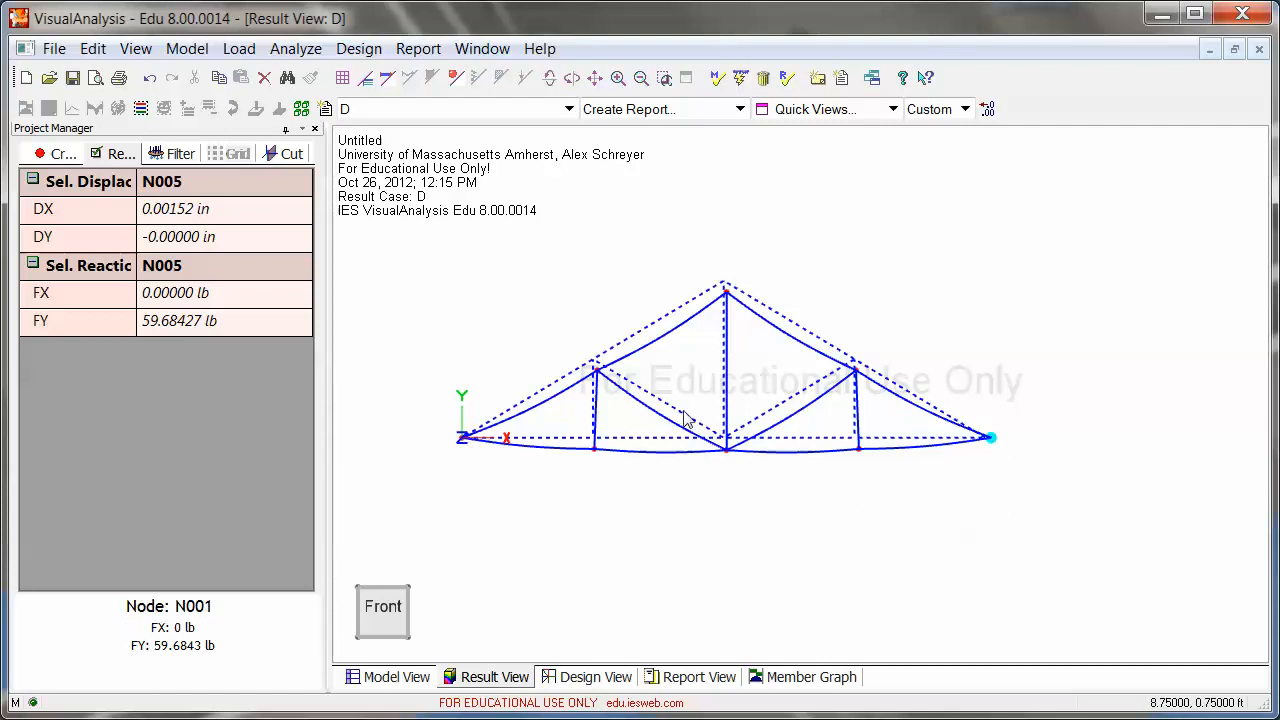
{"action": "mouse_move", "coordinate": [584, 456]}
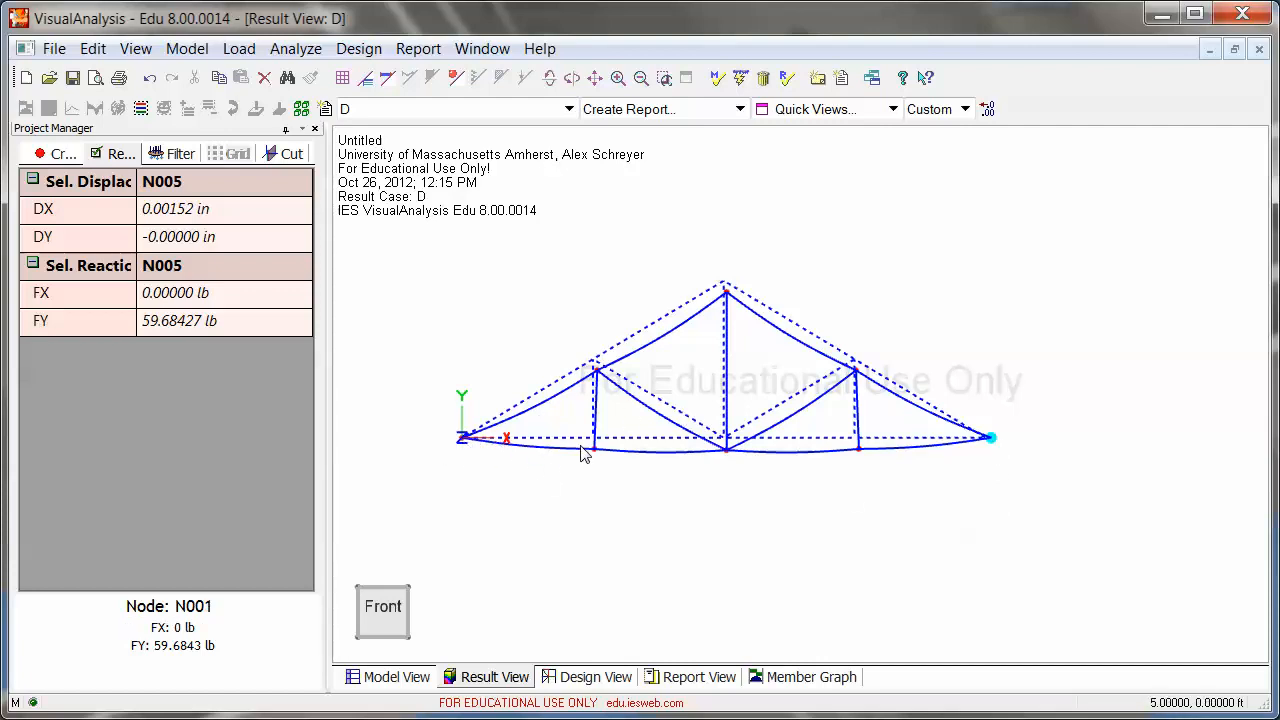
{"action": "mouse_move", "coordinate": [480, 448]}
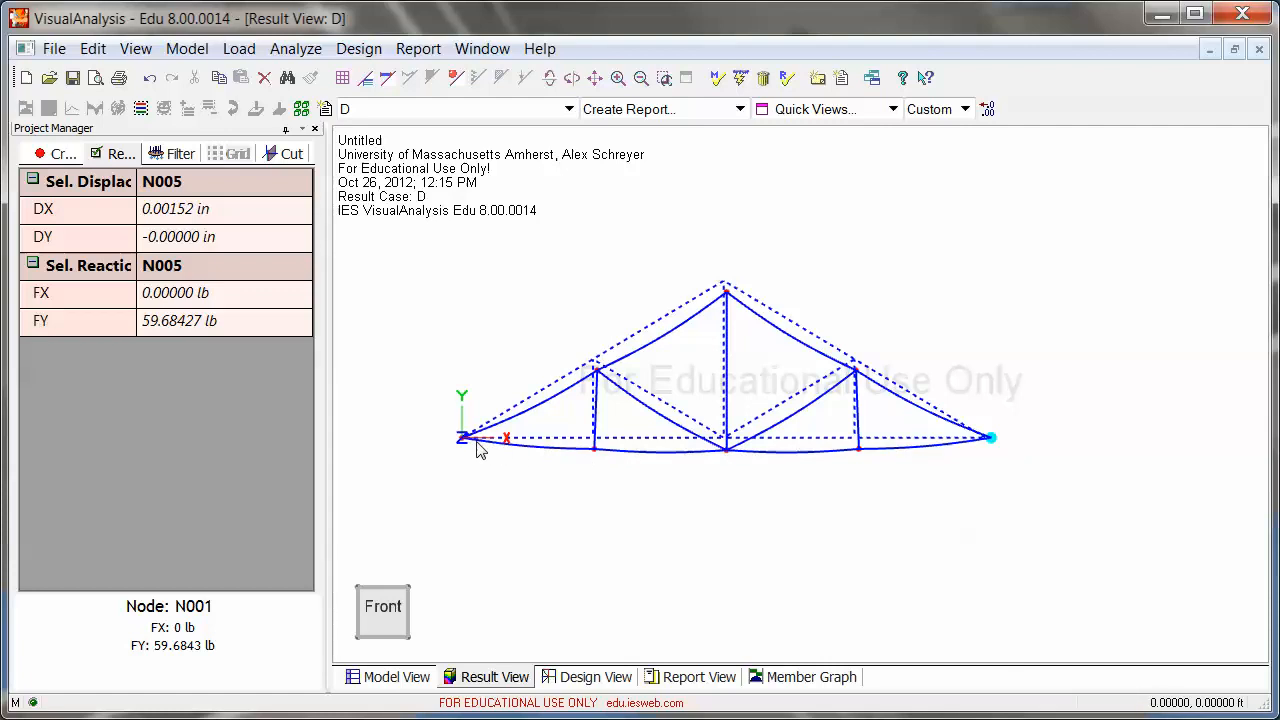
{"action": "mouse_move", "coordinate": [604, 464]}
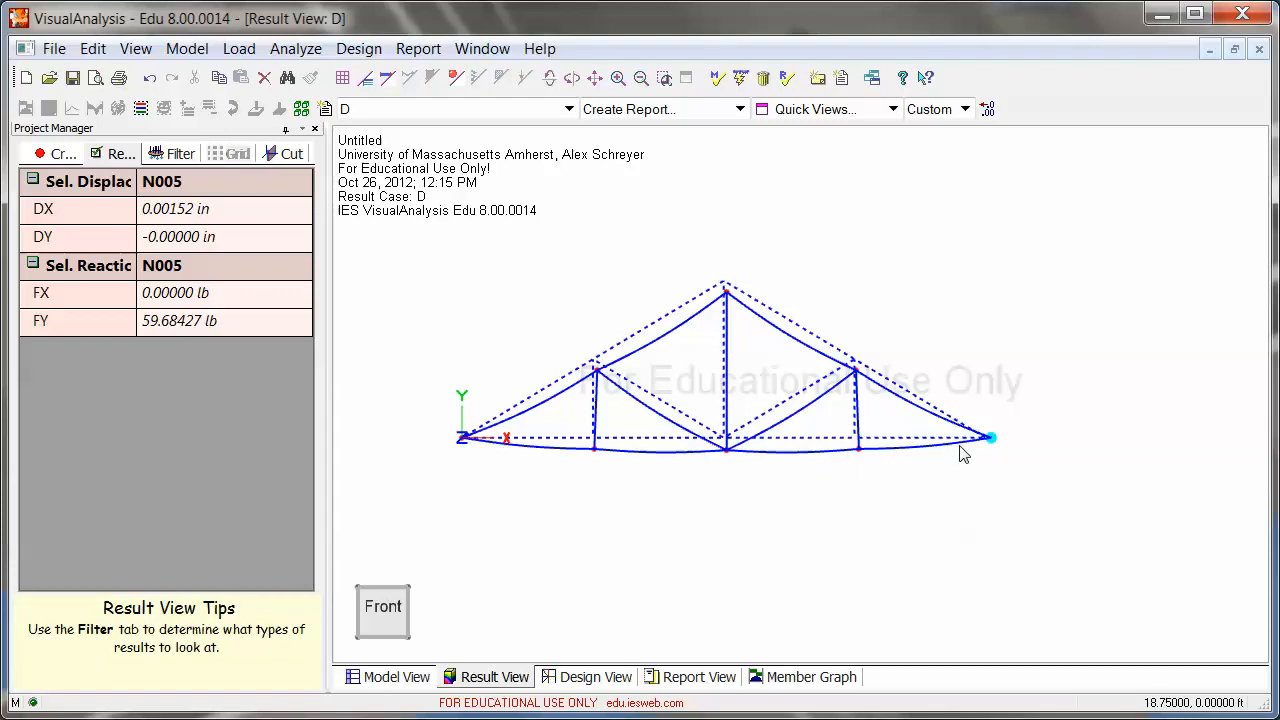
{"action": "mouse_move", "coordinate": [544, 404]}
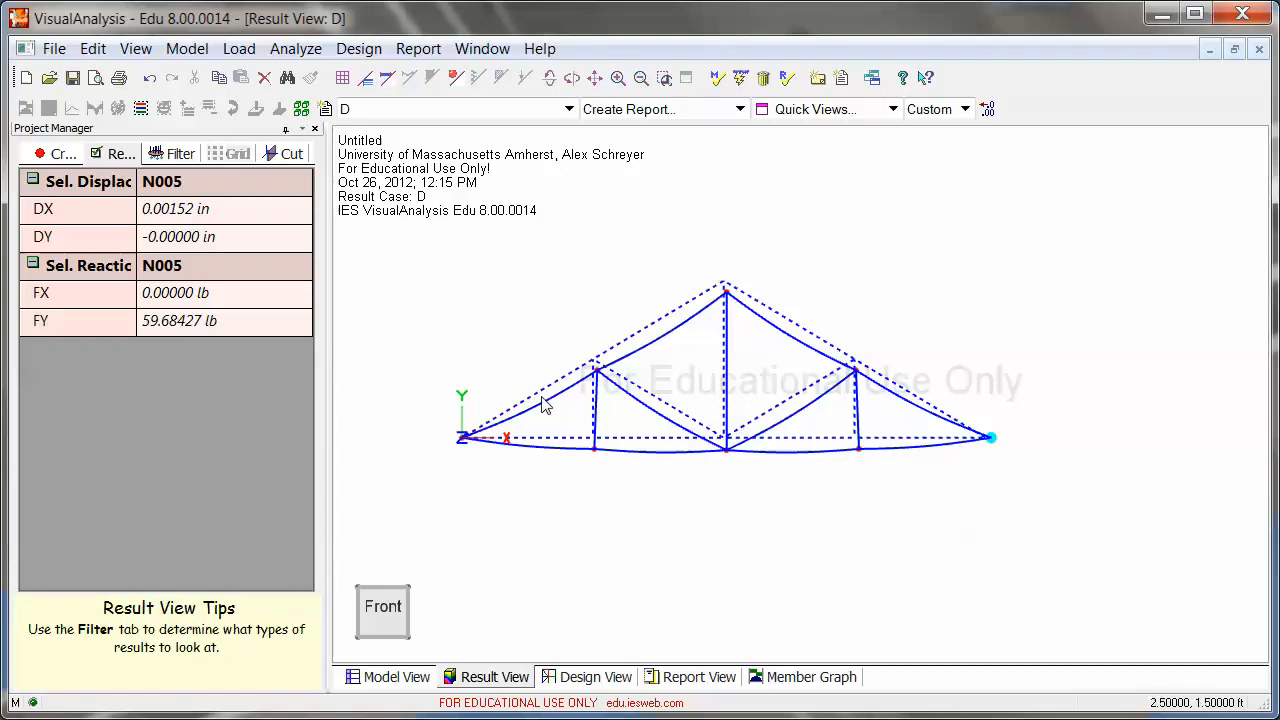
{"action": "mouse_move", "coordinate": [658, 360]}
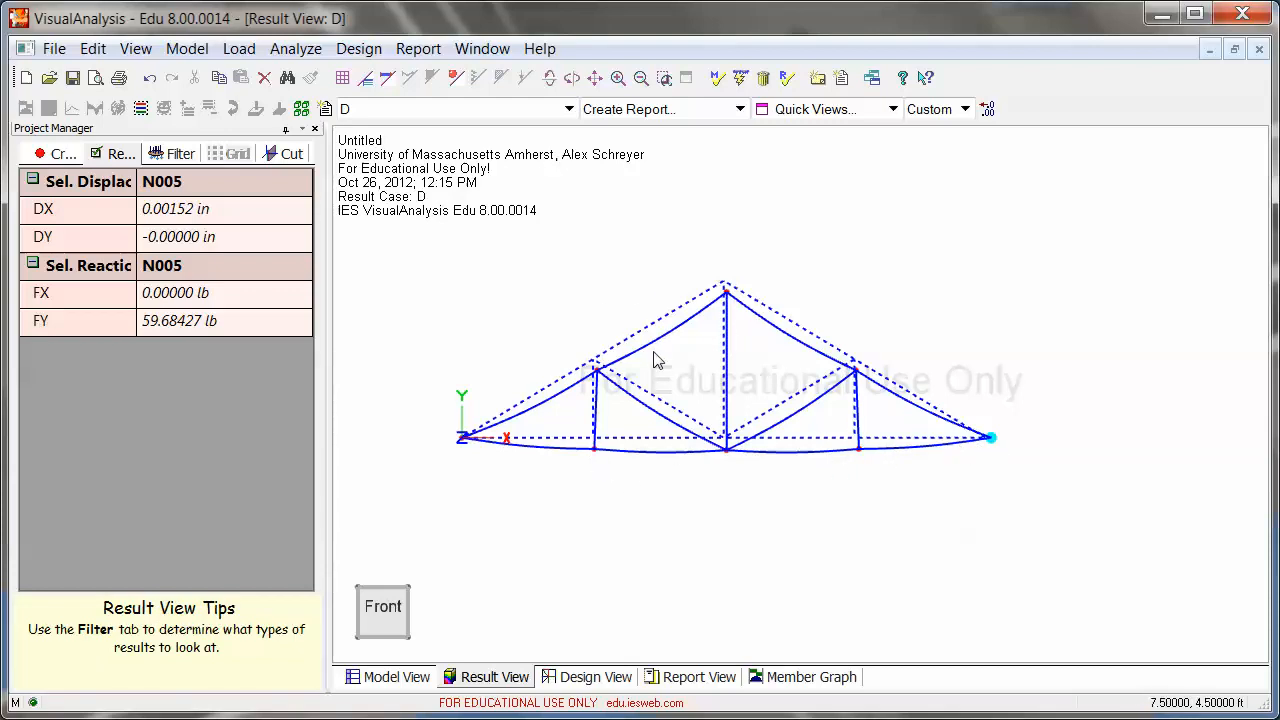
{"action": "mouse_move", "coordinate": [664, 340]}
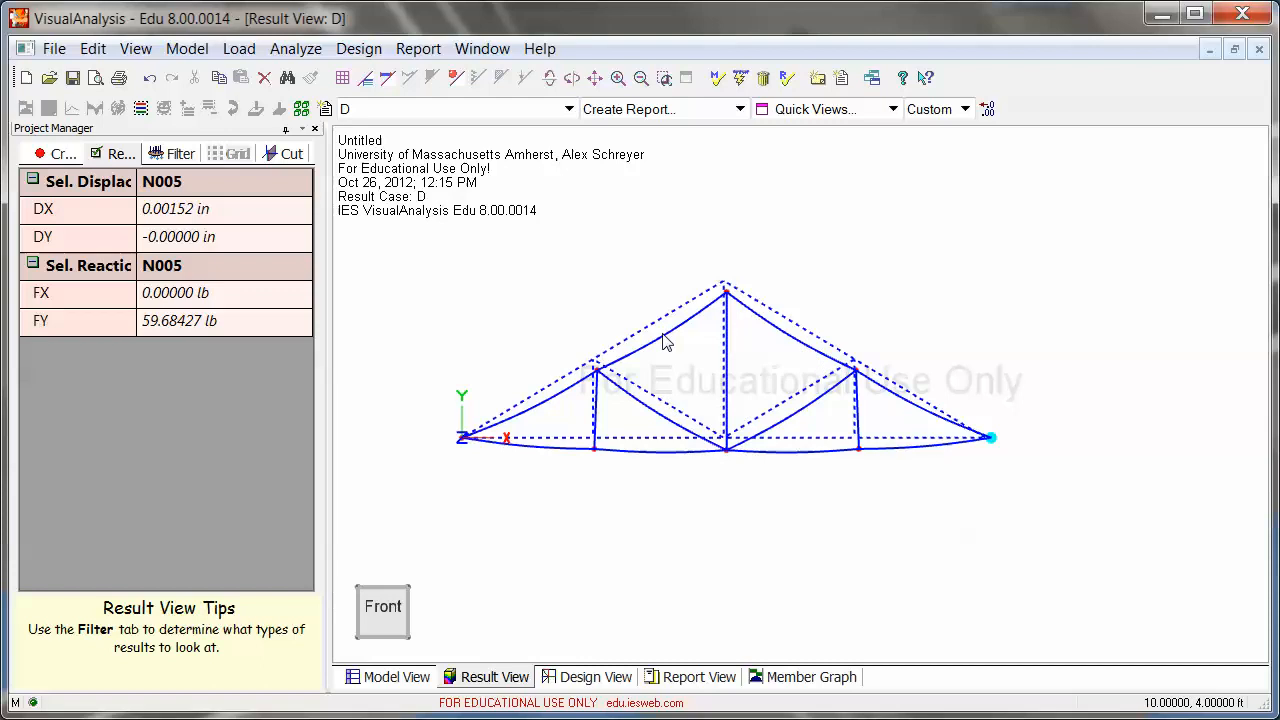
Uncheck Displaced, show Fx axial force as diagrams, and read 83.39 lb in BmX002
{"action": "left_click", "coordinate": [180, 152]}
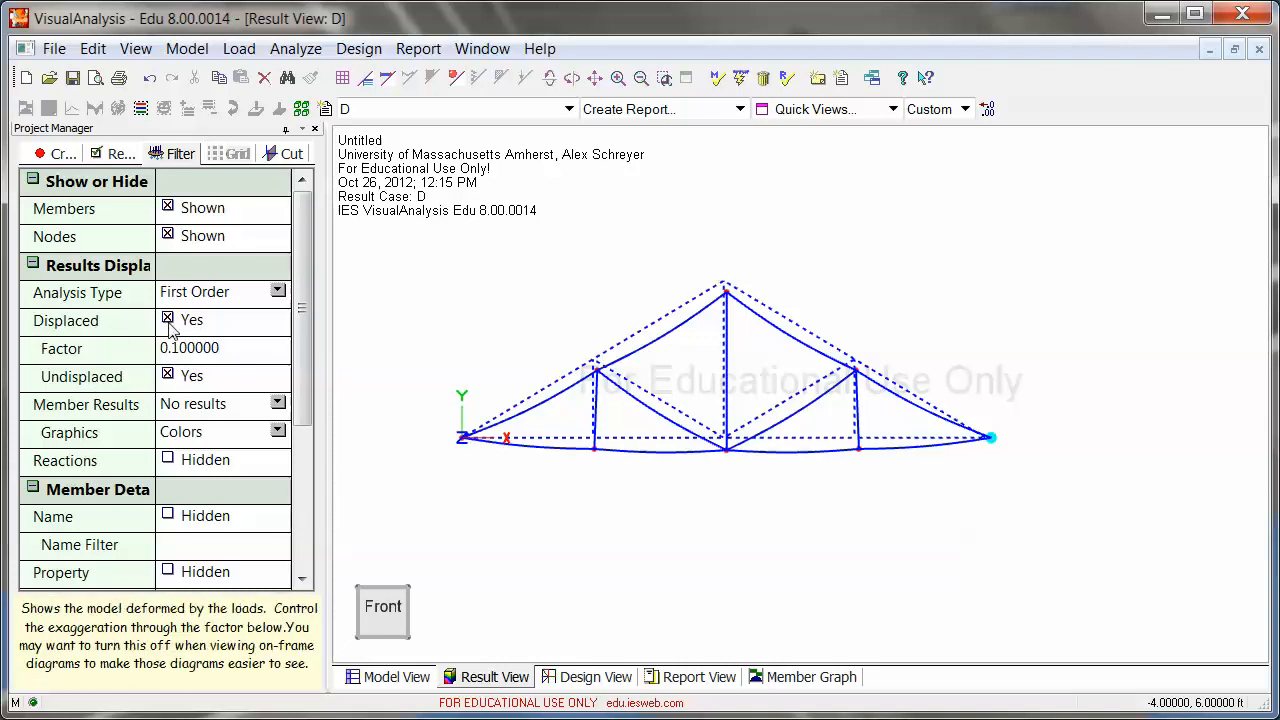
{"action": "left_click", "coordinate": [168, 320]}
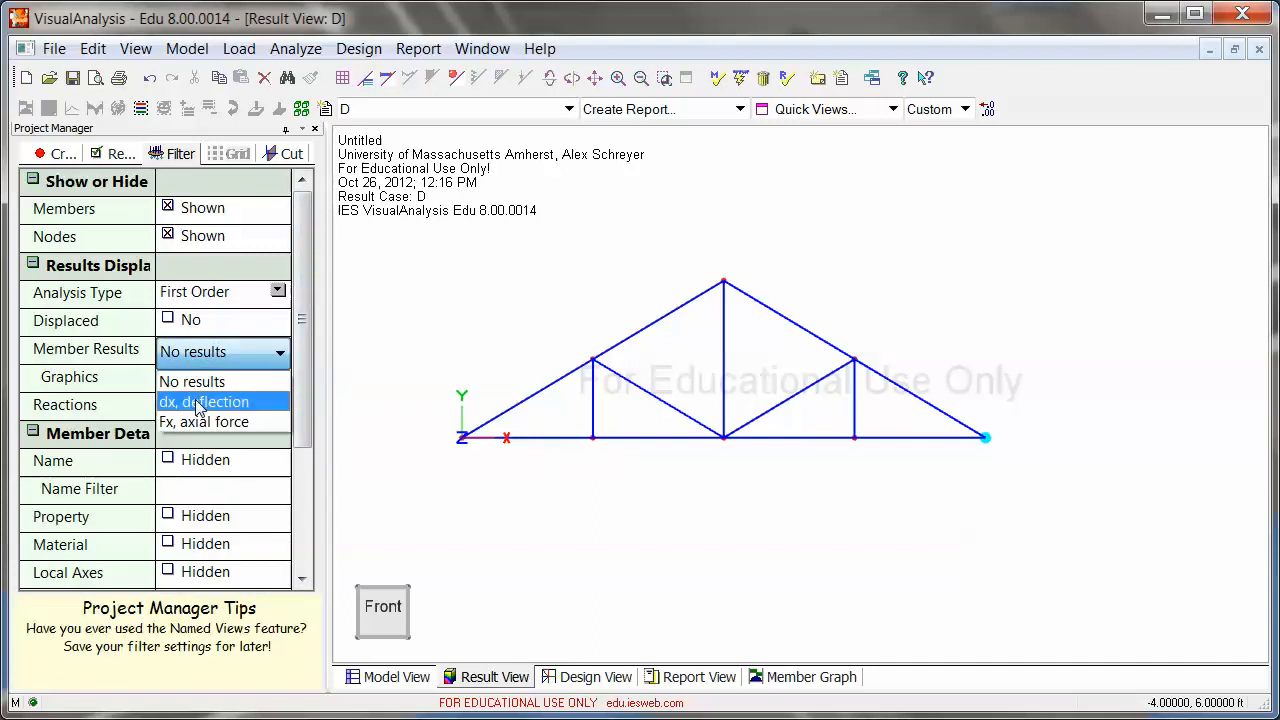
{"action": "mouse_move", "coordinate": [204, 420]}
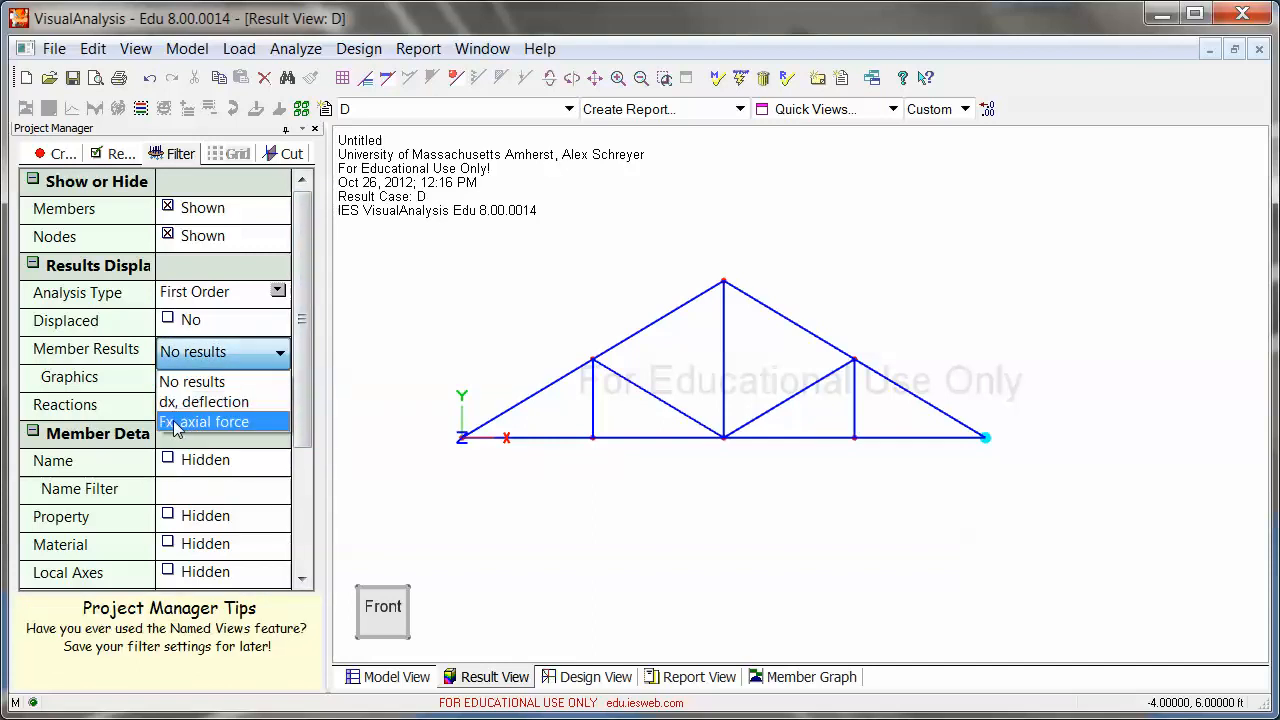
{"action": "left_click", "coordinate": [204, 420]}
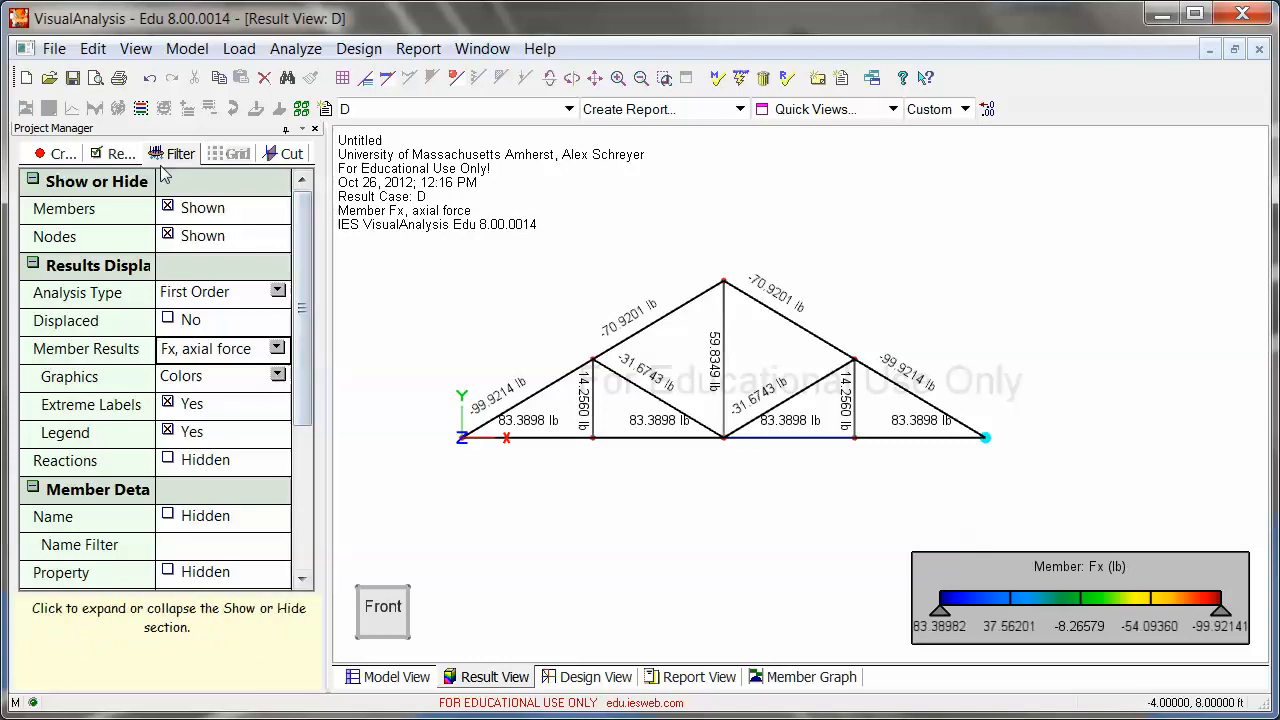
{"action": "left_click", "coordinate": [112, 152]}
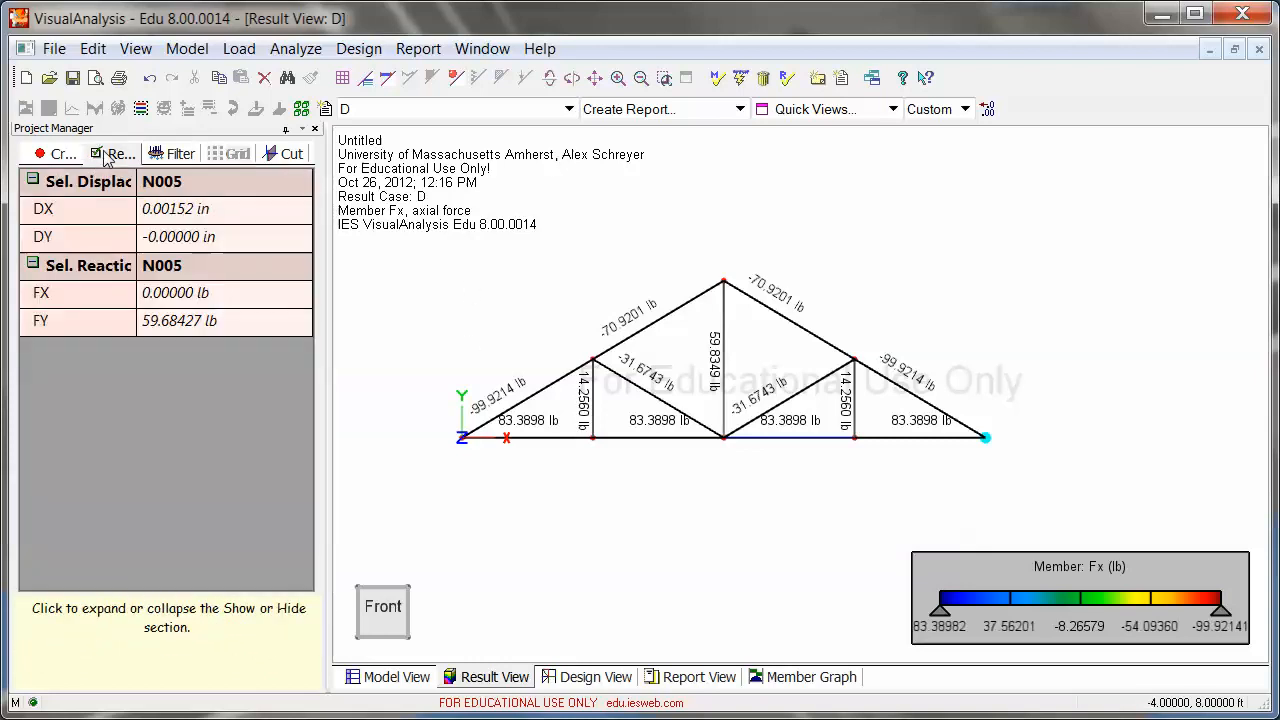
{"action": "left_click", "coordinate": [120, 152]}
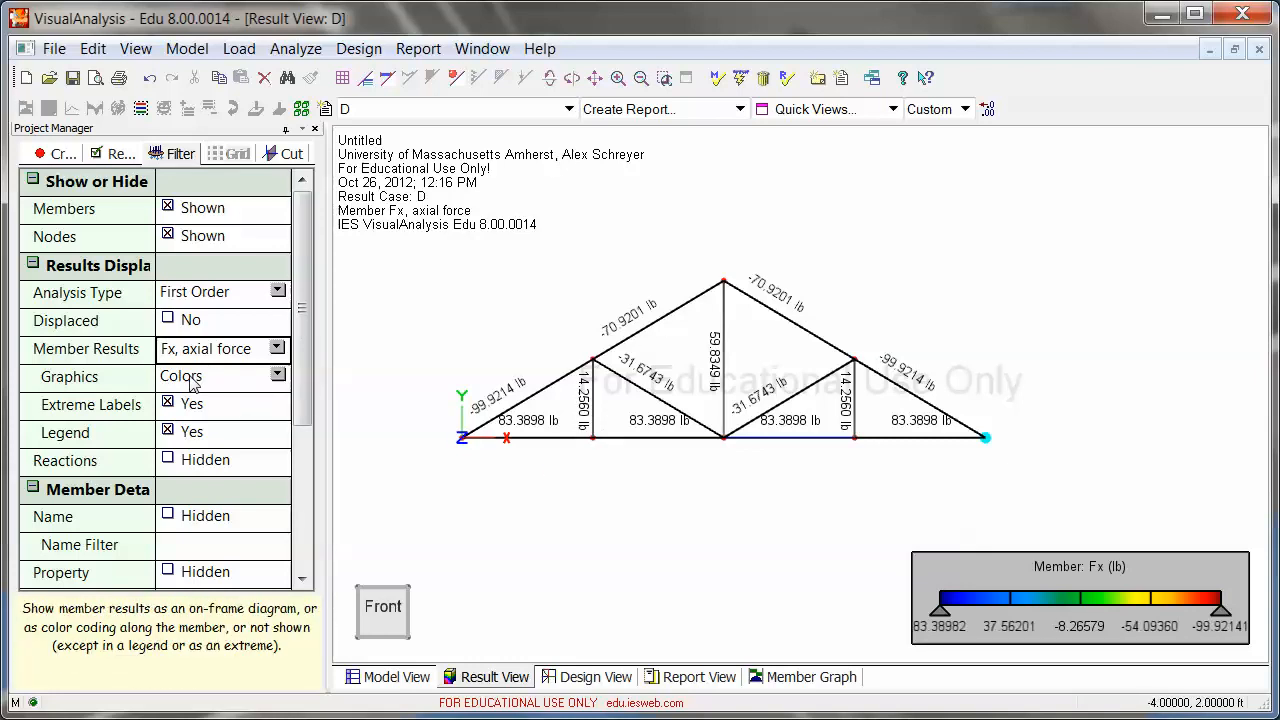
{"action": "left_click", "coordinate": [276, 376]}
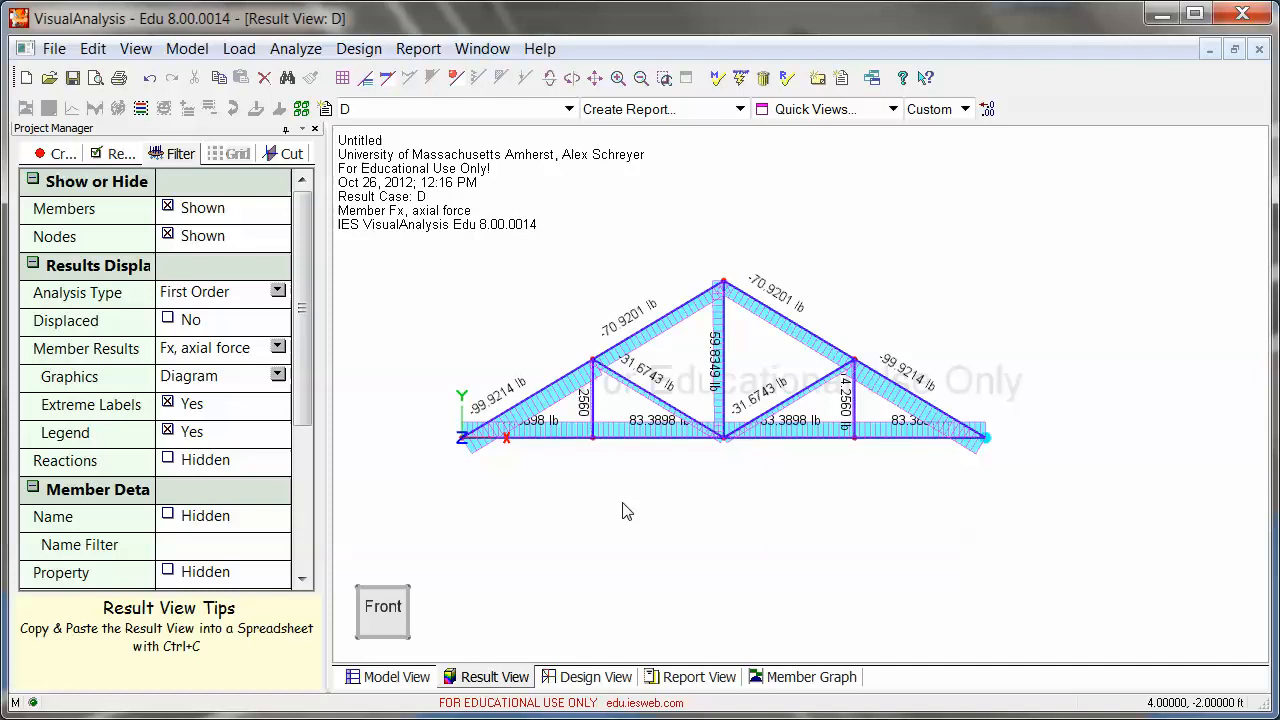
{"action": "mouse_move", "coordinate": [194, 388]}
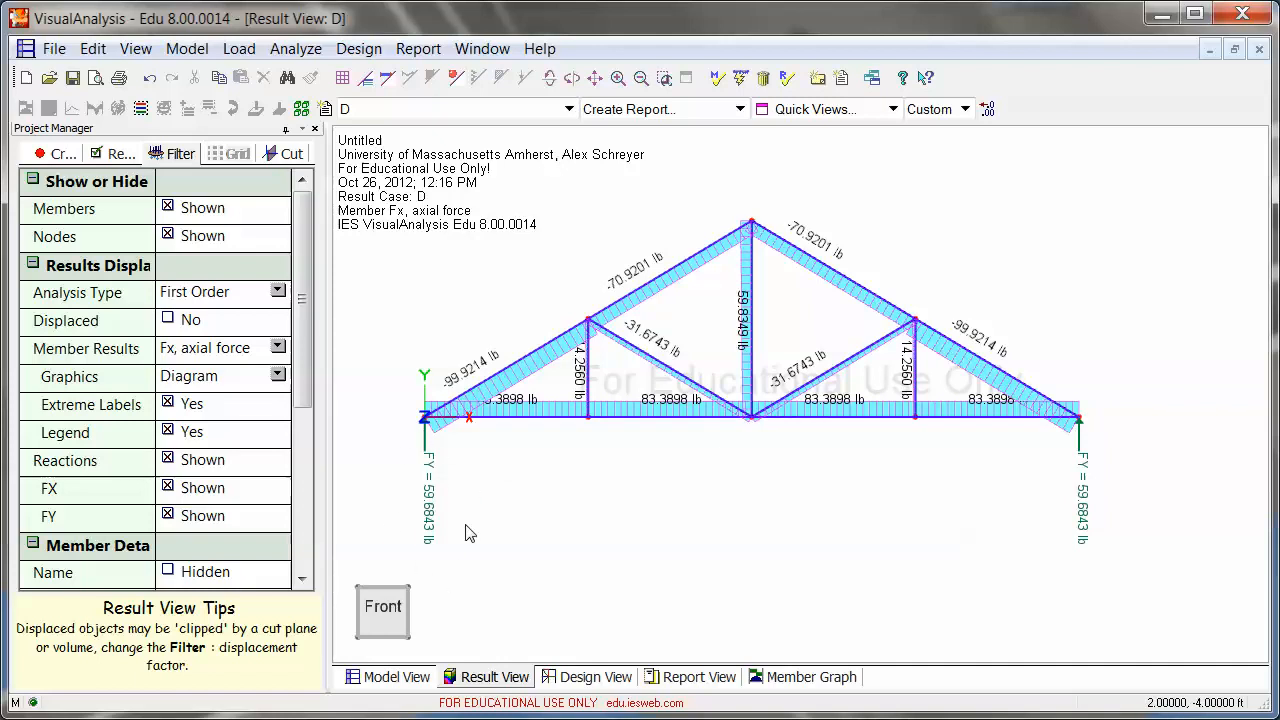
{"action": "mouse_move", "coordinate": [544, 374]}
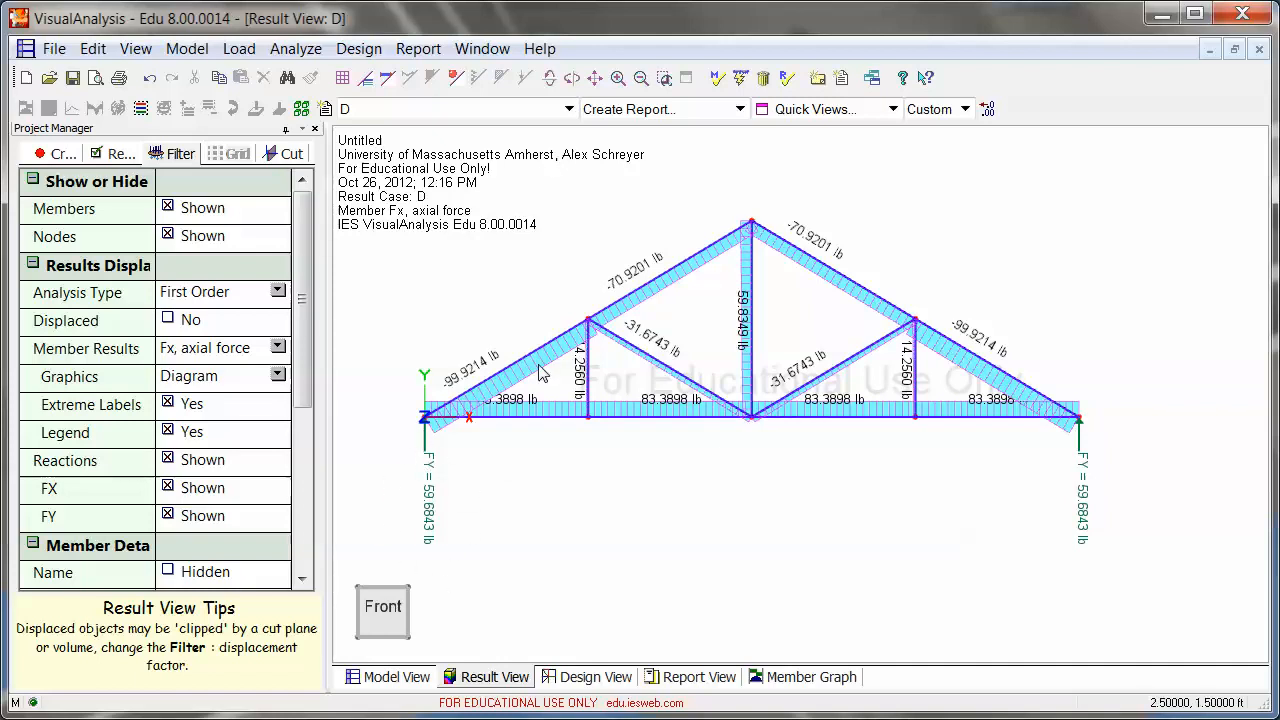
{"action": "mouse_move", "coordinate": [1008, 390]}
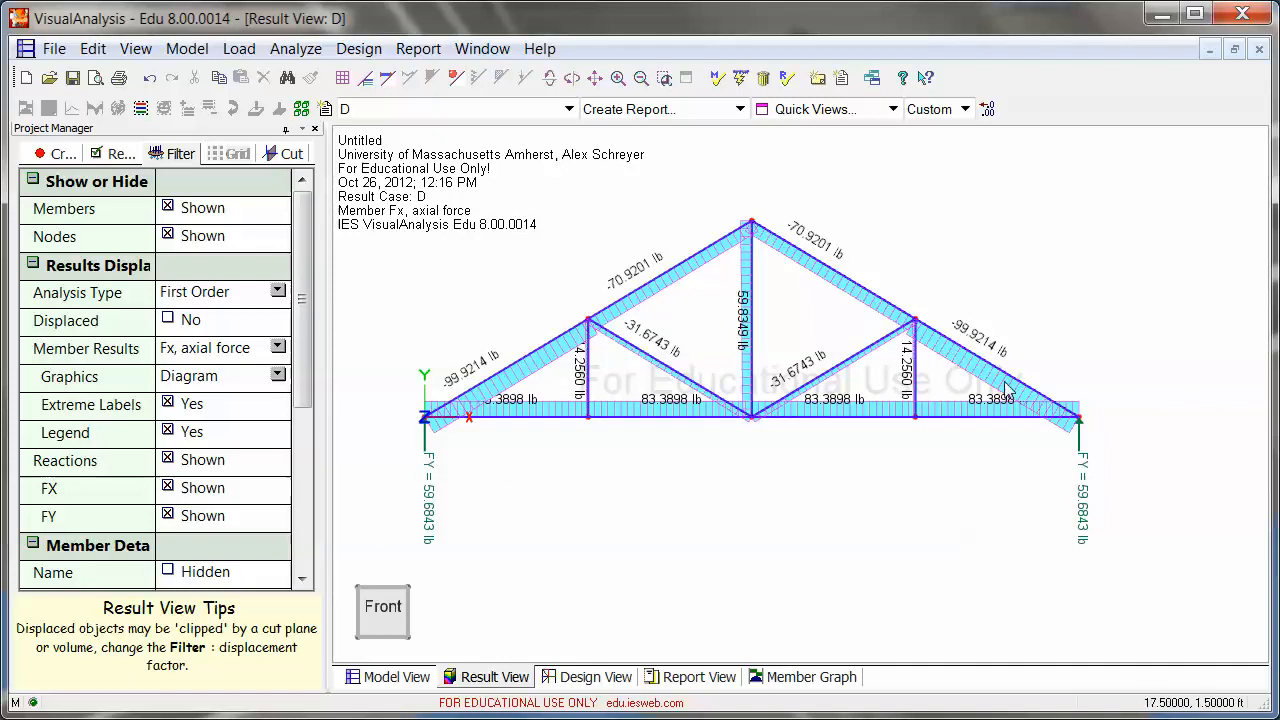
{"action": "mouse_move", "coordinate": [684, 428]}
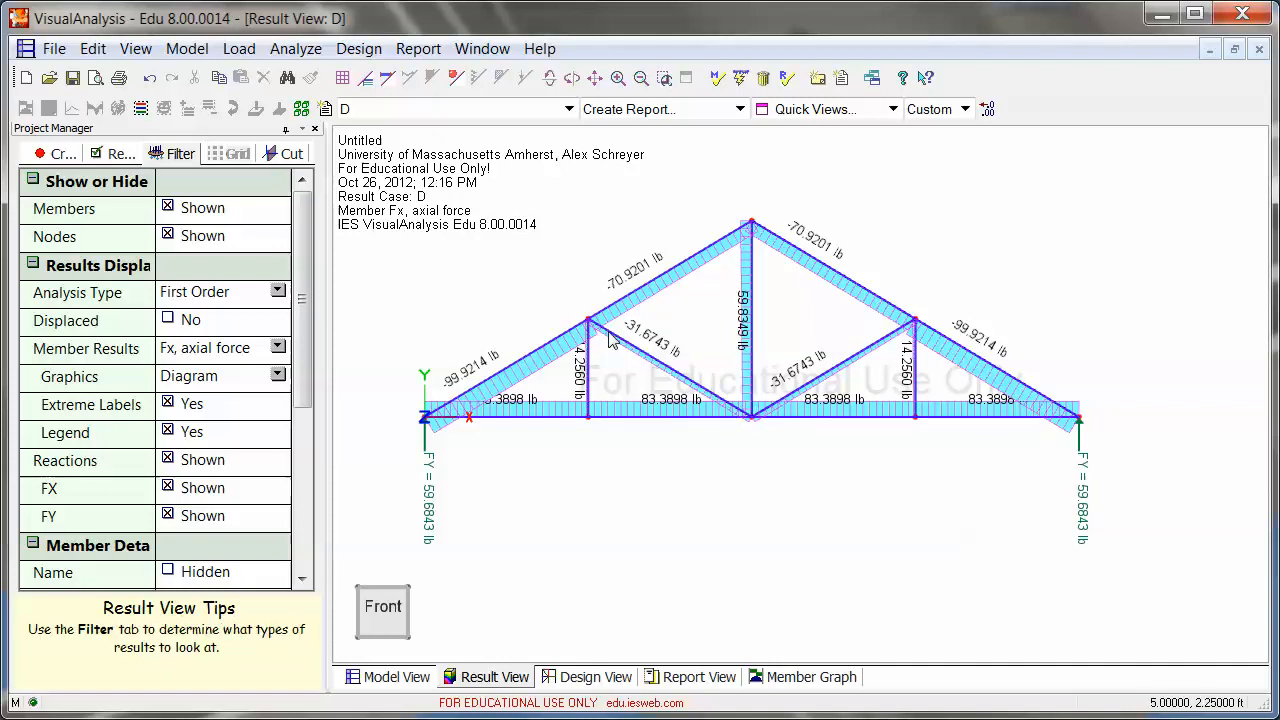
{"action": "mouse_move", "coordinate": [1016, 390]}
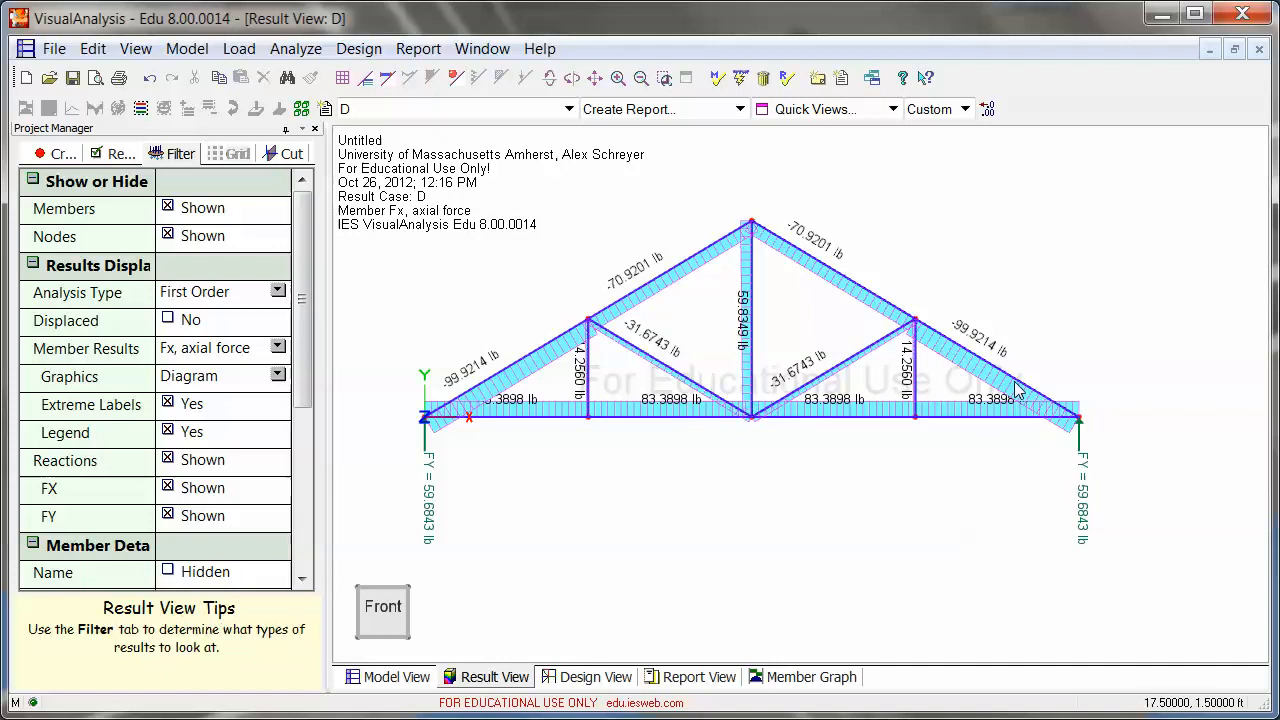
{"action": "mouse_move", "coordinate": [758, 284]}
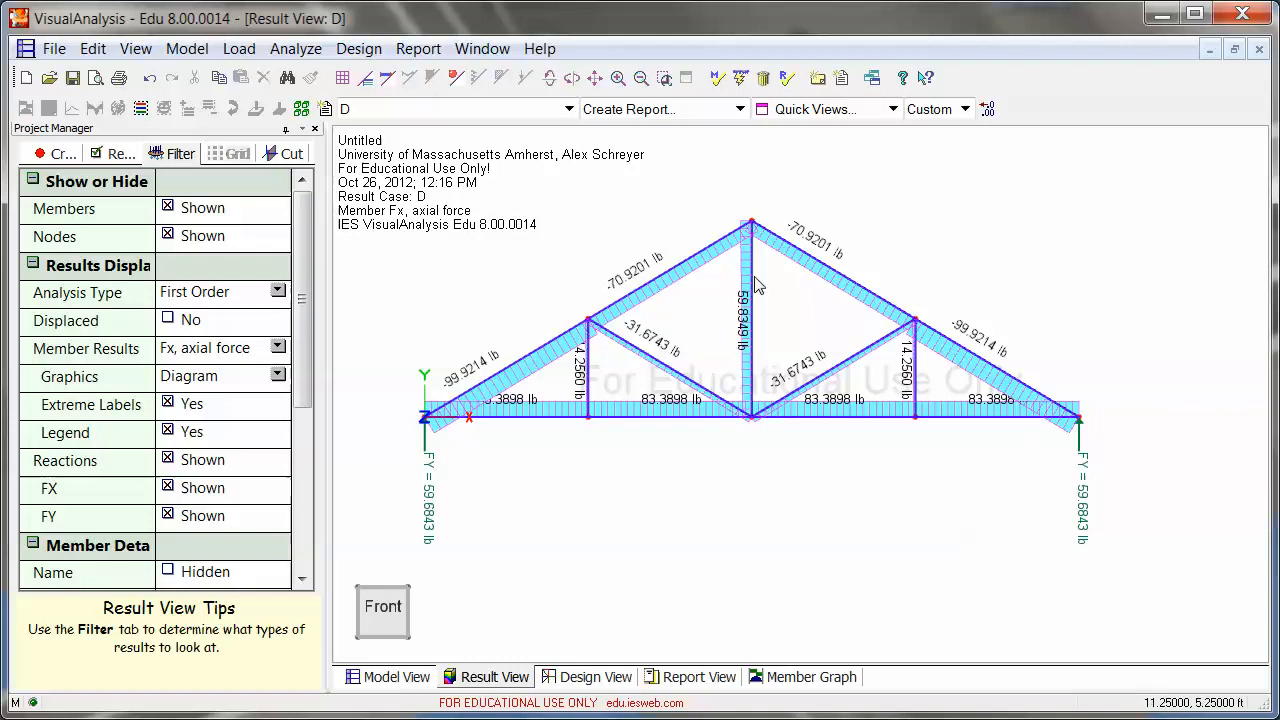
{"action": "mouse_move", "coordinate": [628, 268]}
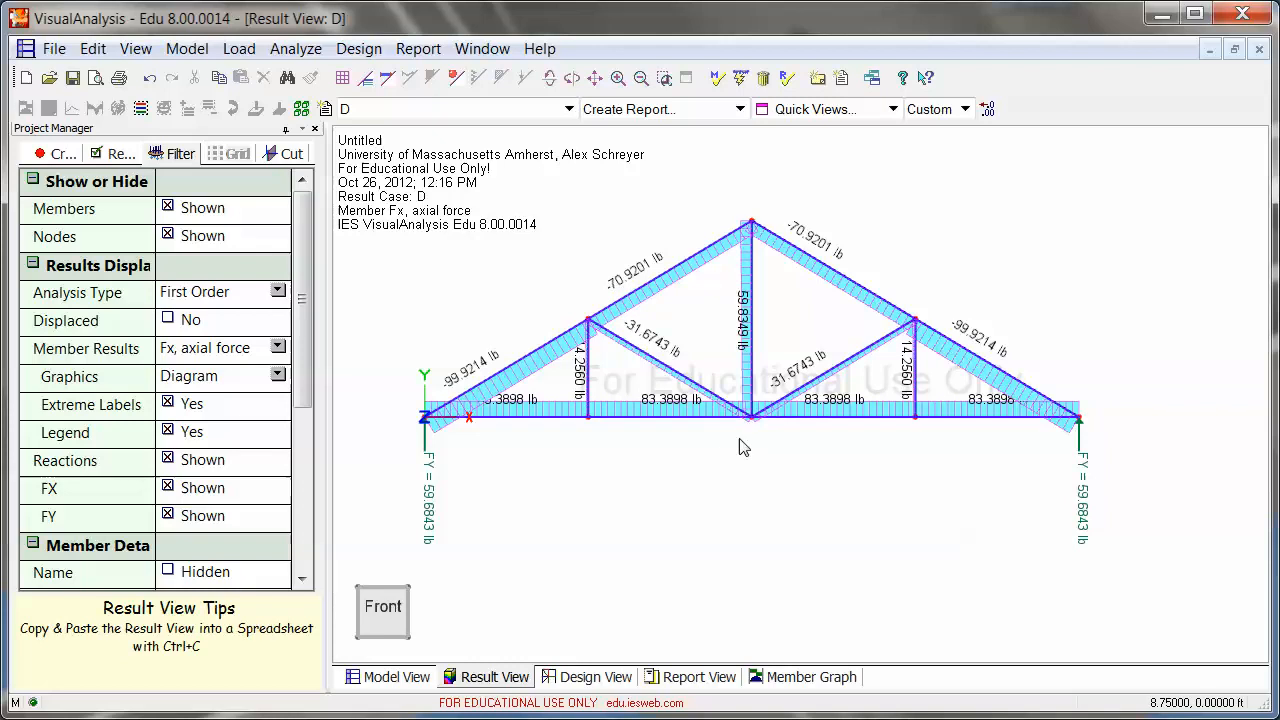
{"action": "left_click", "coordinate": [650, 400]}
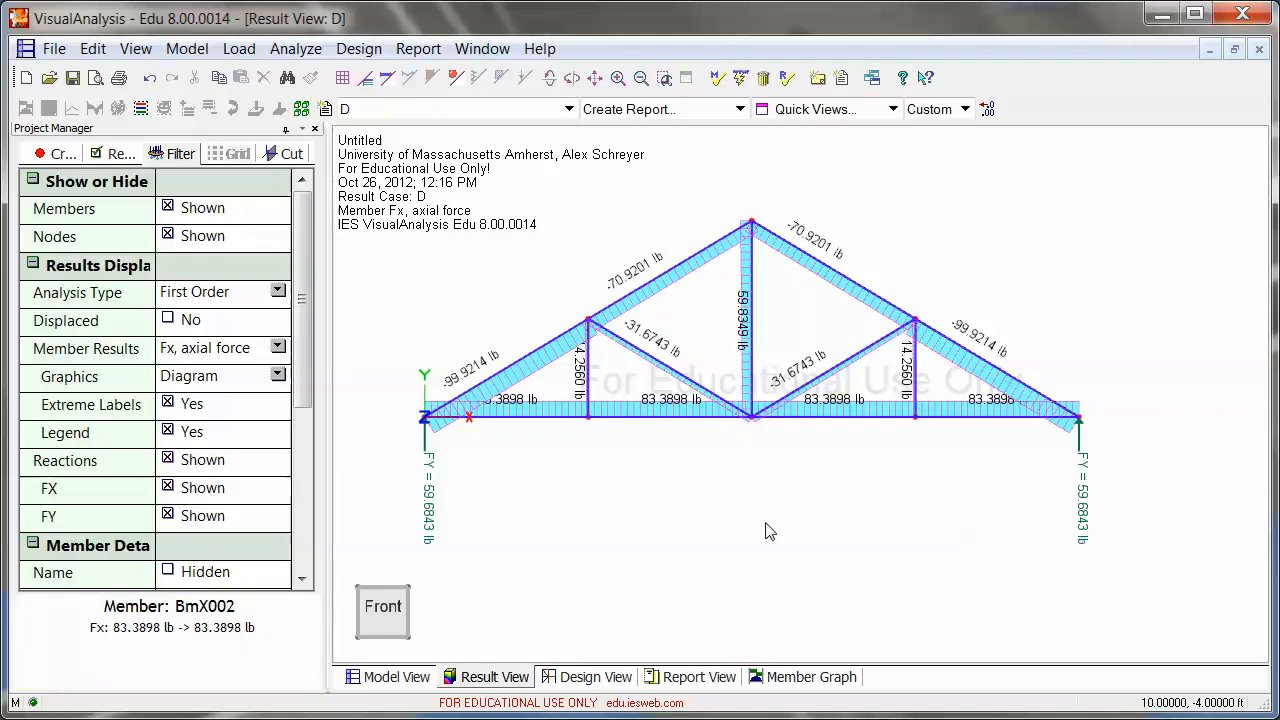
{"action": "mouse_move", "coordinate": [650, 500]}
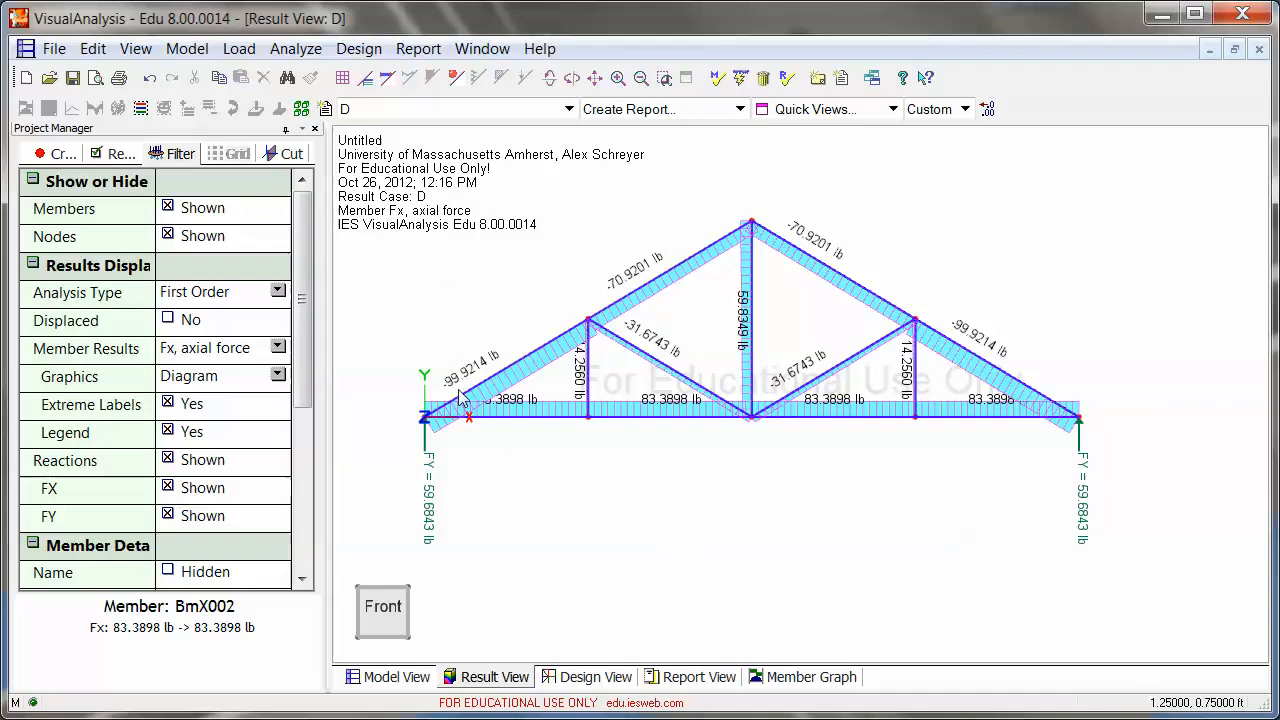
{"action": "scroll", "scroll_direction": "down", "scroll_amount": 3}
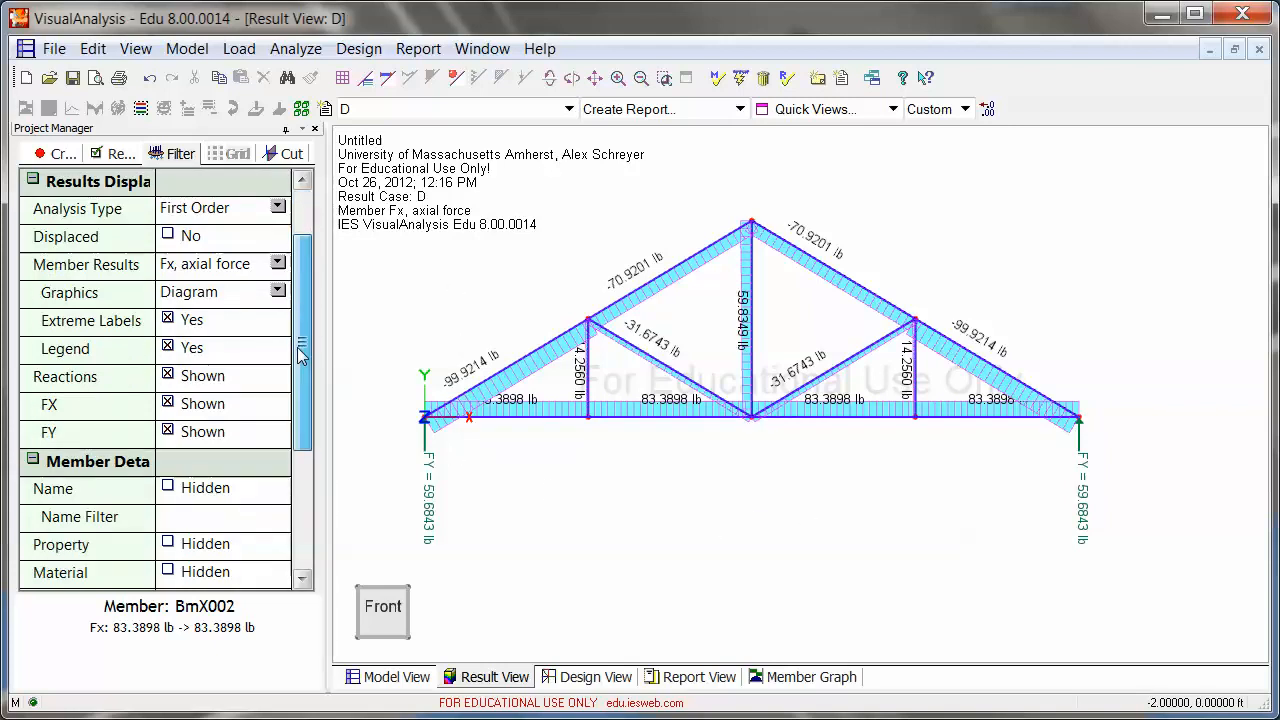
{"action": "scroll", "scroll_direction": "down", "scroll_amount": 3}
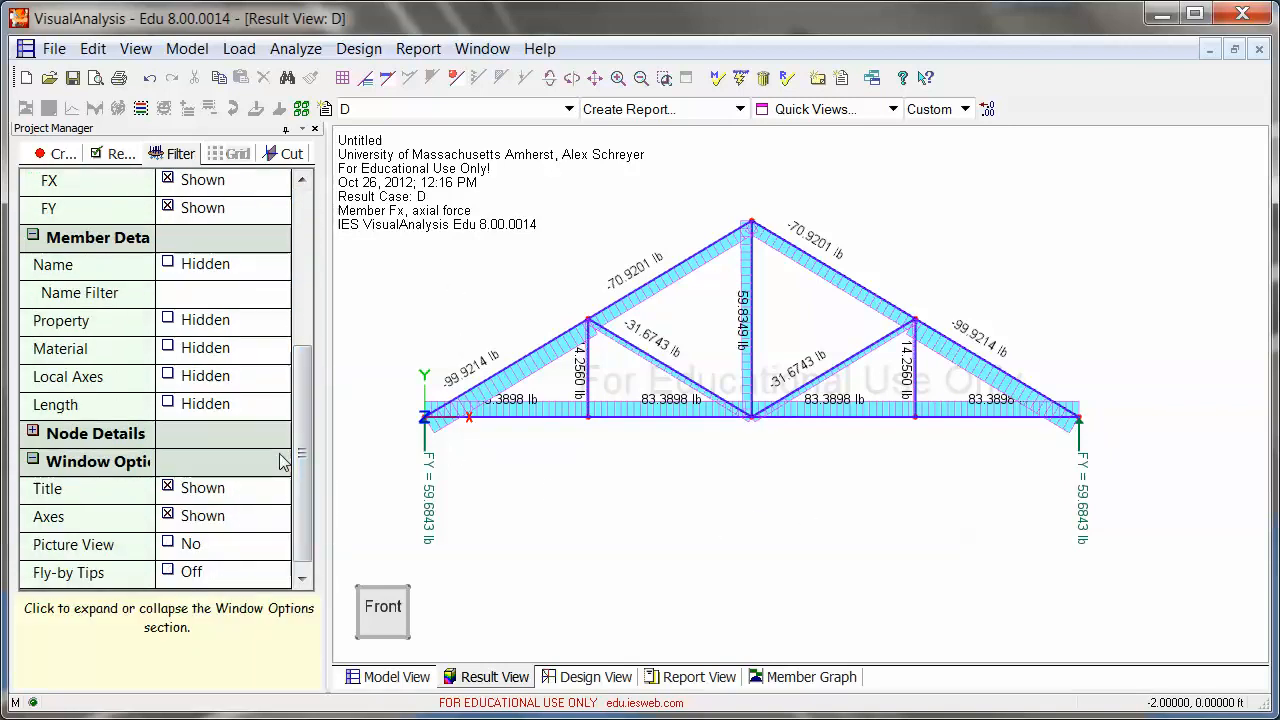
{"action": "left_click", "coordinate": [168, 544]}
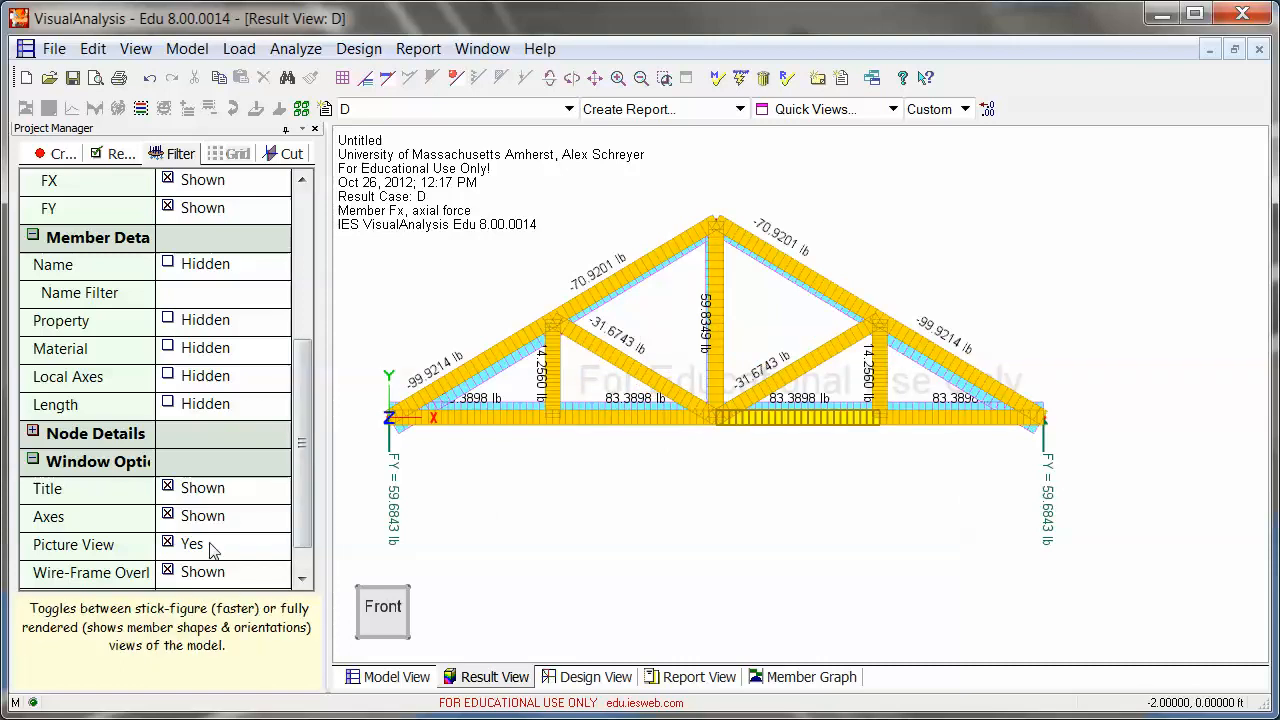
{"action": "left_click", "coordinate": [168, 544]}
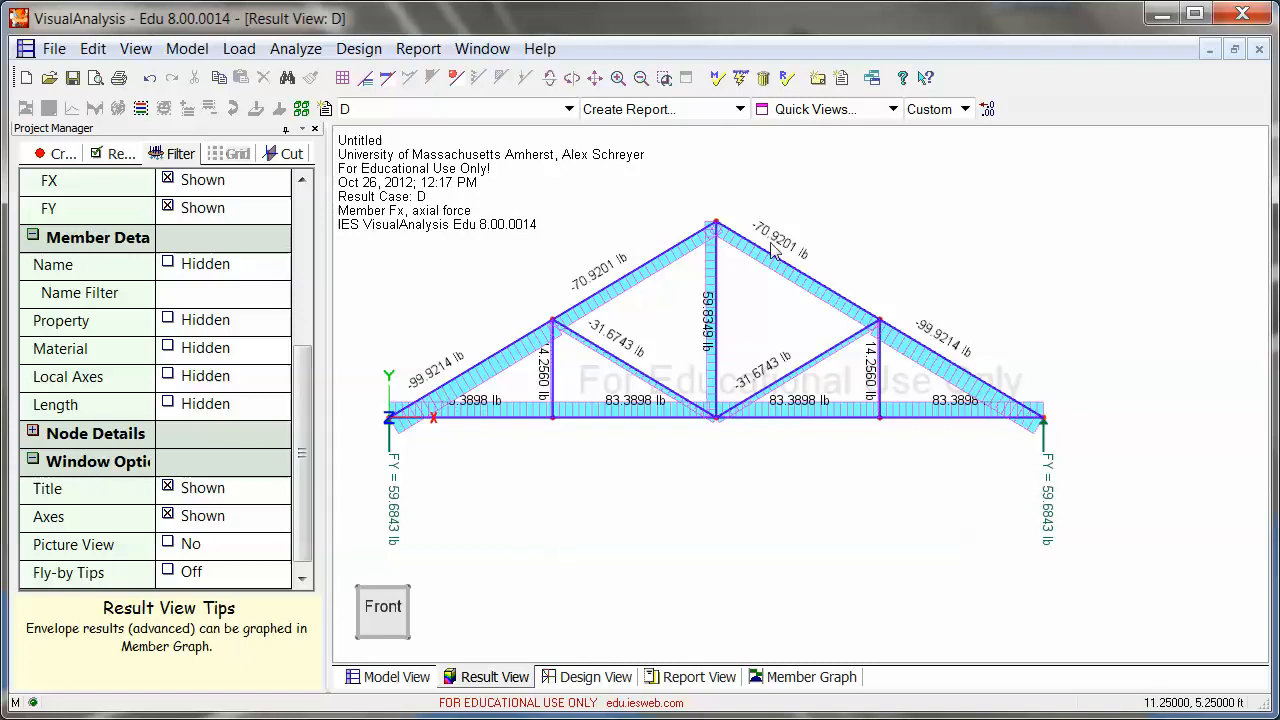
{"action": "mouse_move", "coordinate": [890, 244]}
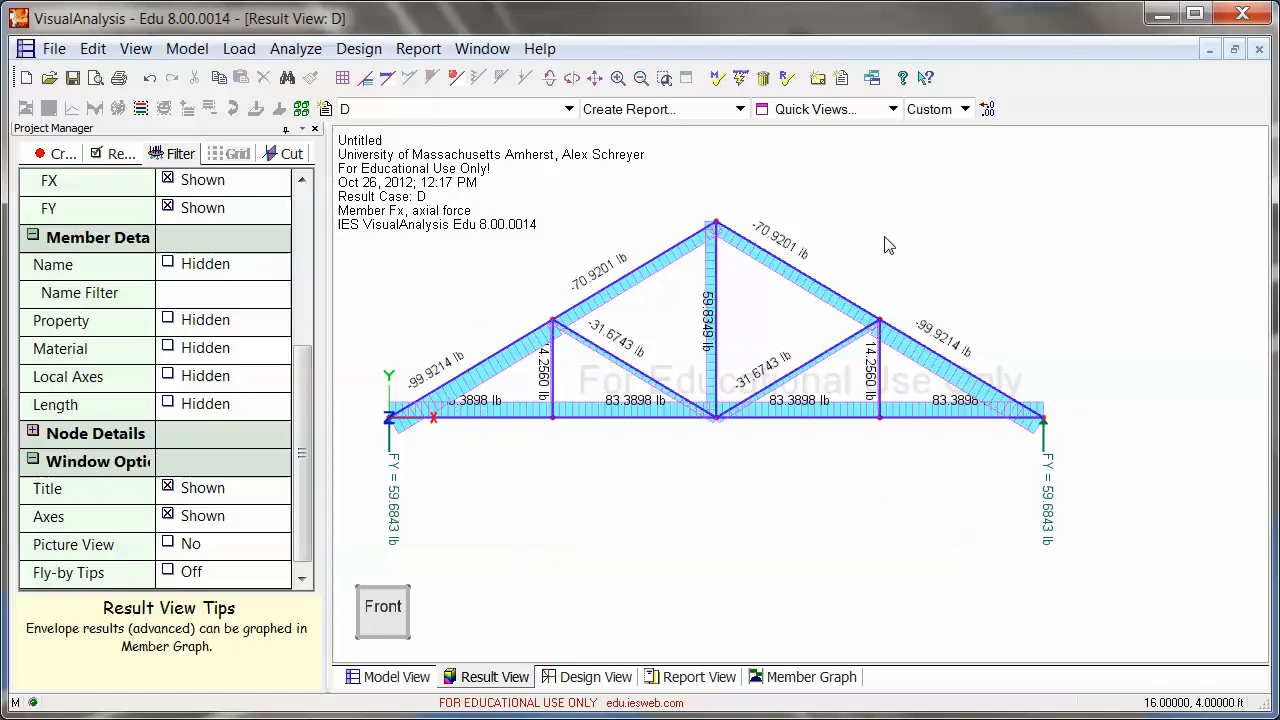
{"action": "mouse_move", "coordinate": [750, 200]}
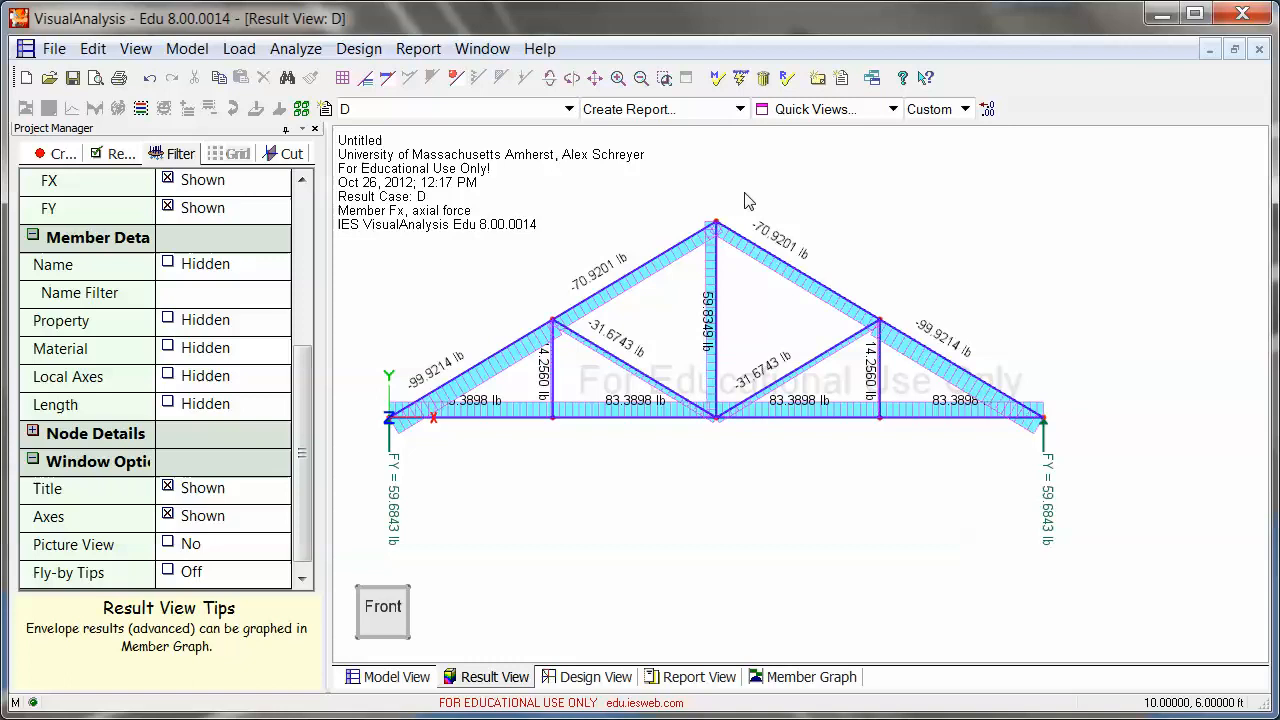